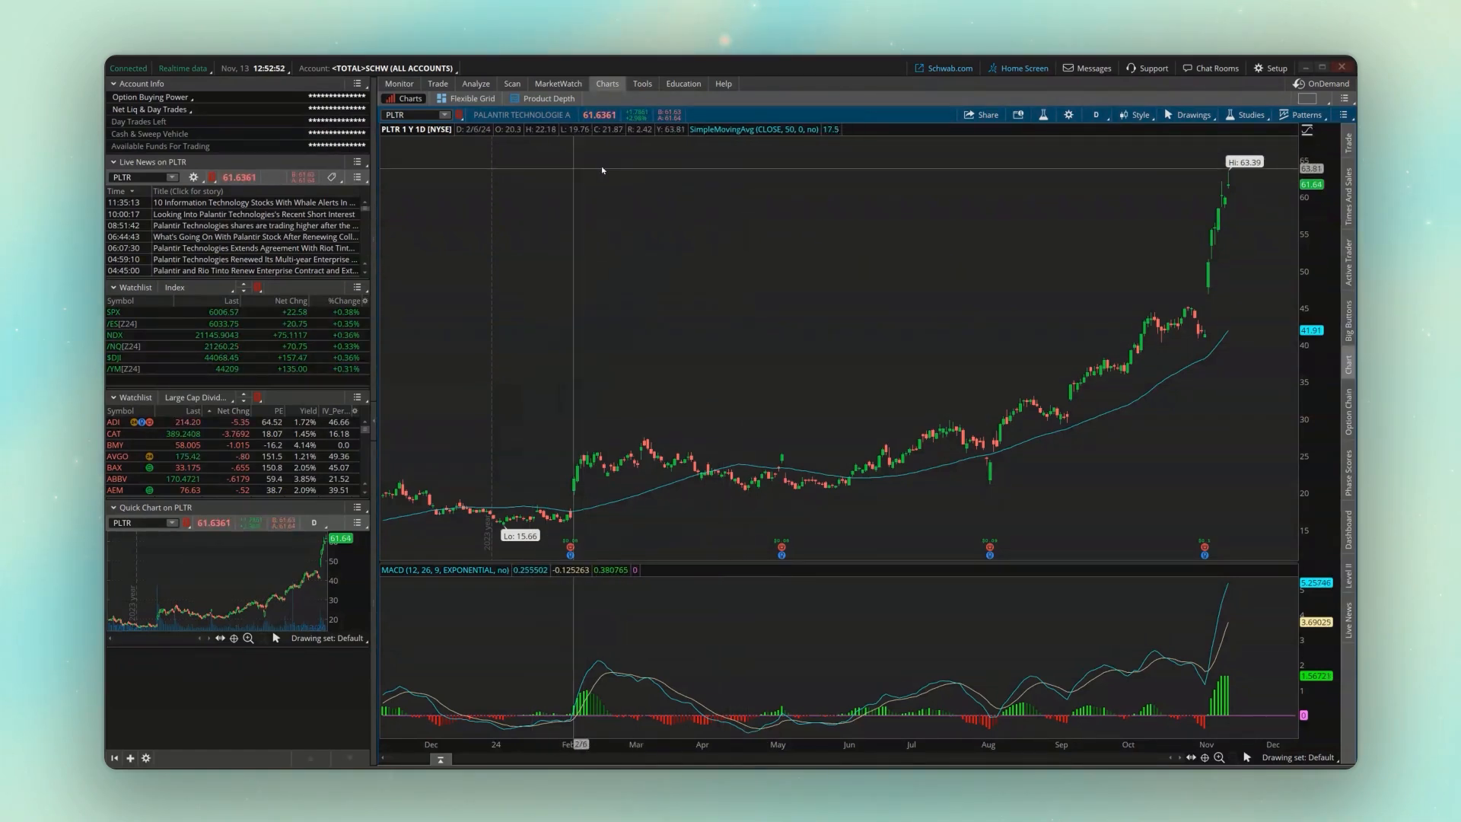
mouse_move(614, 165)
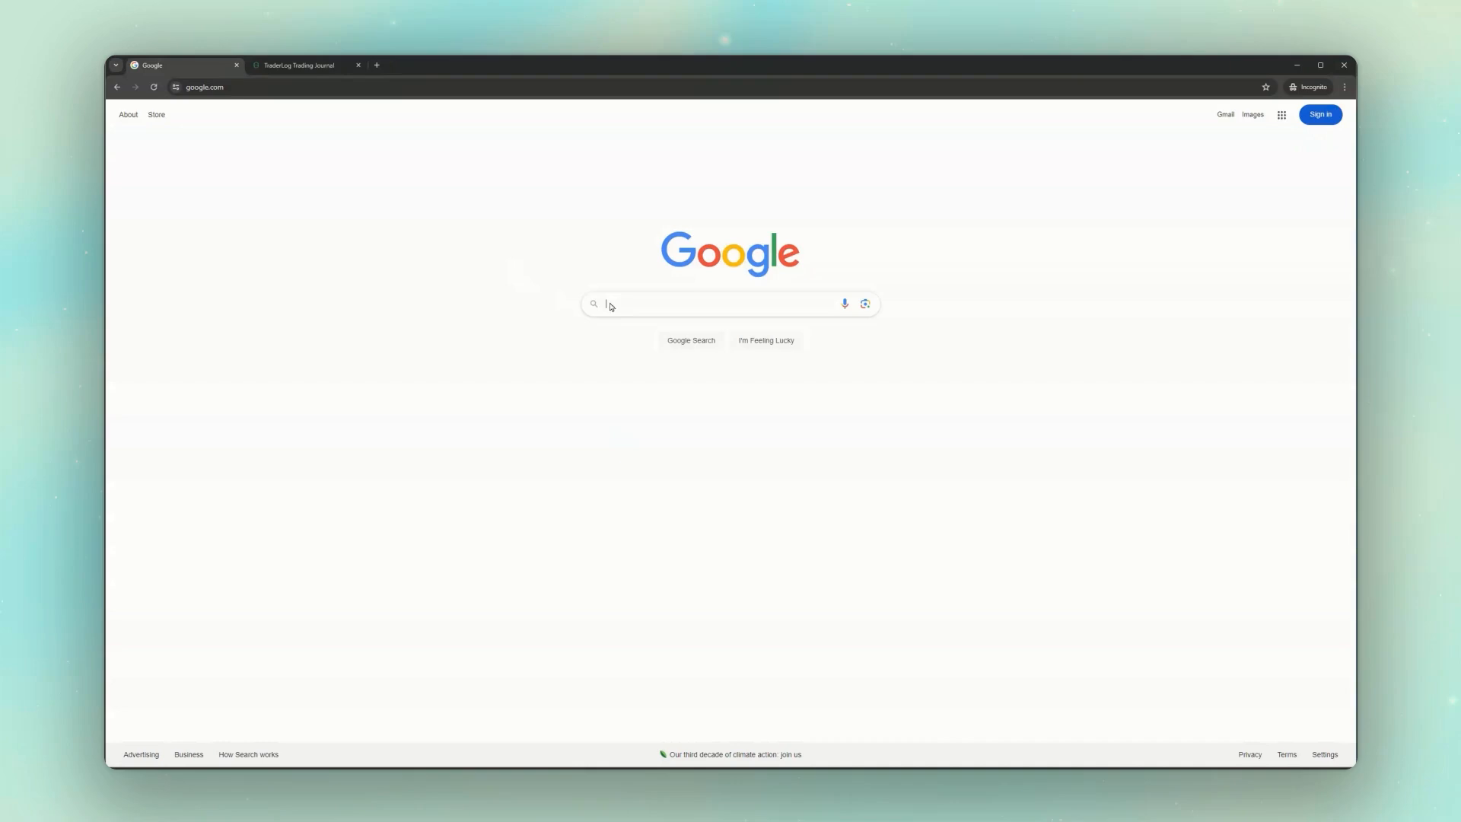
- Search Google for 'stock fundamental labels thinkscript'
click(709, 304)
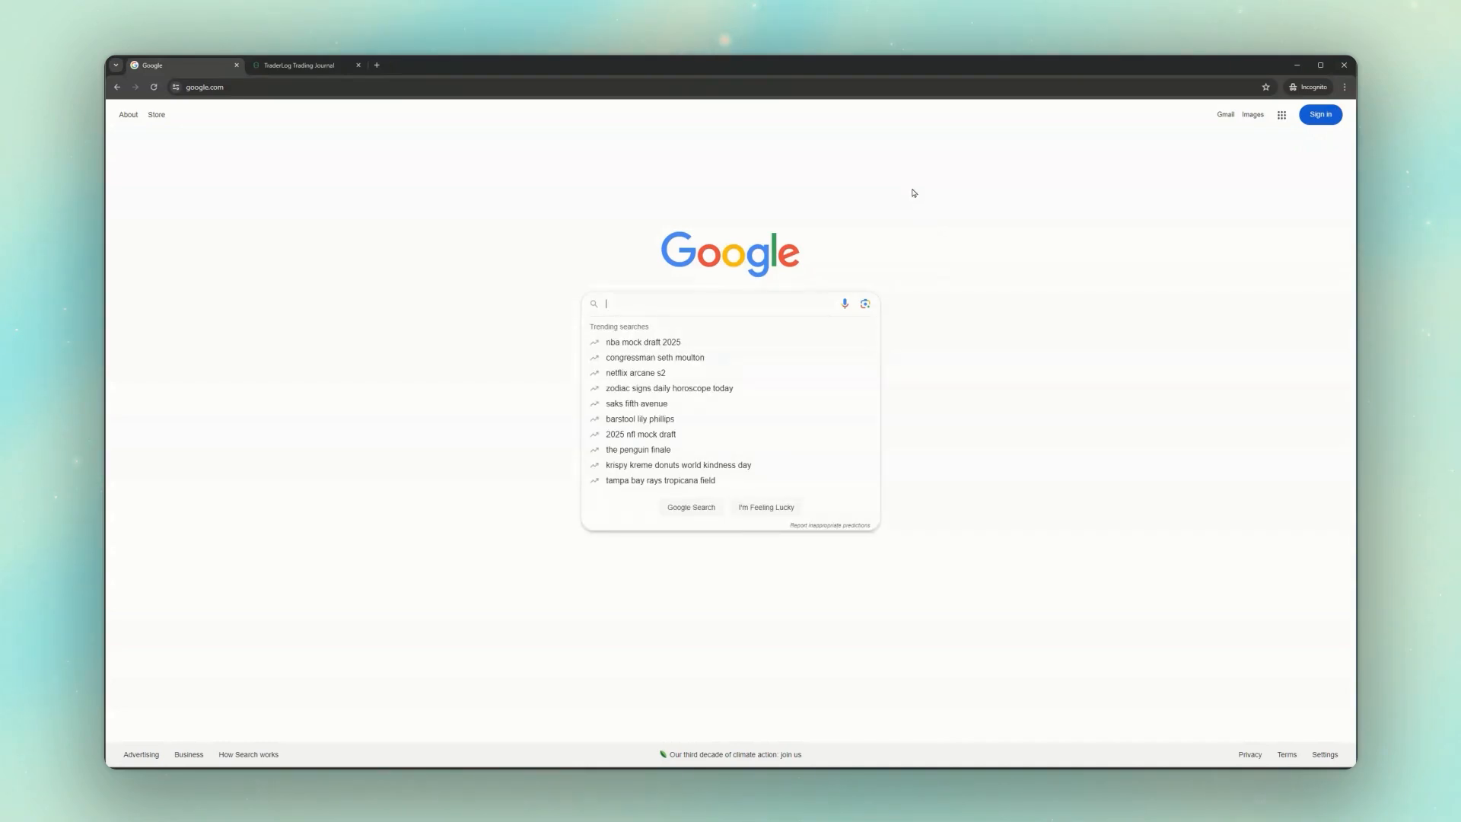
text(stock fundamental lables thinkscript)
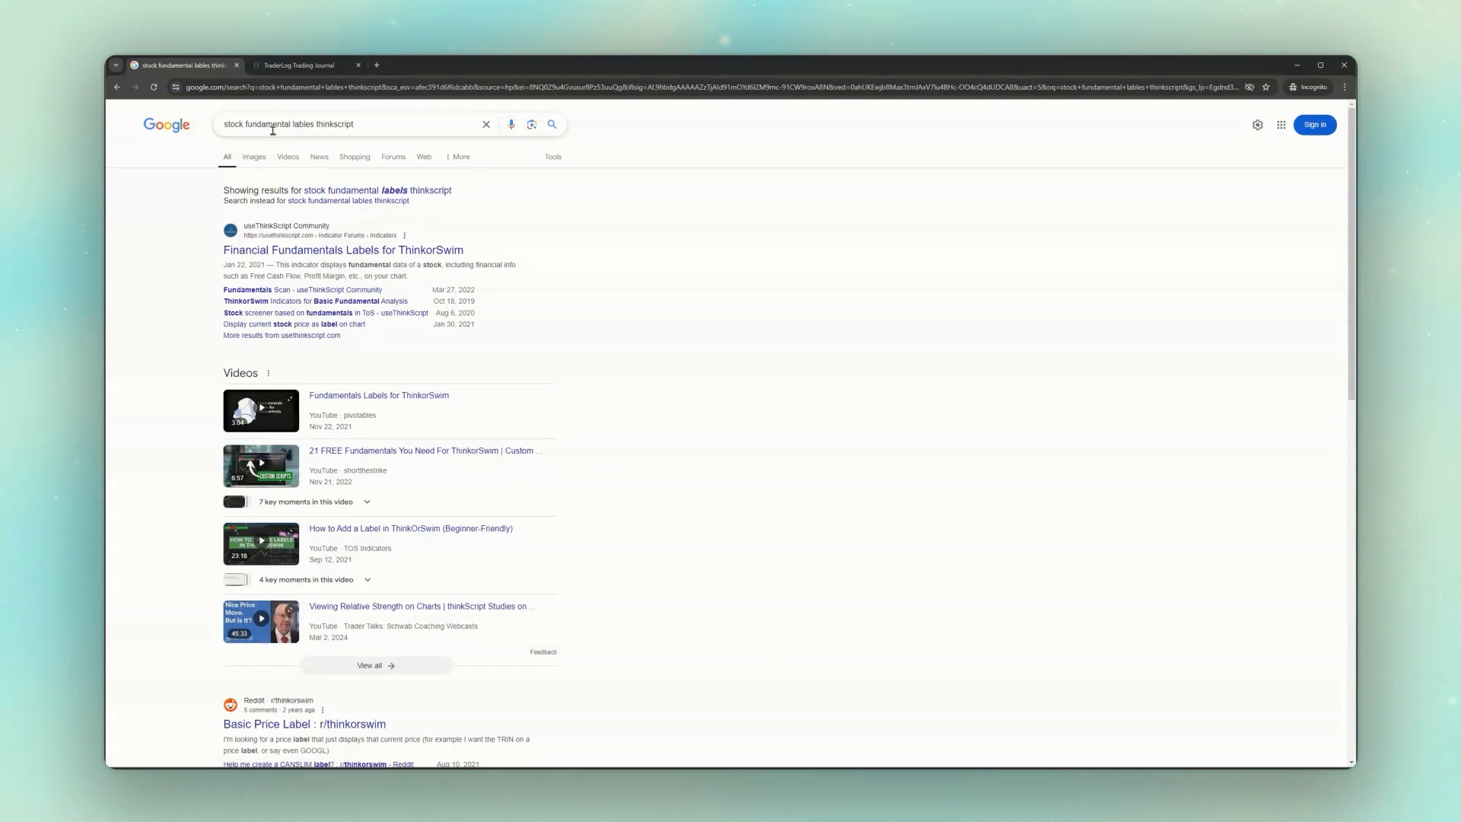
mouse_move(305, 255)
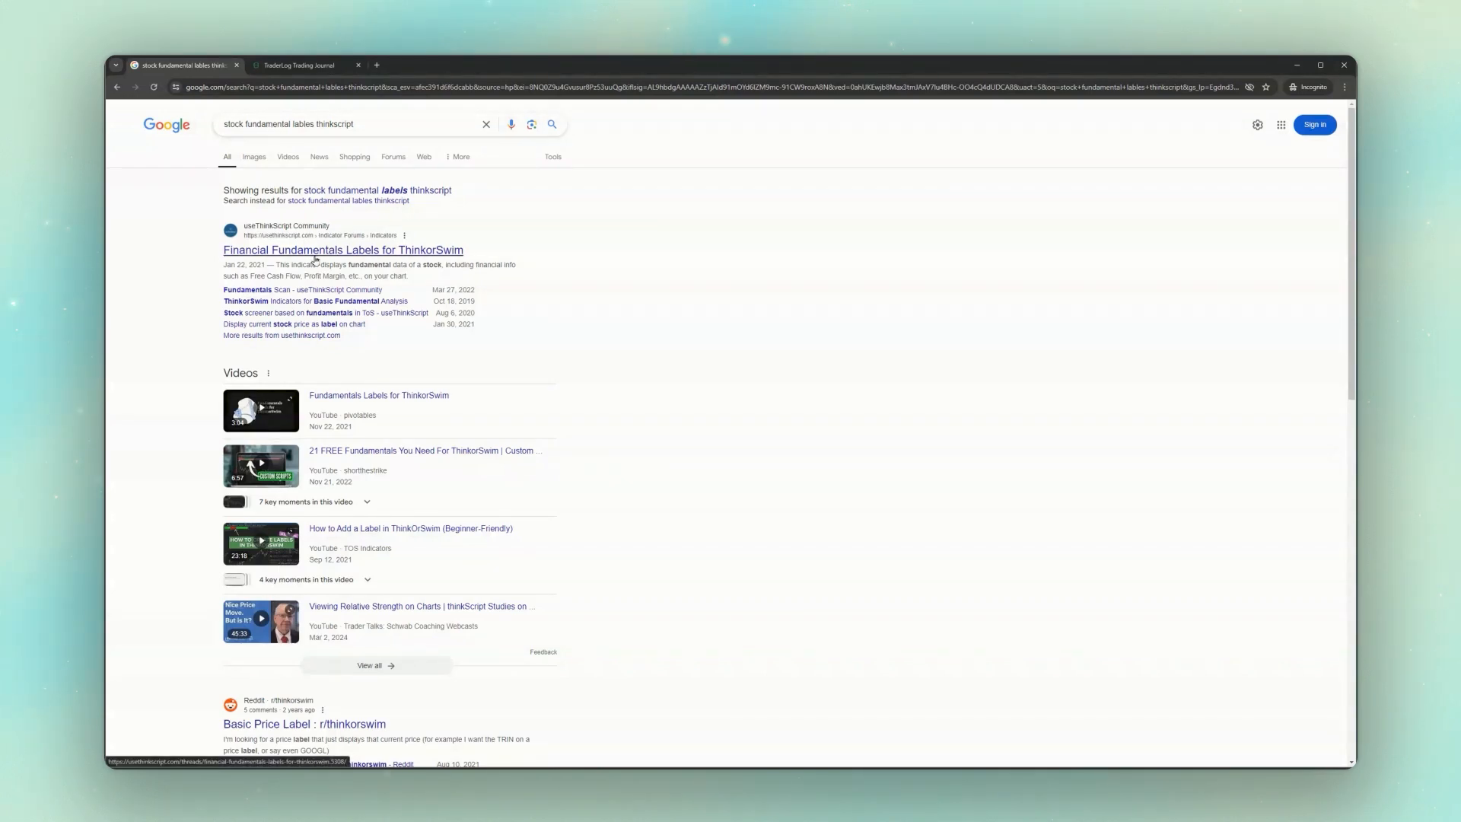
- Open the useThinkScript Financial Fundamentals Labels thread and copy its indicator code
click(342, 250)
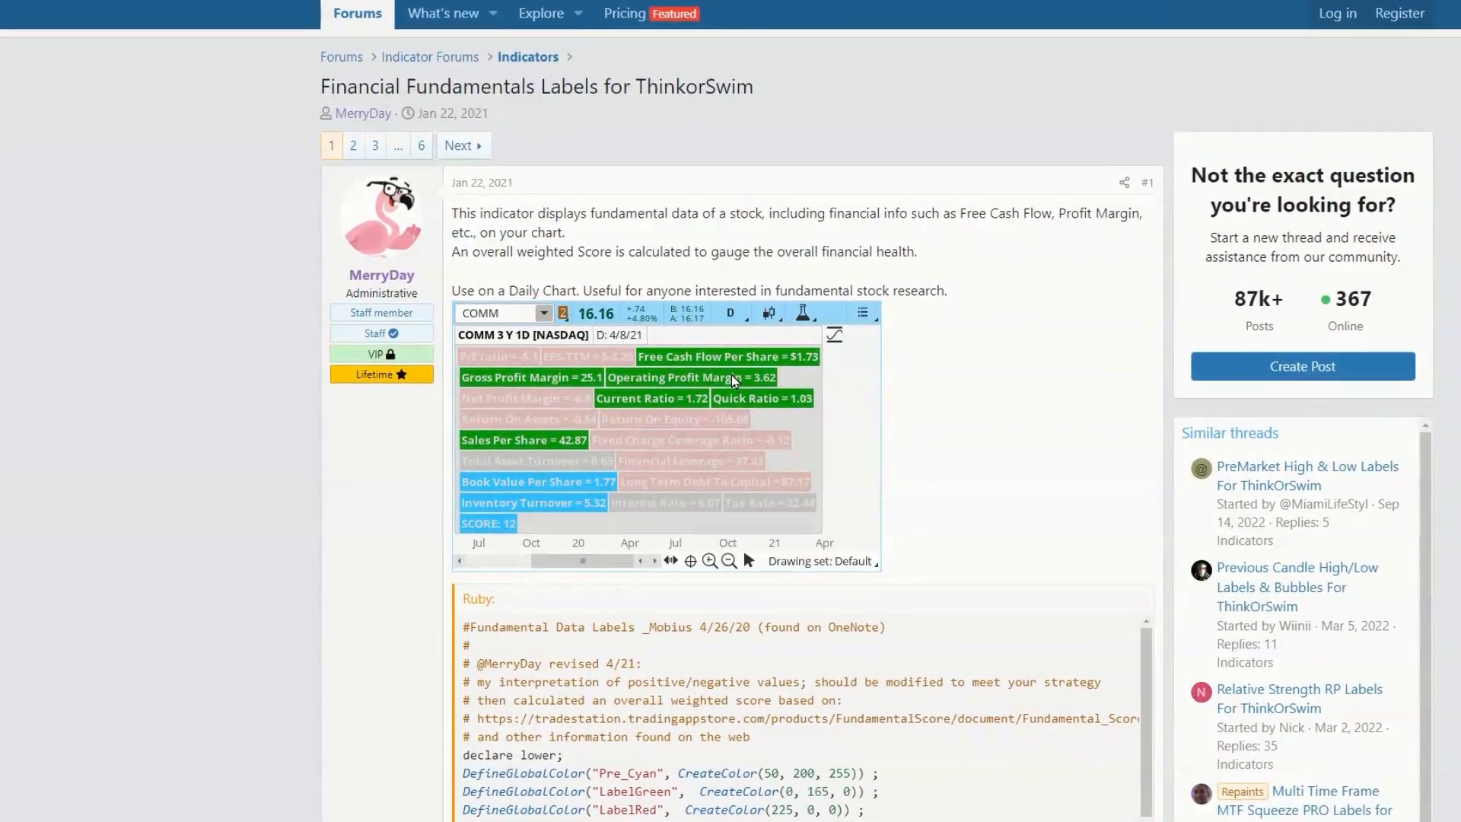
scroll(down, 3)
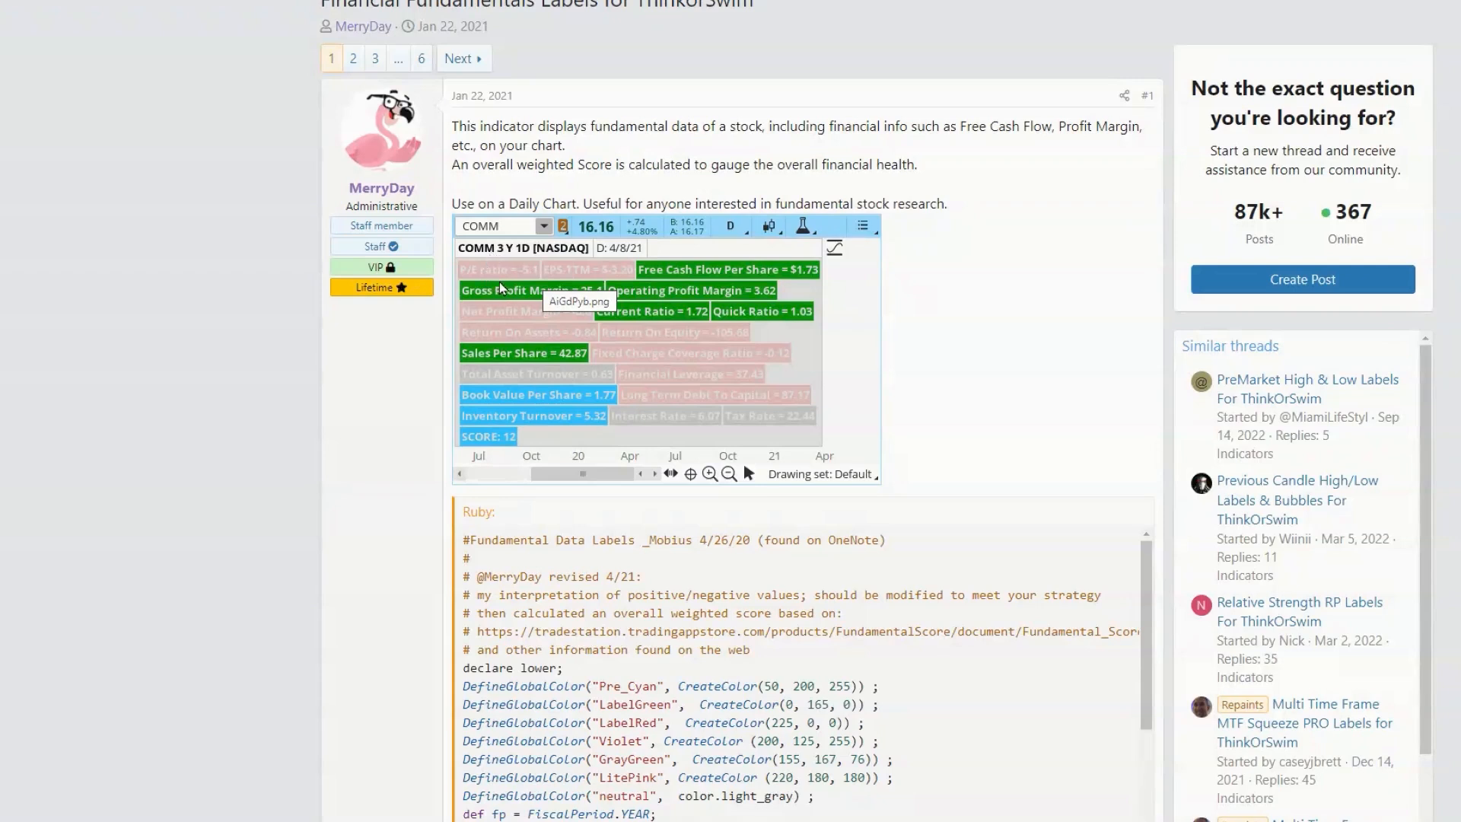
mouse_move(681, 285)
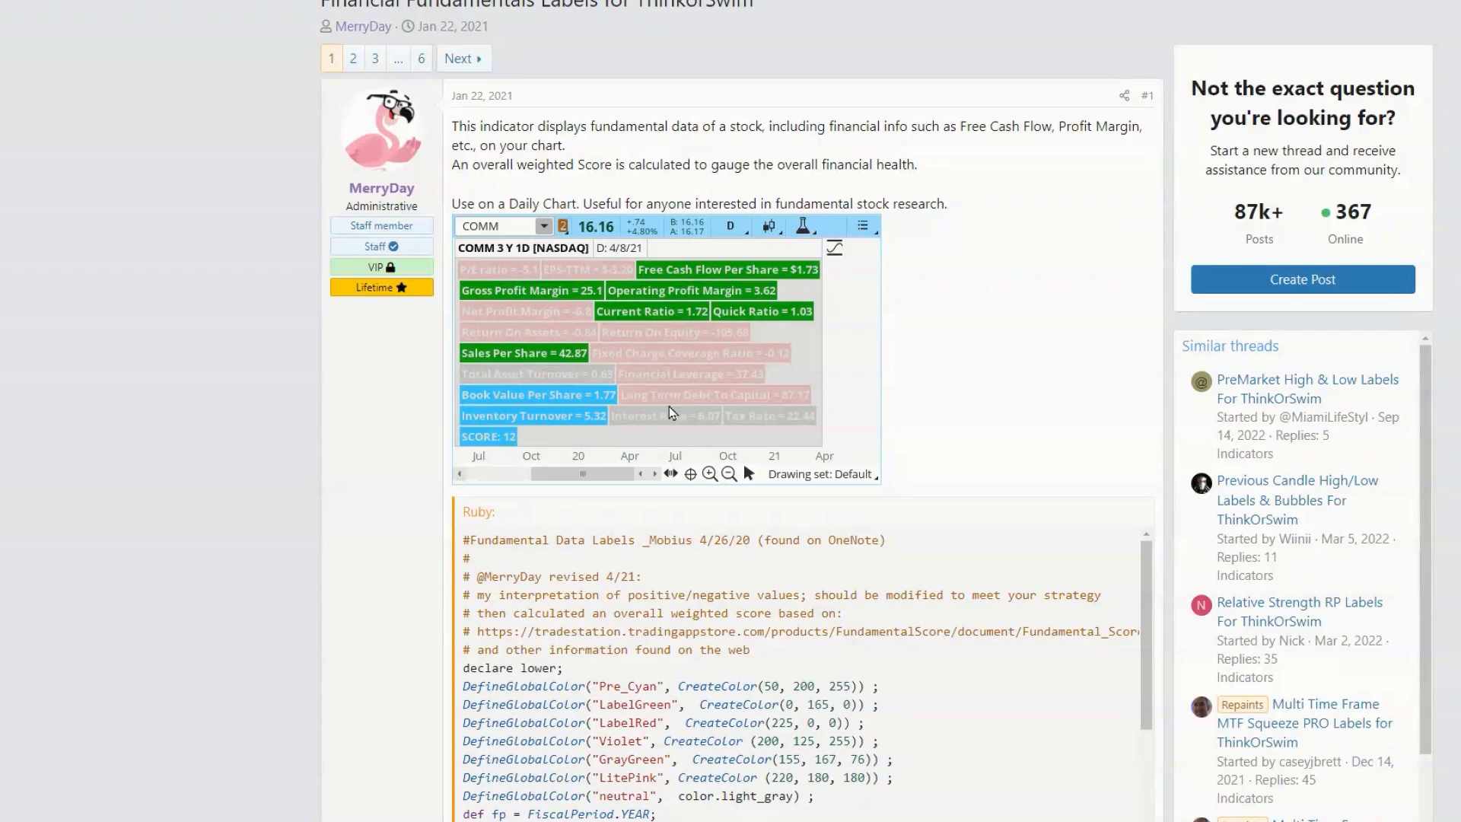
scroll(down, 3)
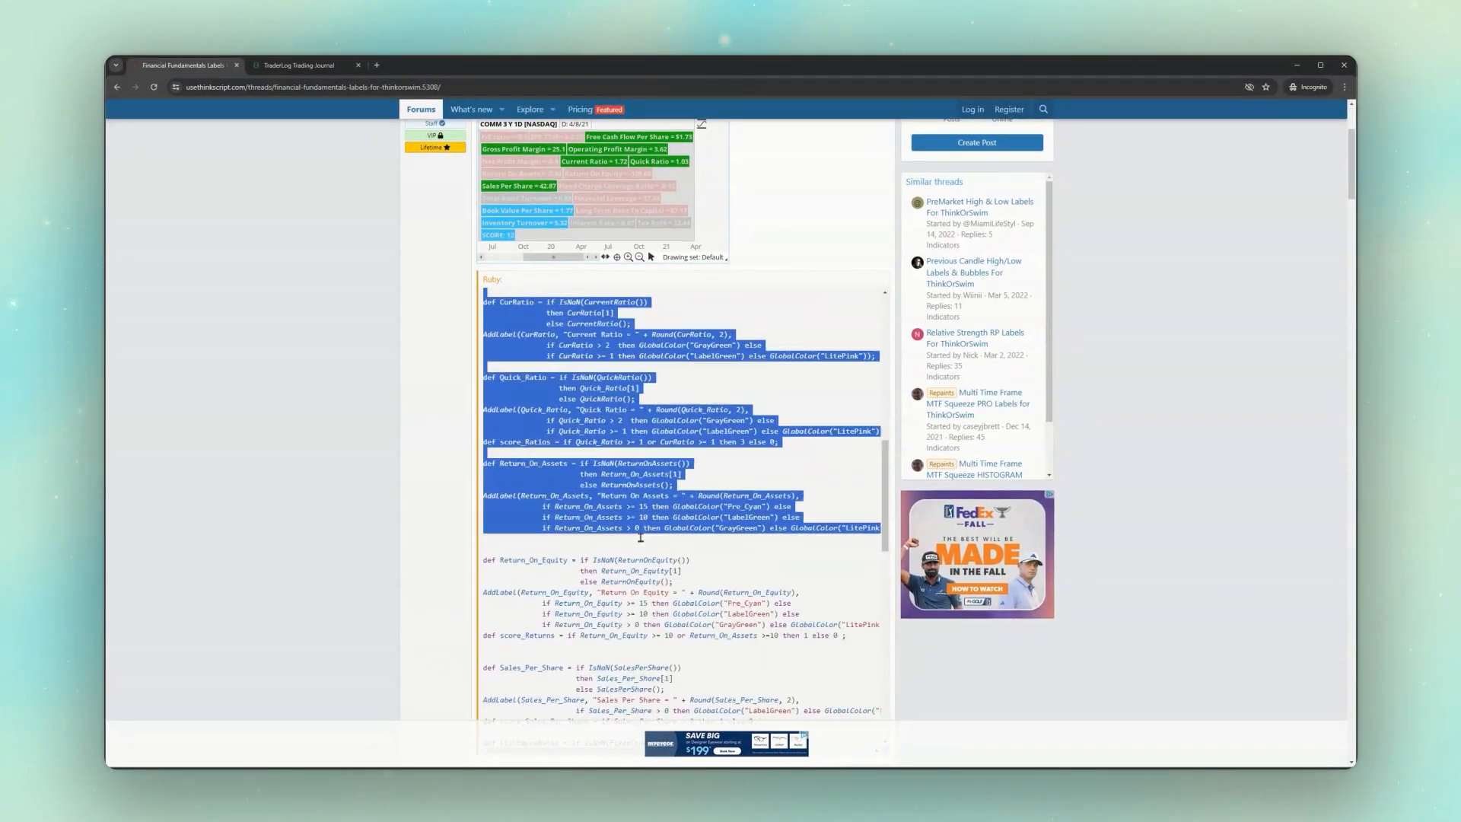
right_click(652, 388)
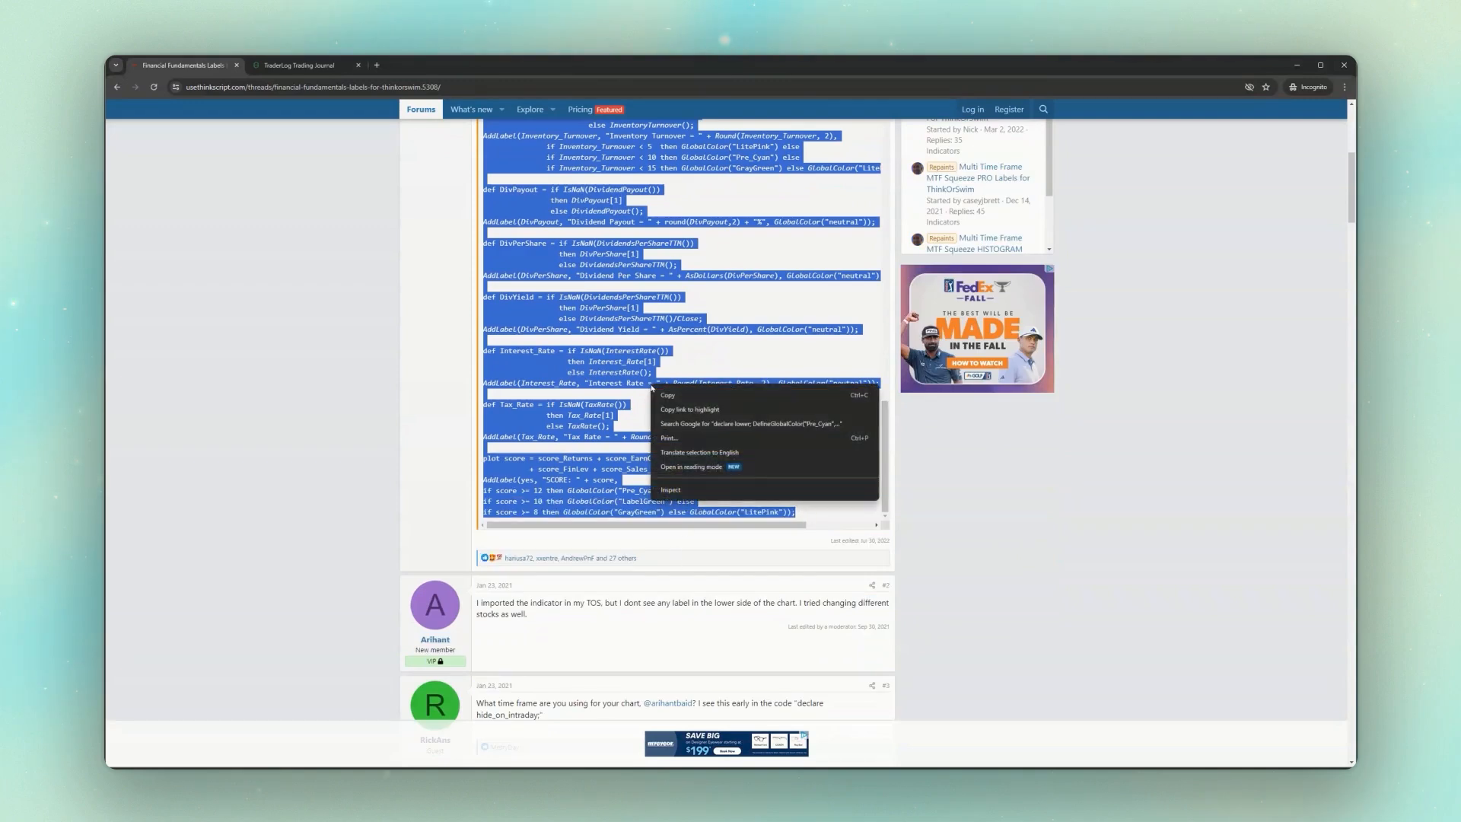
click(665, 398)
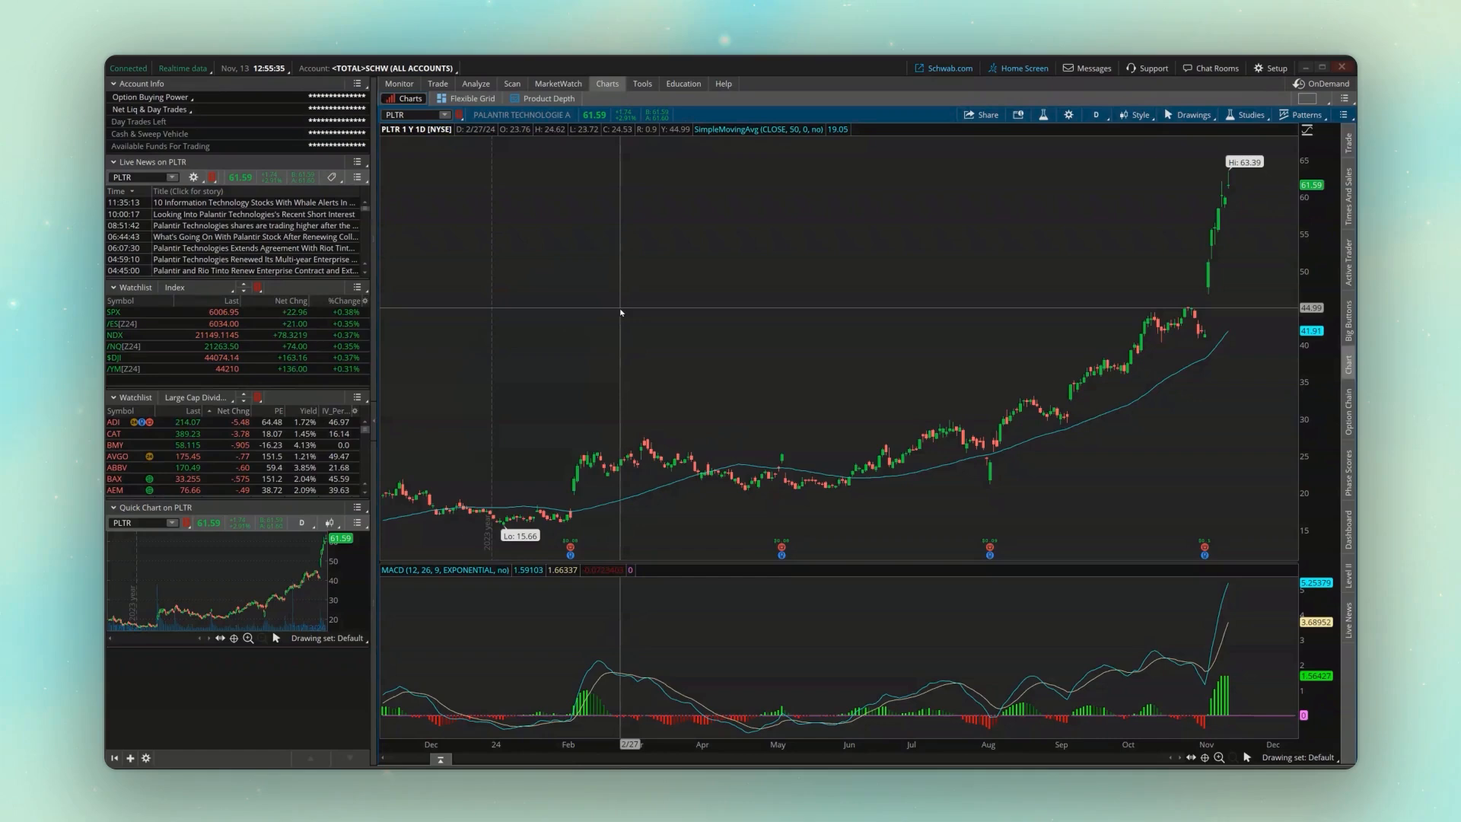
mouse_move(674, 305)
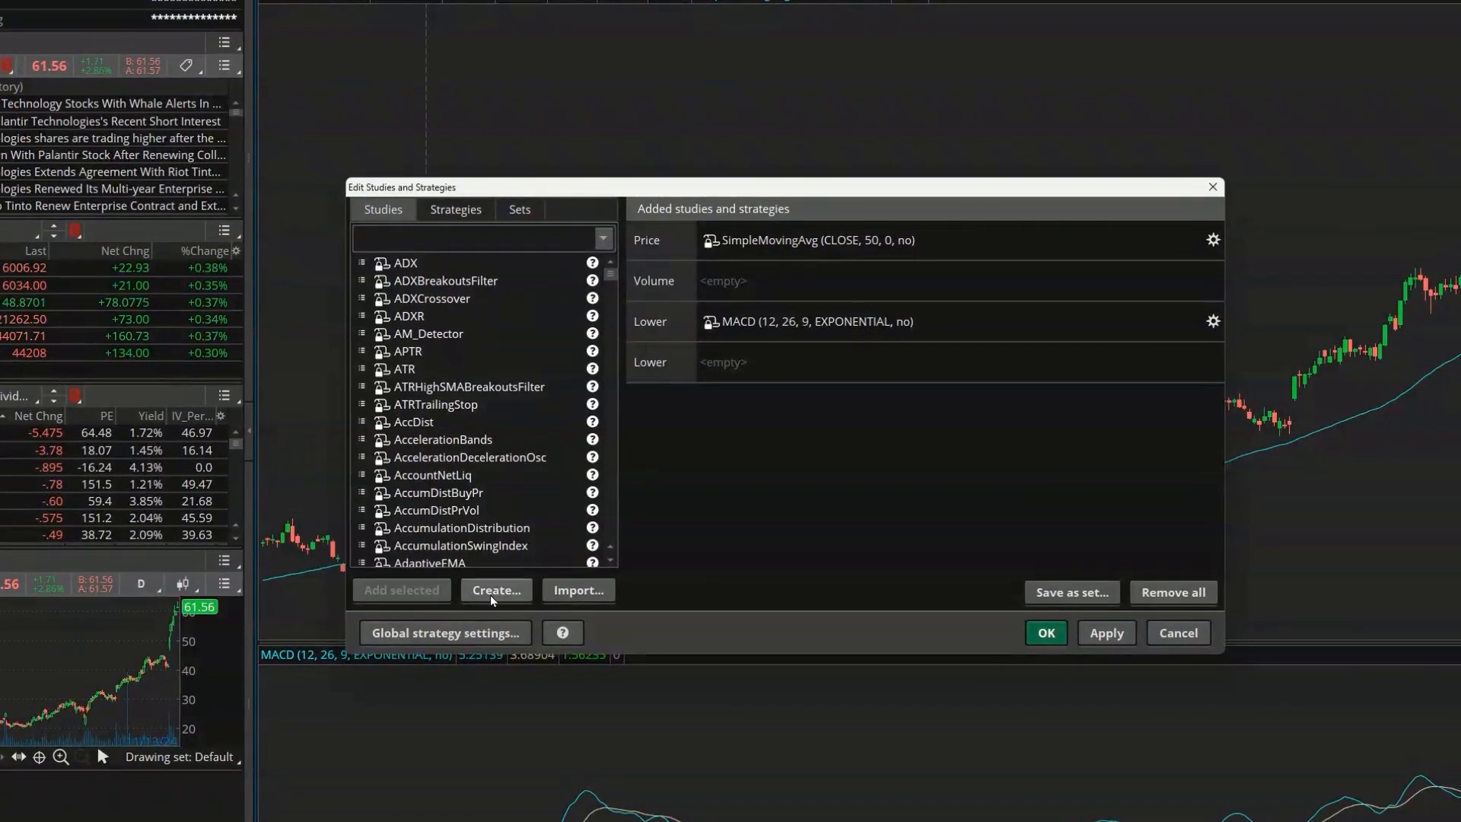
mouse_move(492, 599)
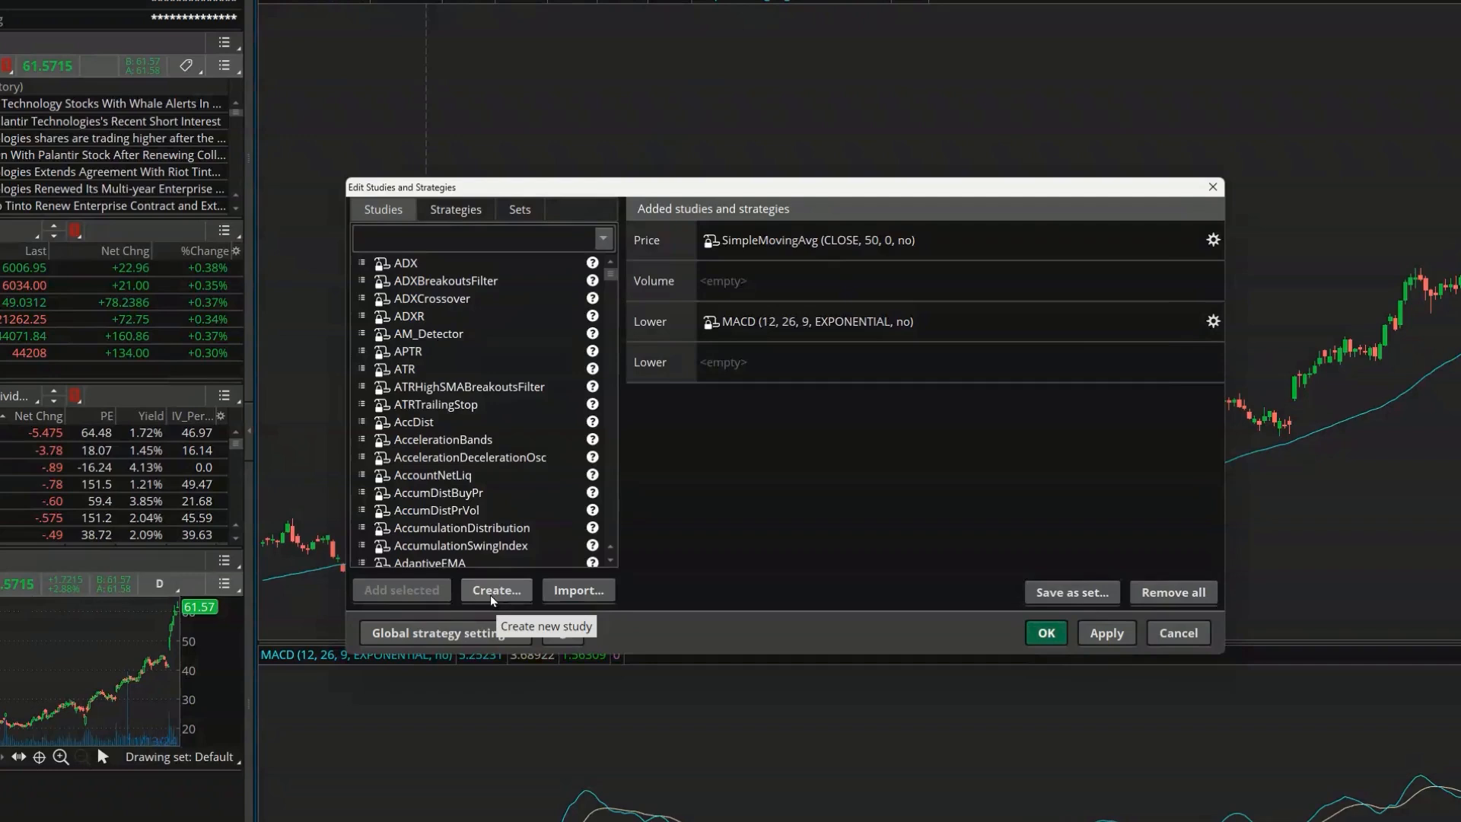
- Create a new study named FundamentalLabels holding the pasted label code
click(496, 590)
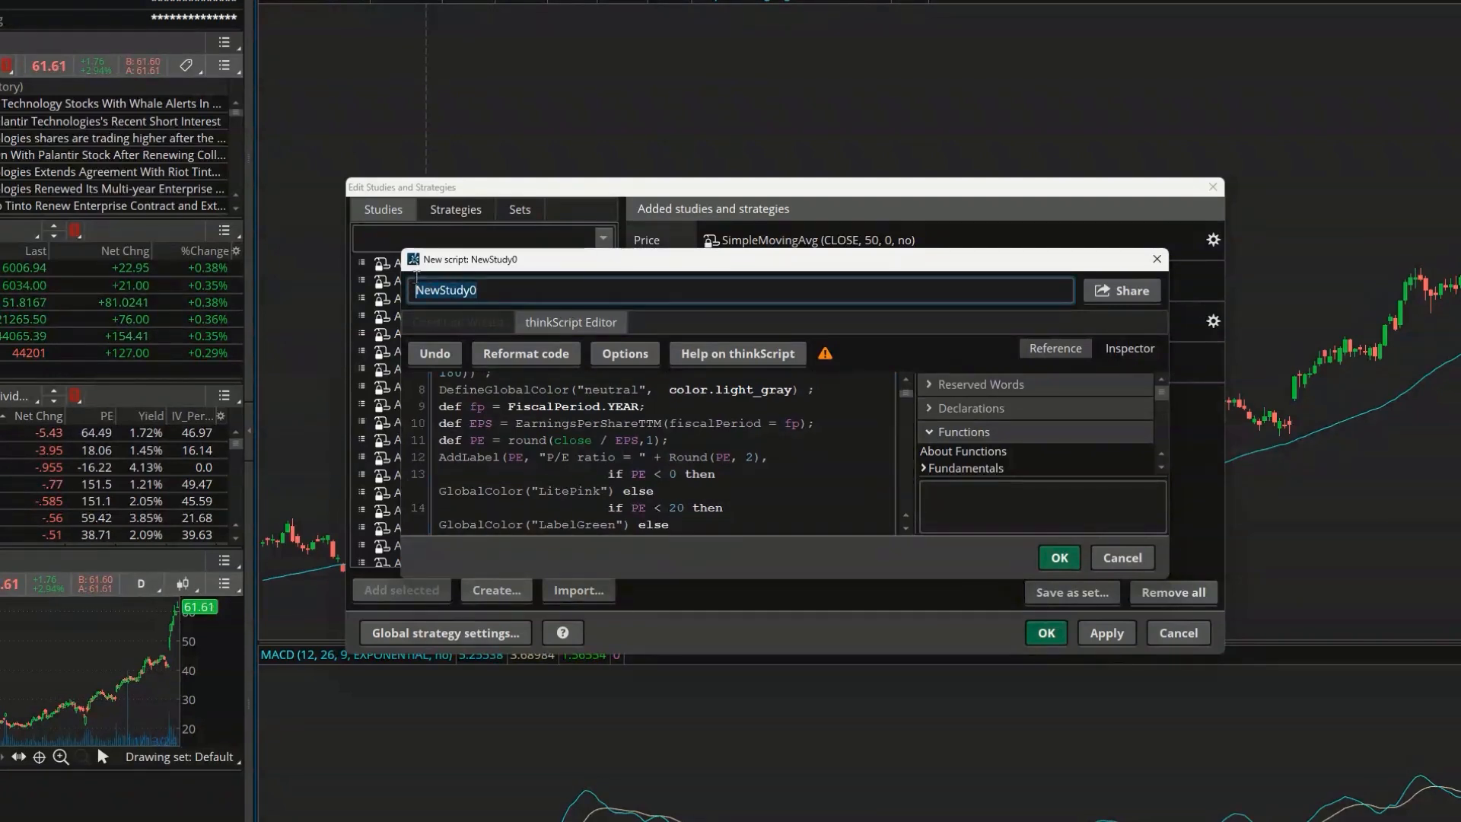
text(FundamentalL)
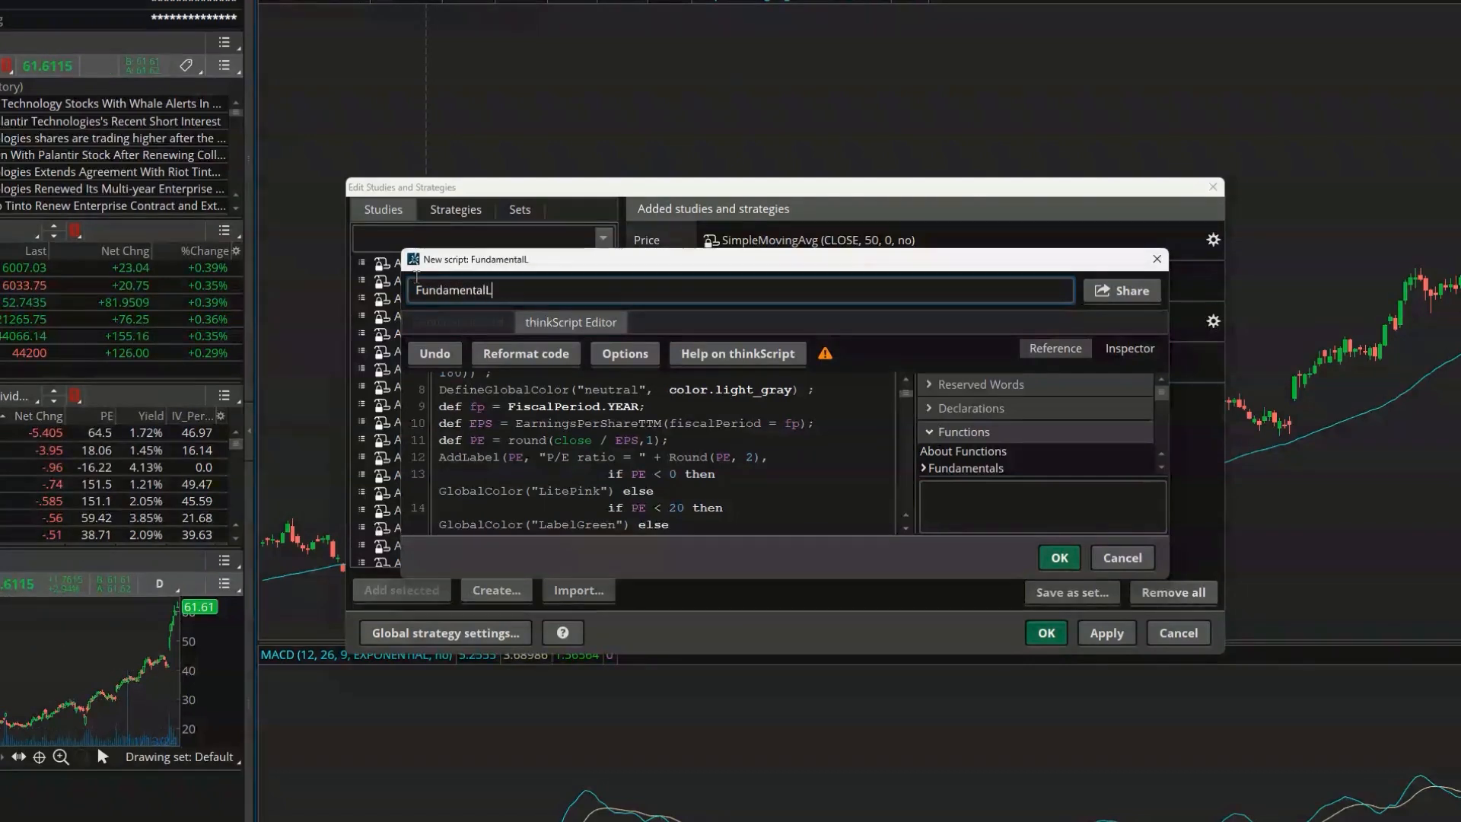
text(abels)
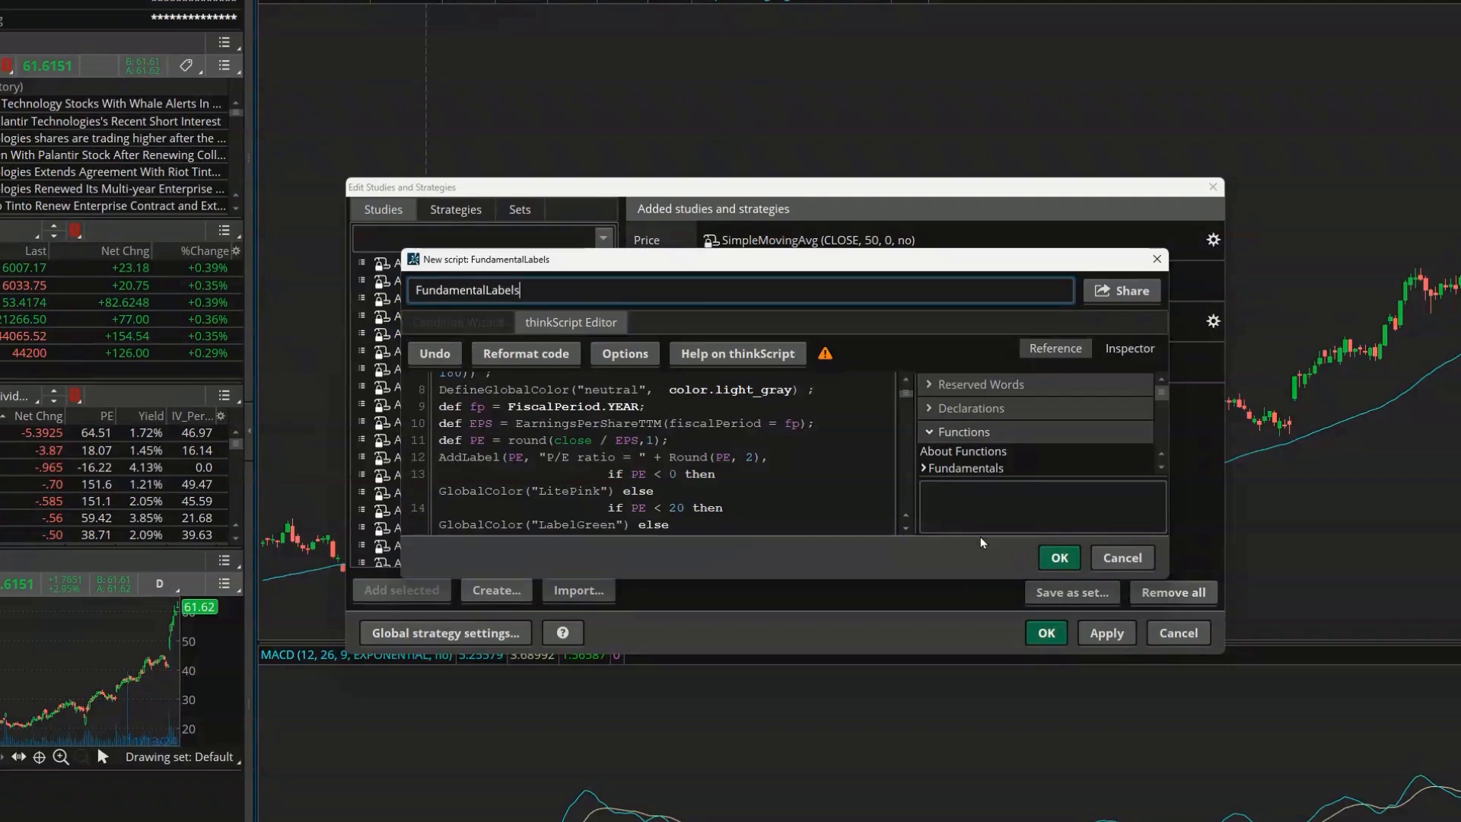
click(1059, 557)
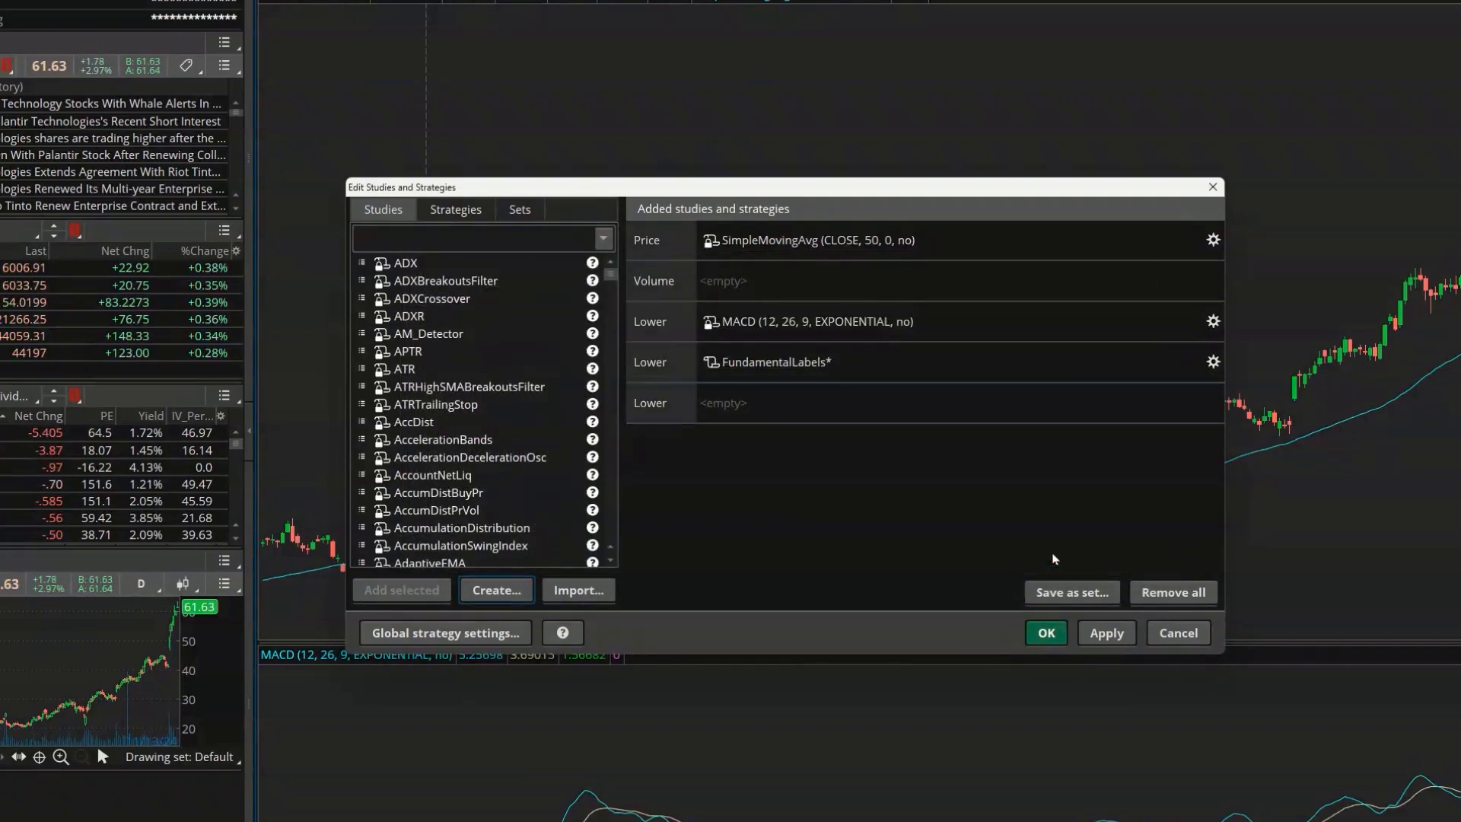
- Apply FundamentalLabels to the PLTR chart, then return to Google's homepage
click(775, 362)
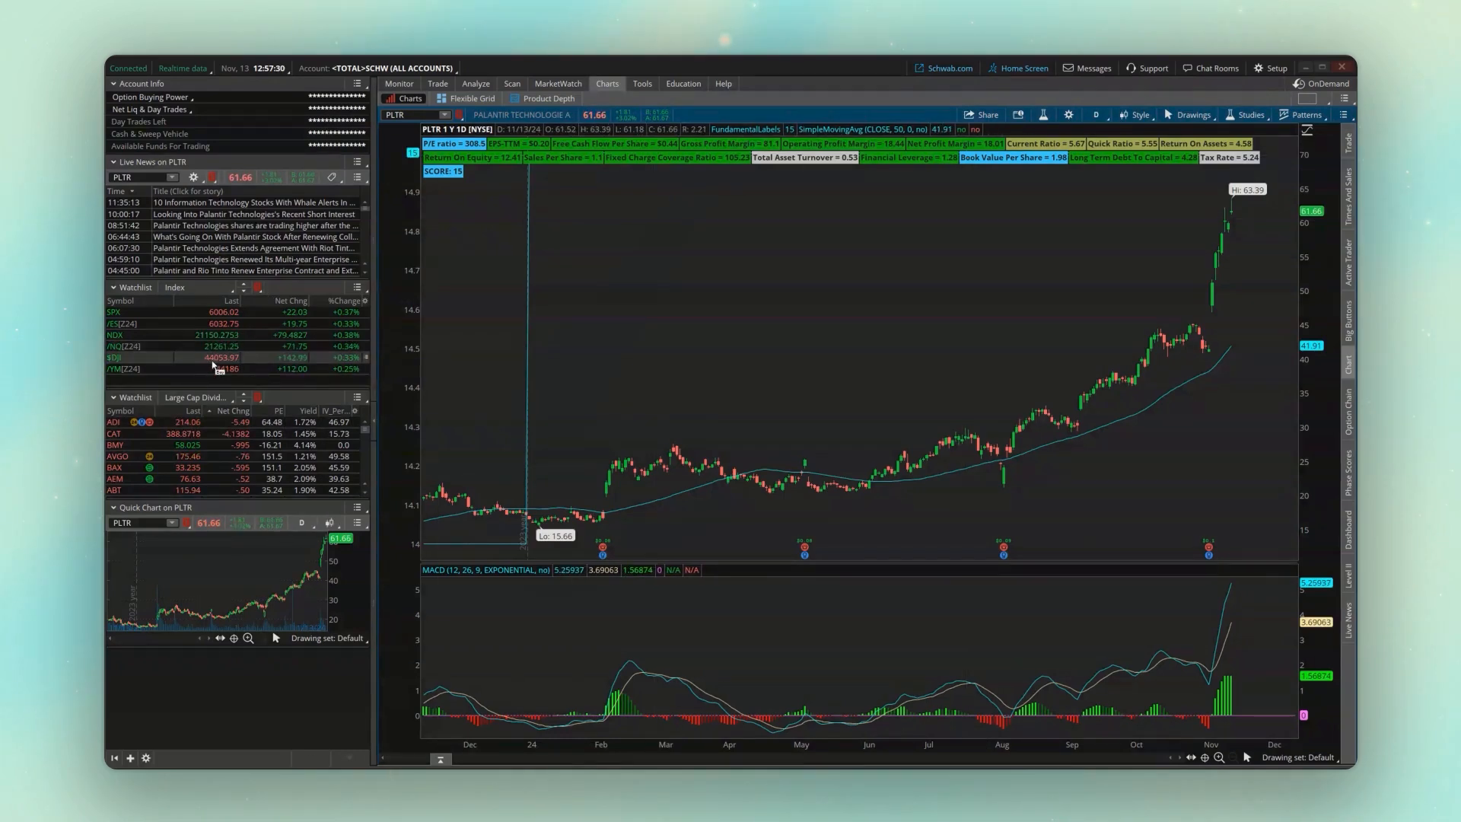
click(399, 82)
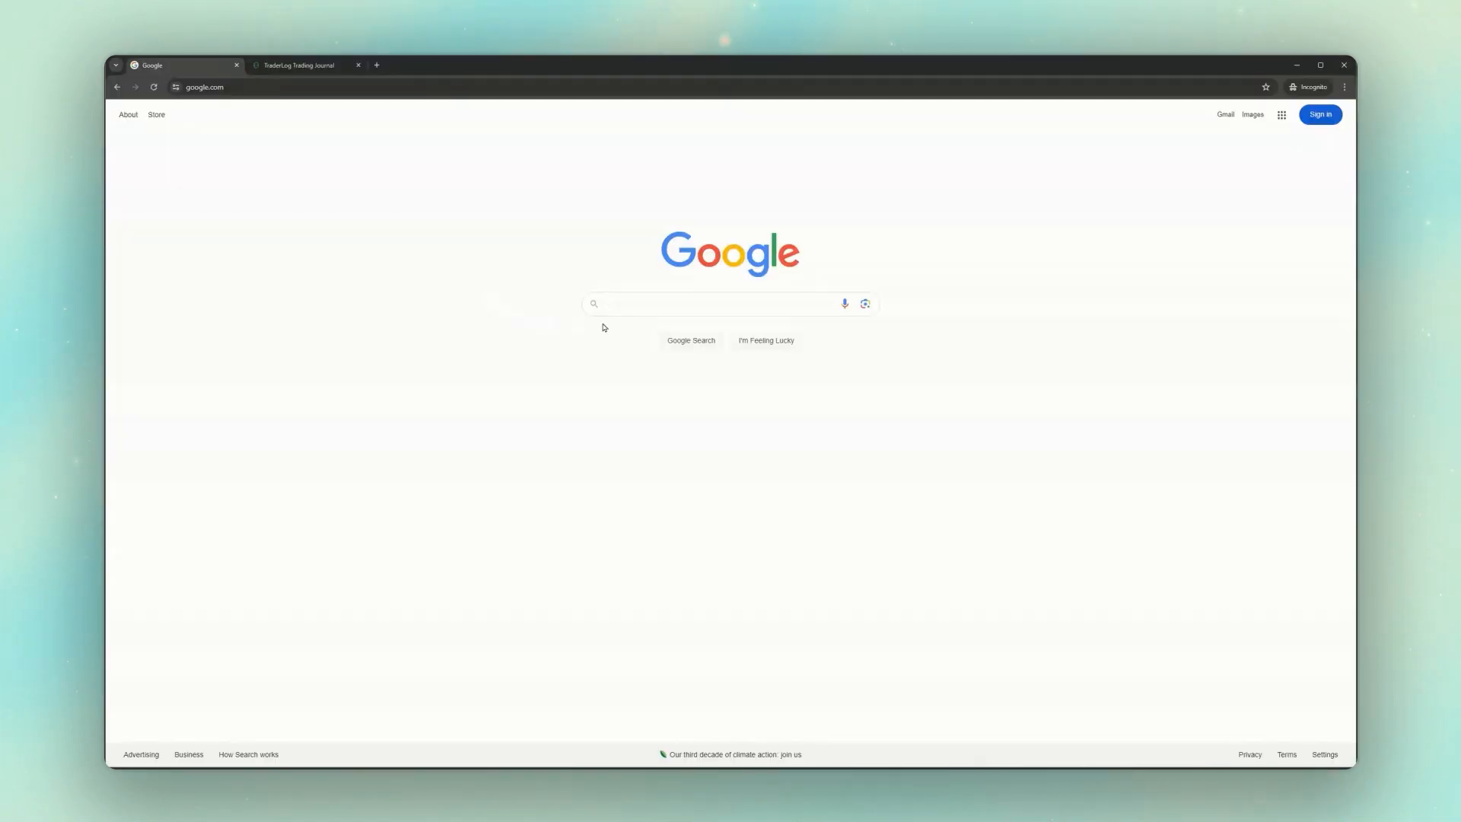
- Search Google for '% change ytd thinkscript column' and scroll through the results
text(%)
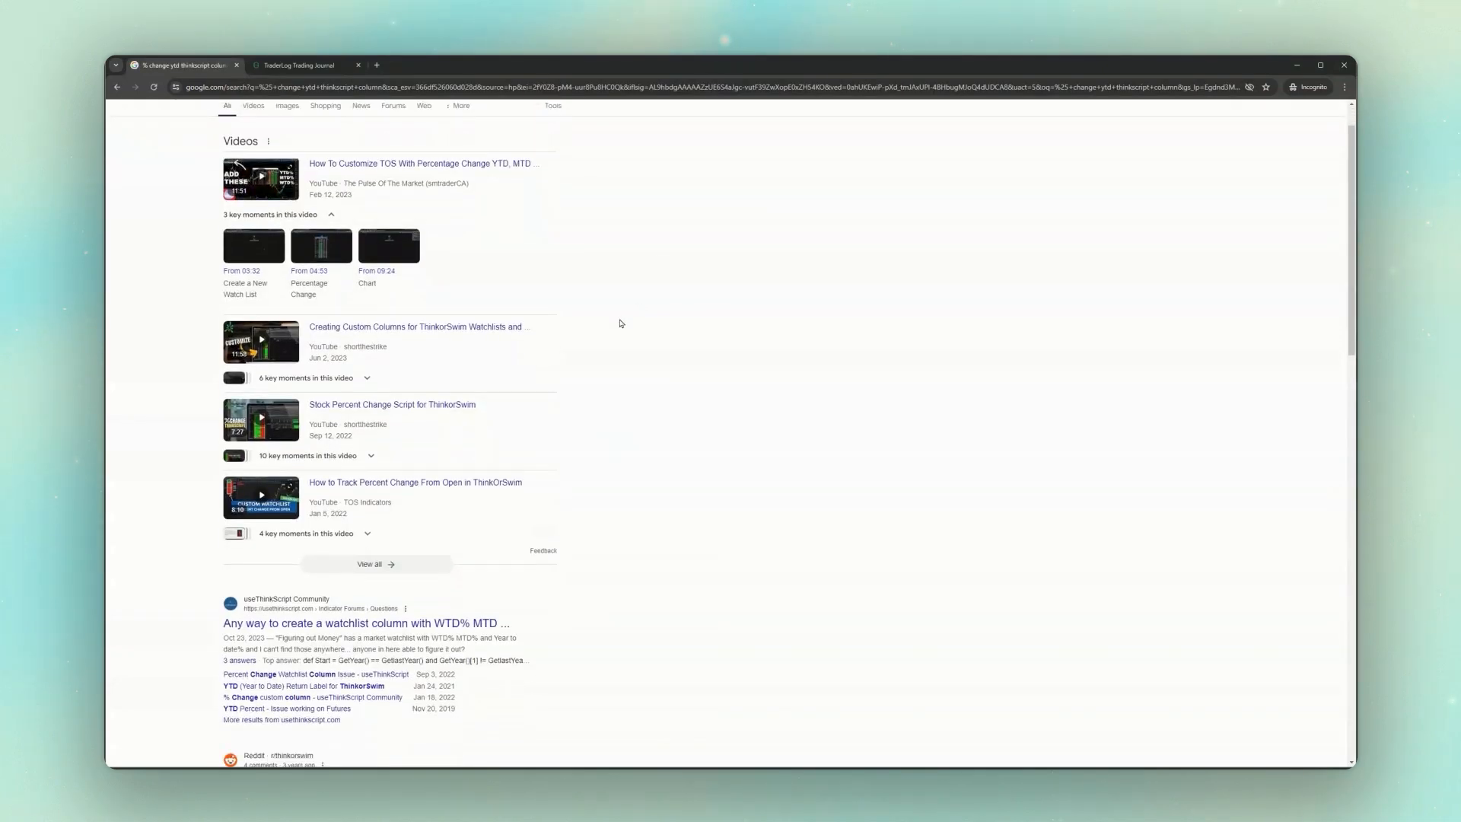
scroll(down, 3)
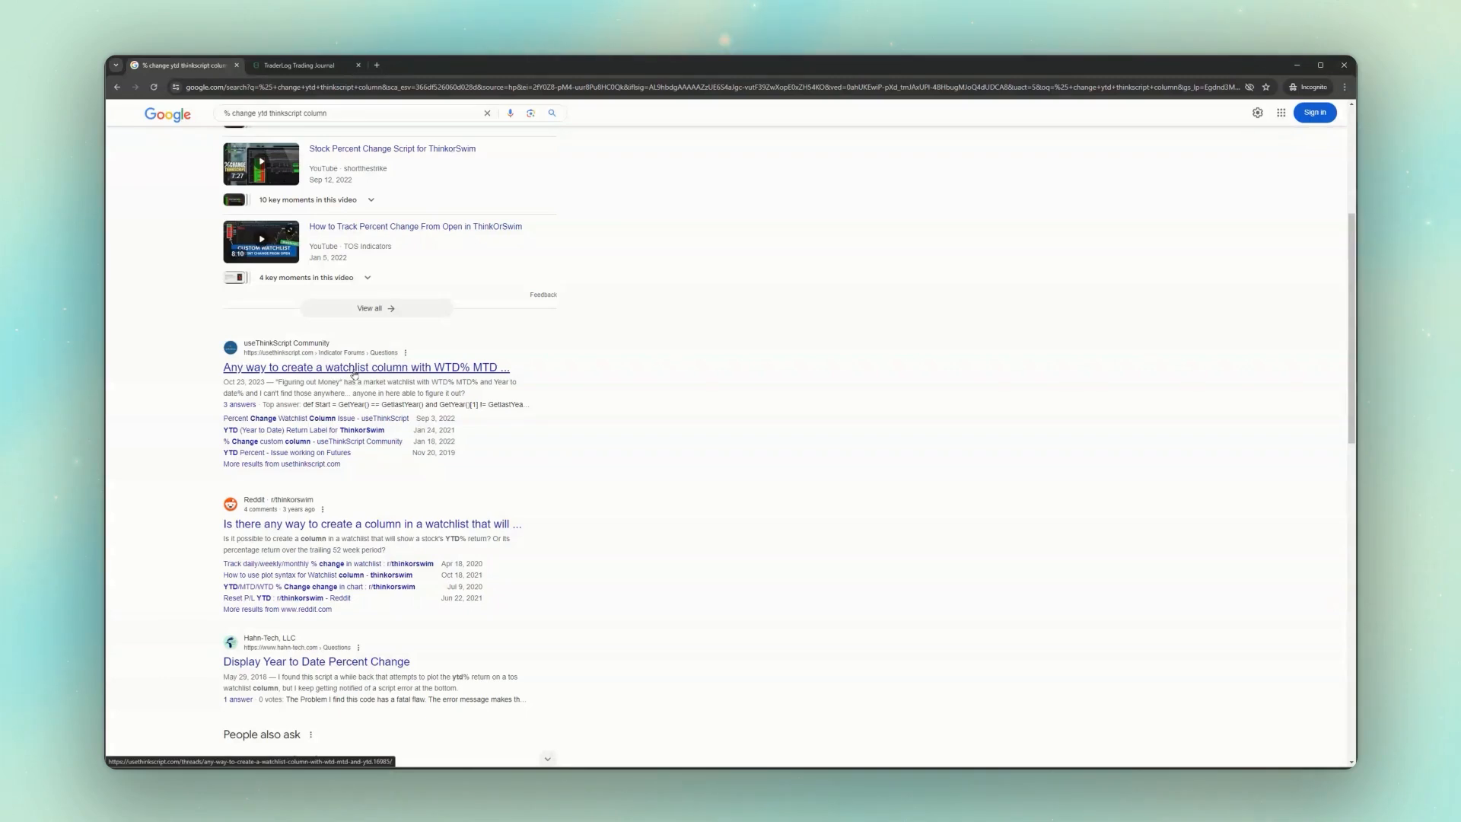
- Open the useThinkScript WTD%/MTD%/YTD% watchlist thread and scroll to its YTD code
click(354, 367)
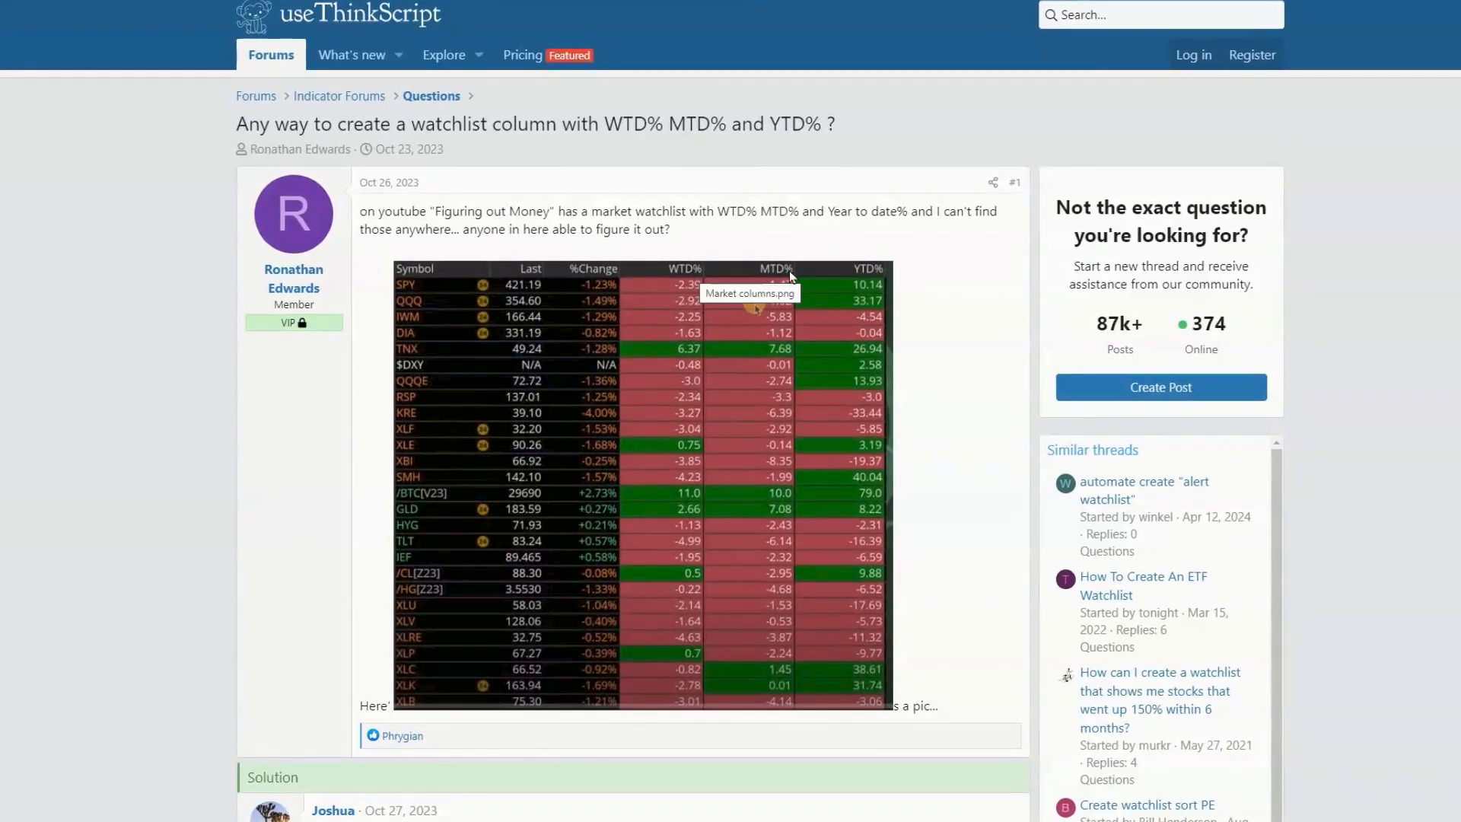
mouse_move(880, 278)
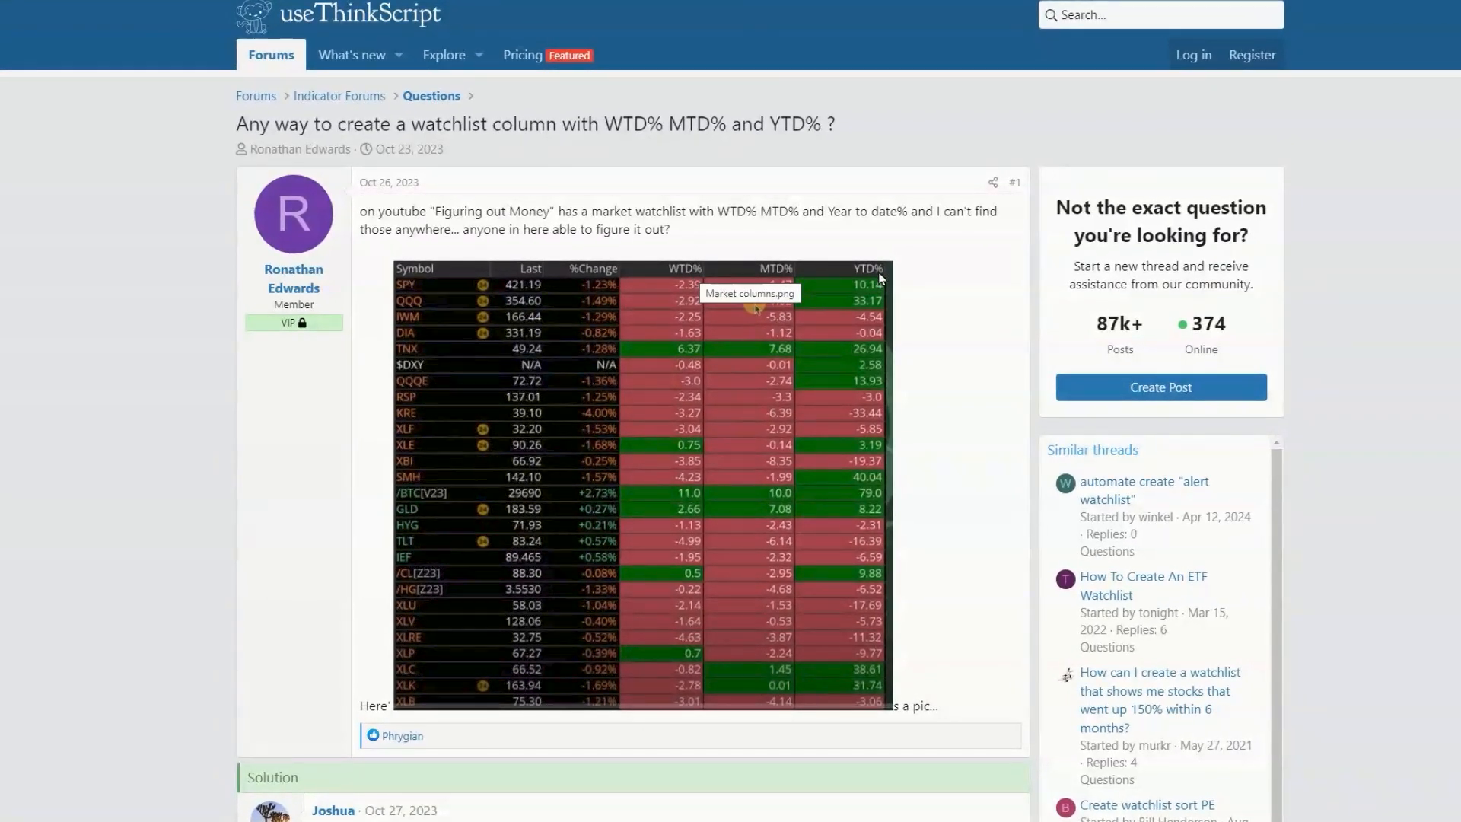
scroll(down, 3)
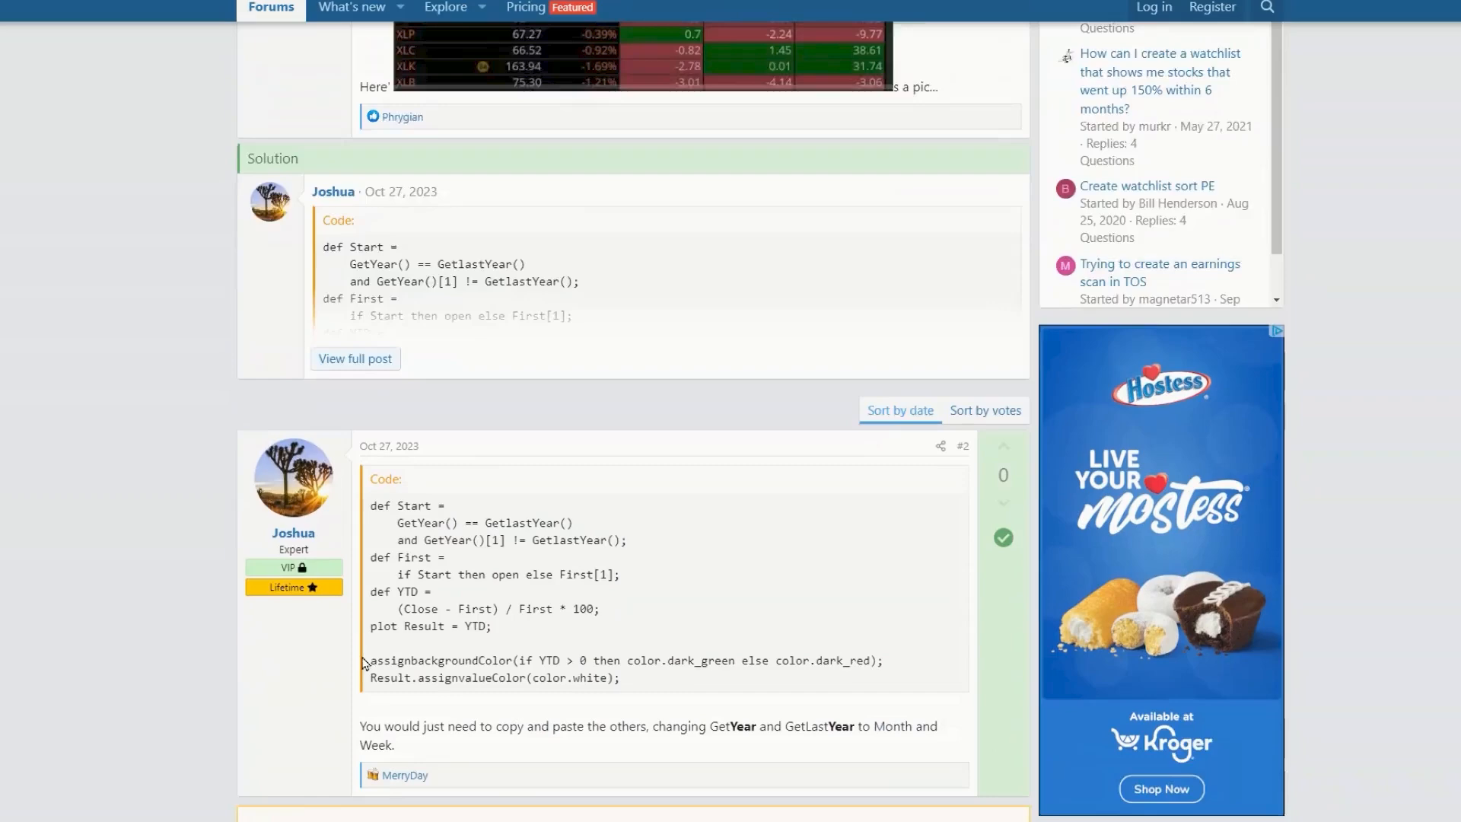
scroll(down, 3)
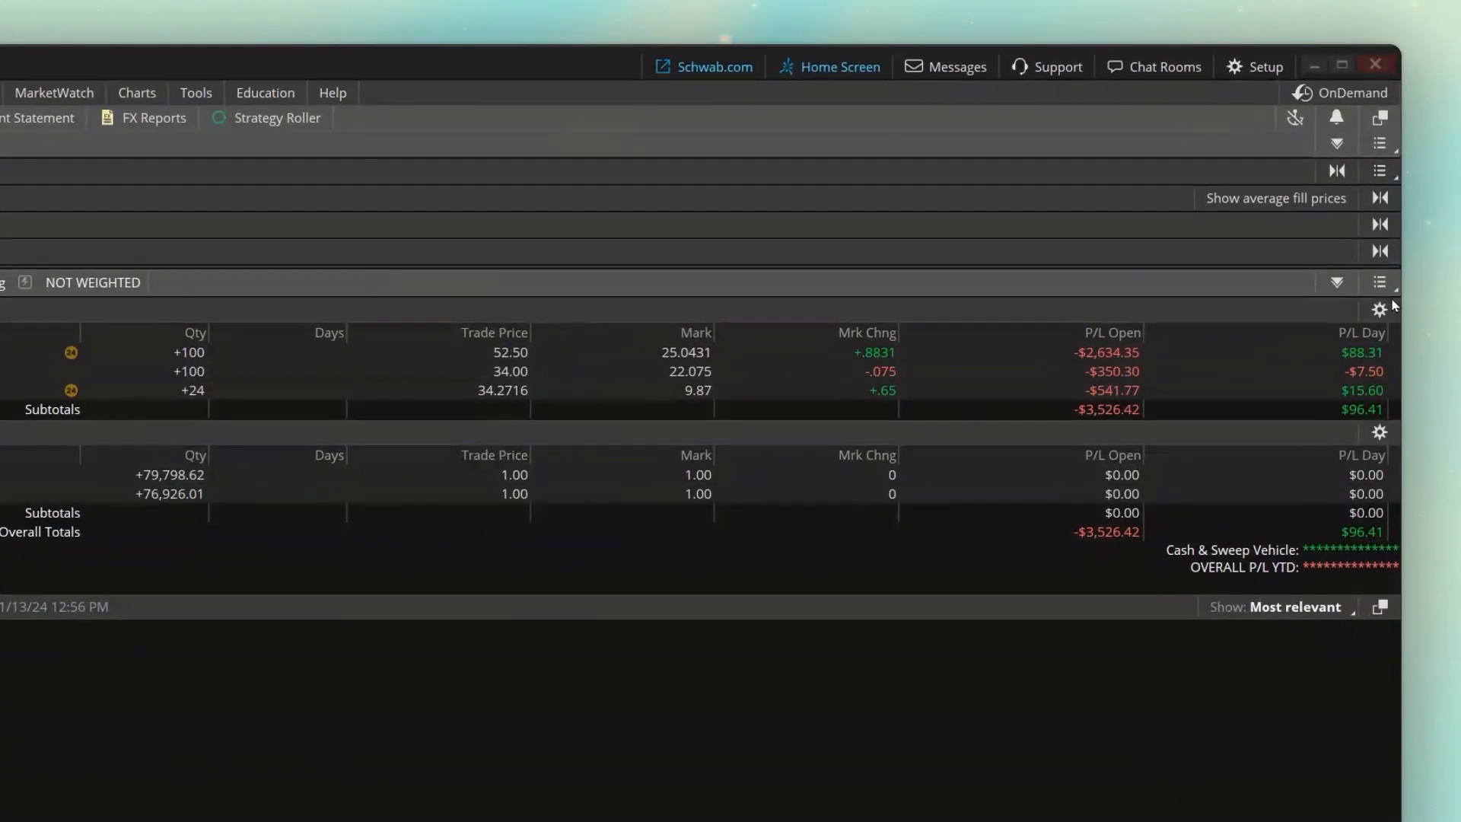
- Open column customization for the position statement's Equities and Equity Options group
click(1380, 303)
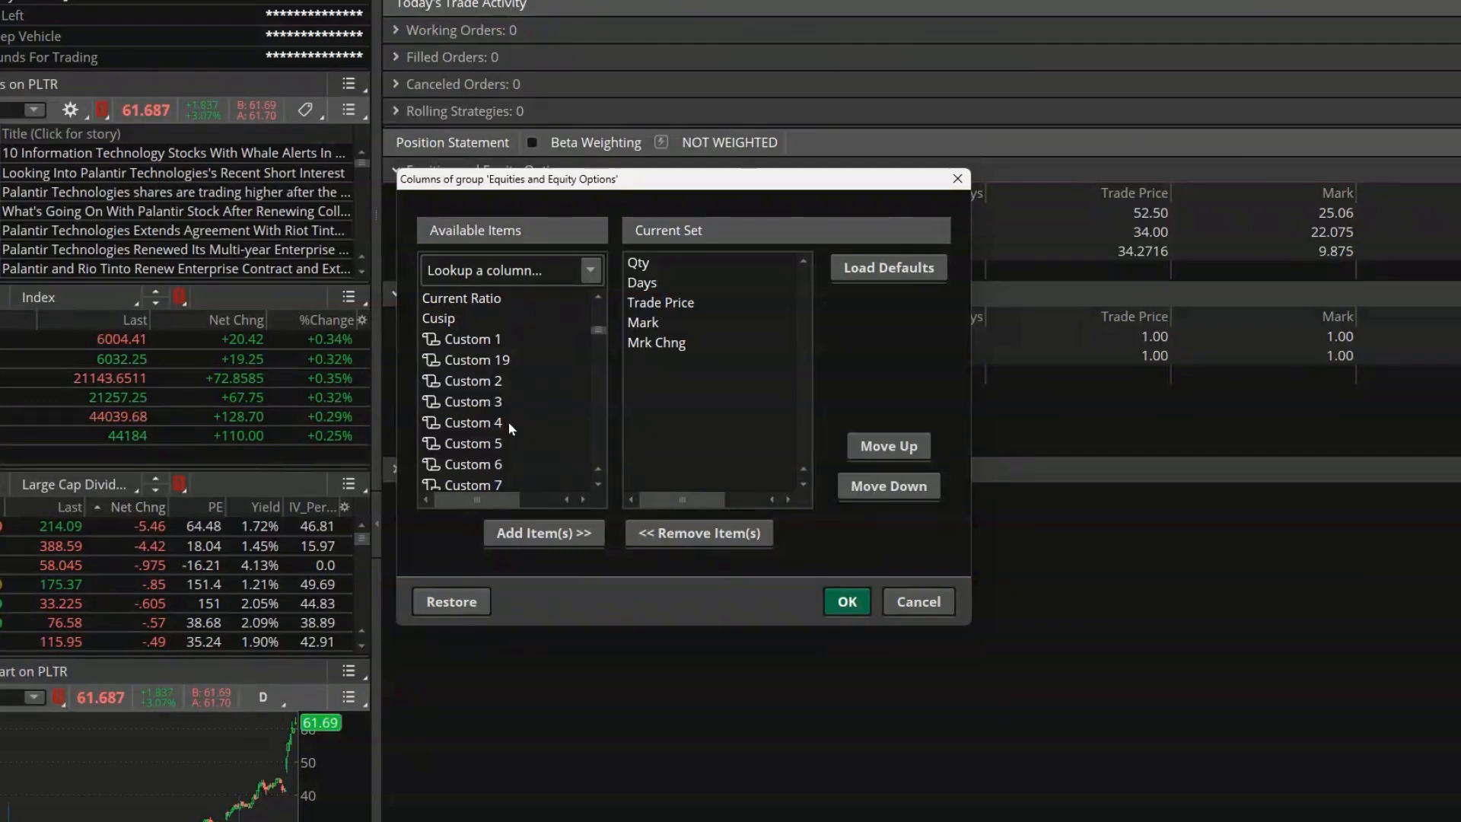
mouse_move(467, 338)
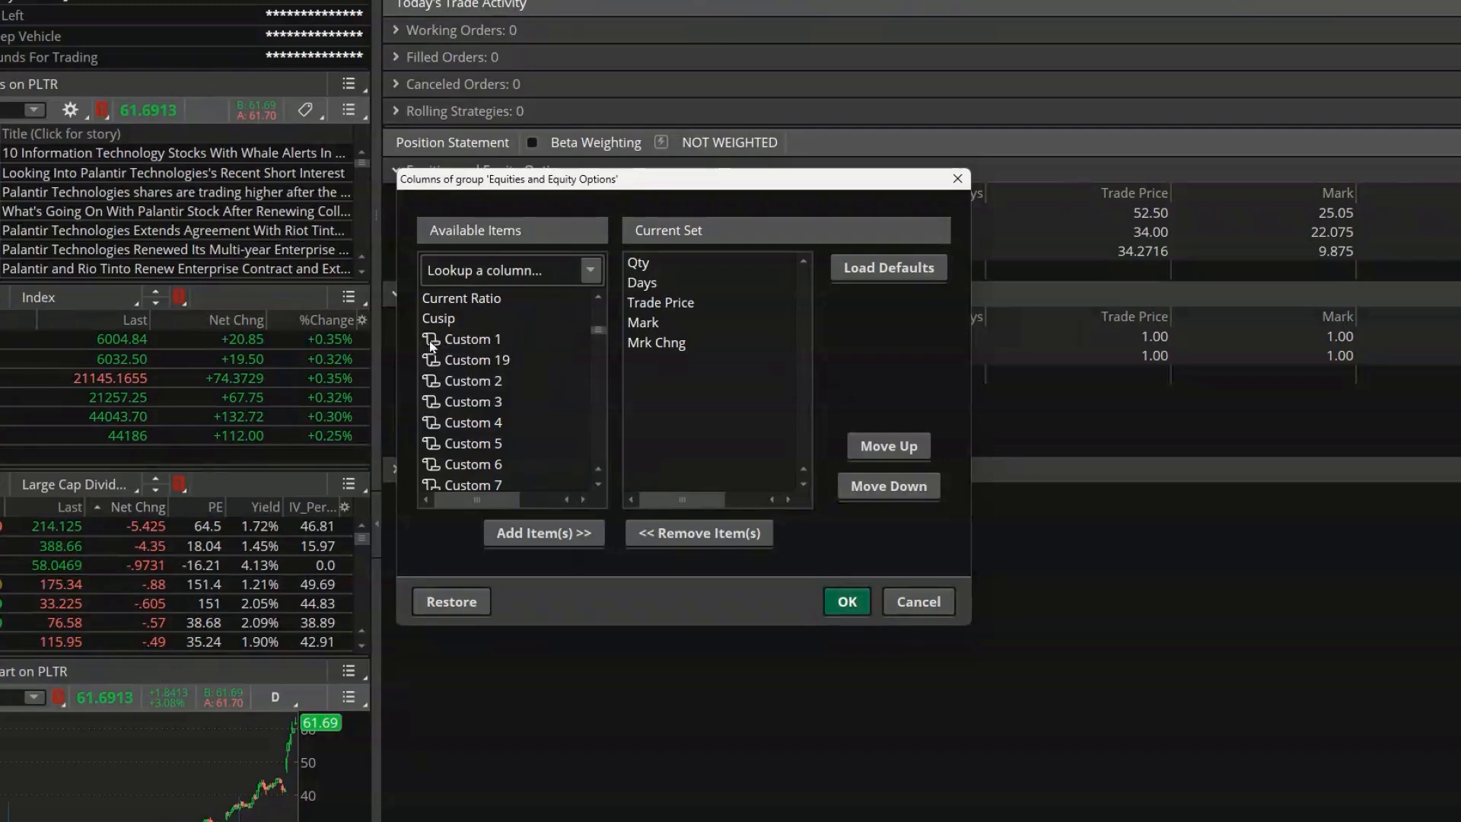
- Replace Custom 1's SimpleMovingAvg condition with script code, name it %YTD, and apply
double_click(471, 338)
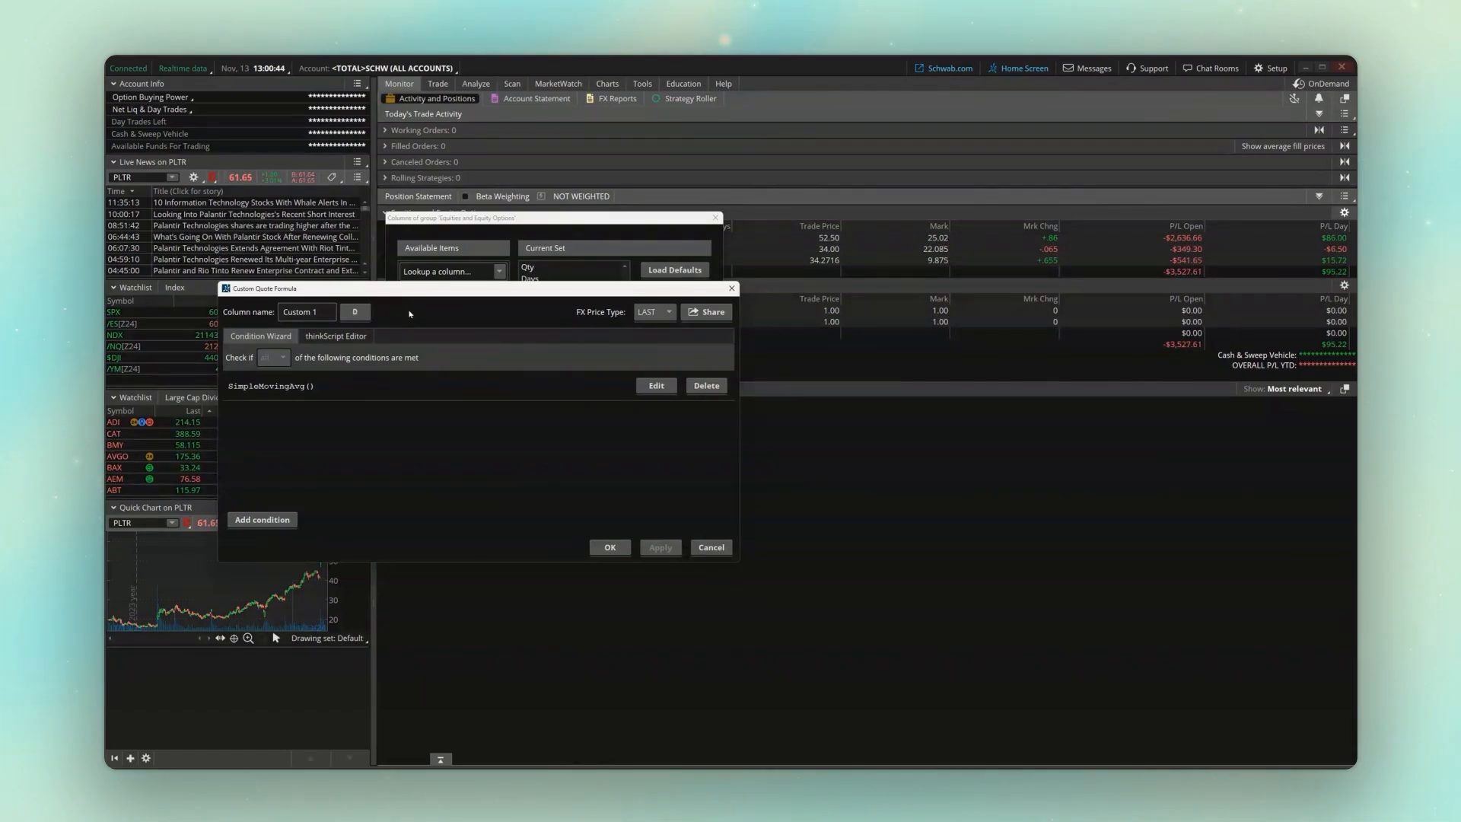
click(706, 385)
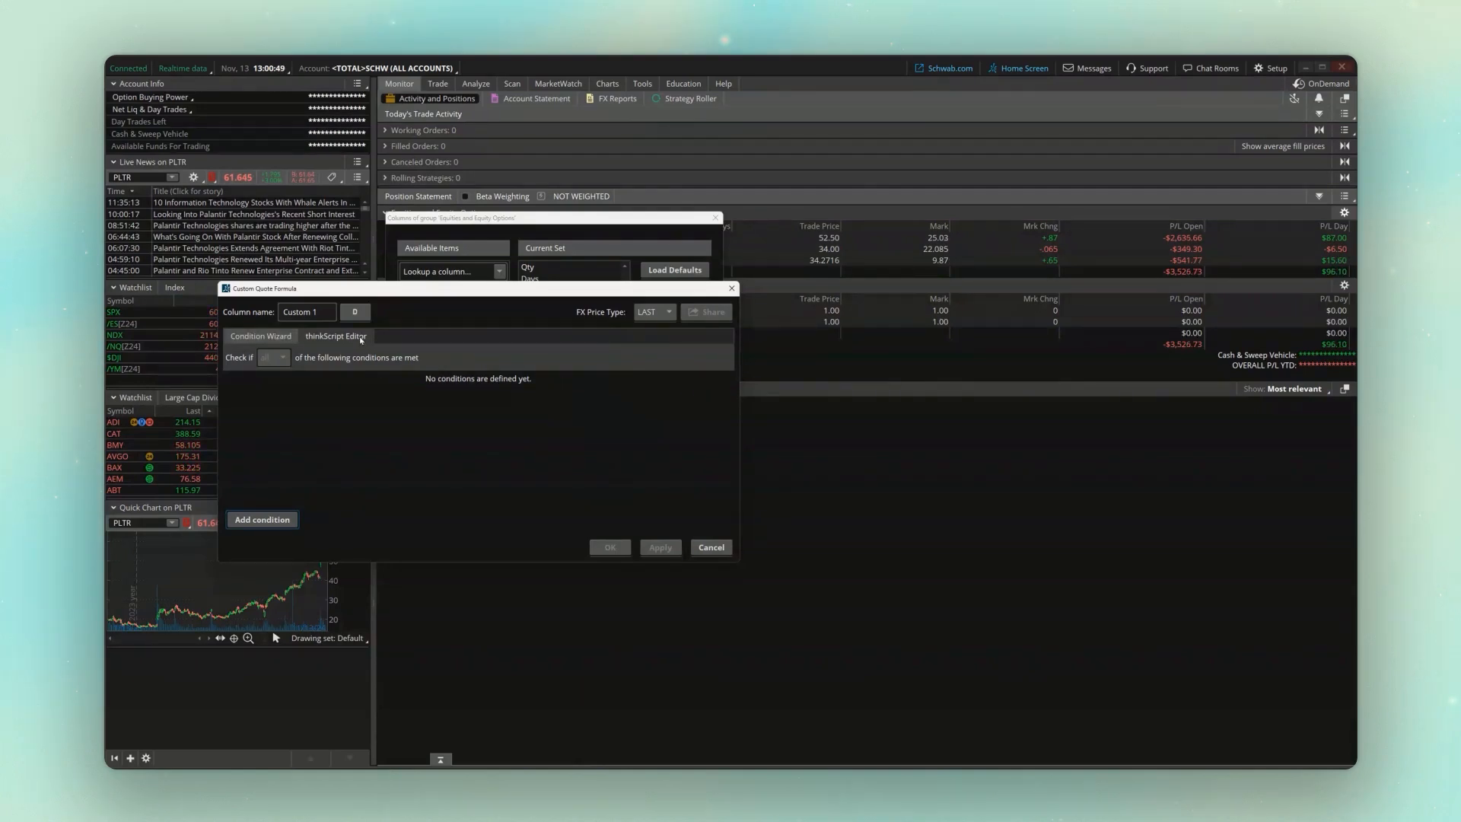
click(336, 336)
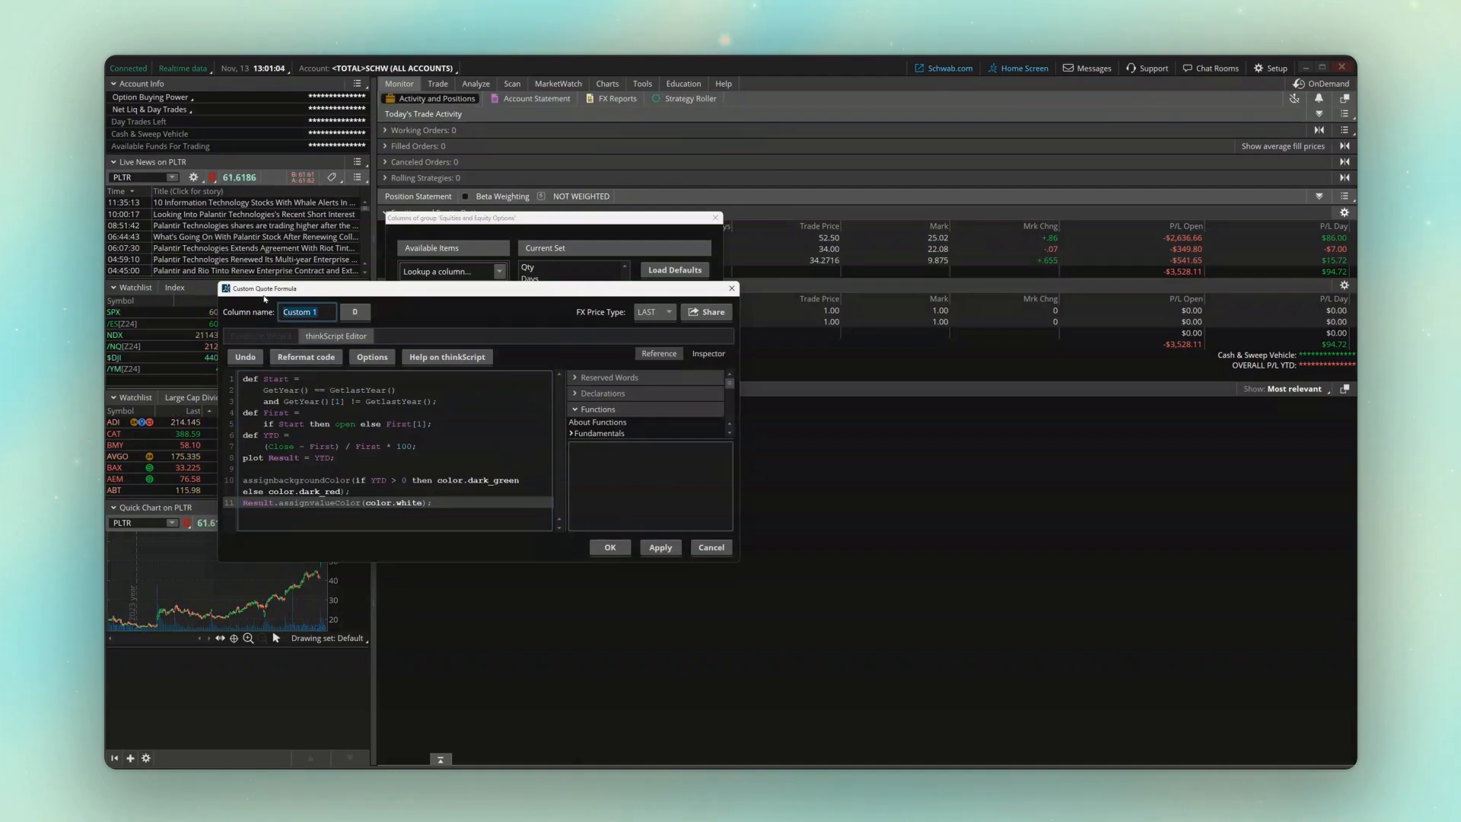
text(%)
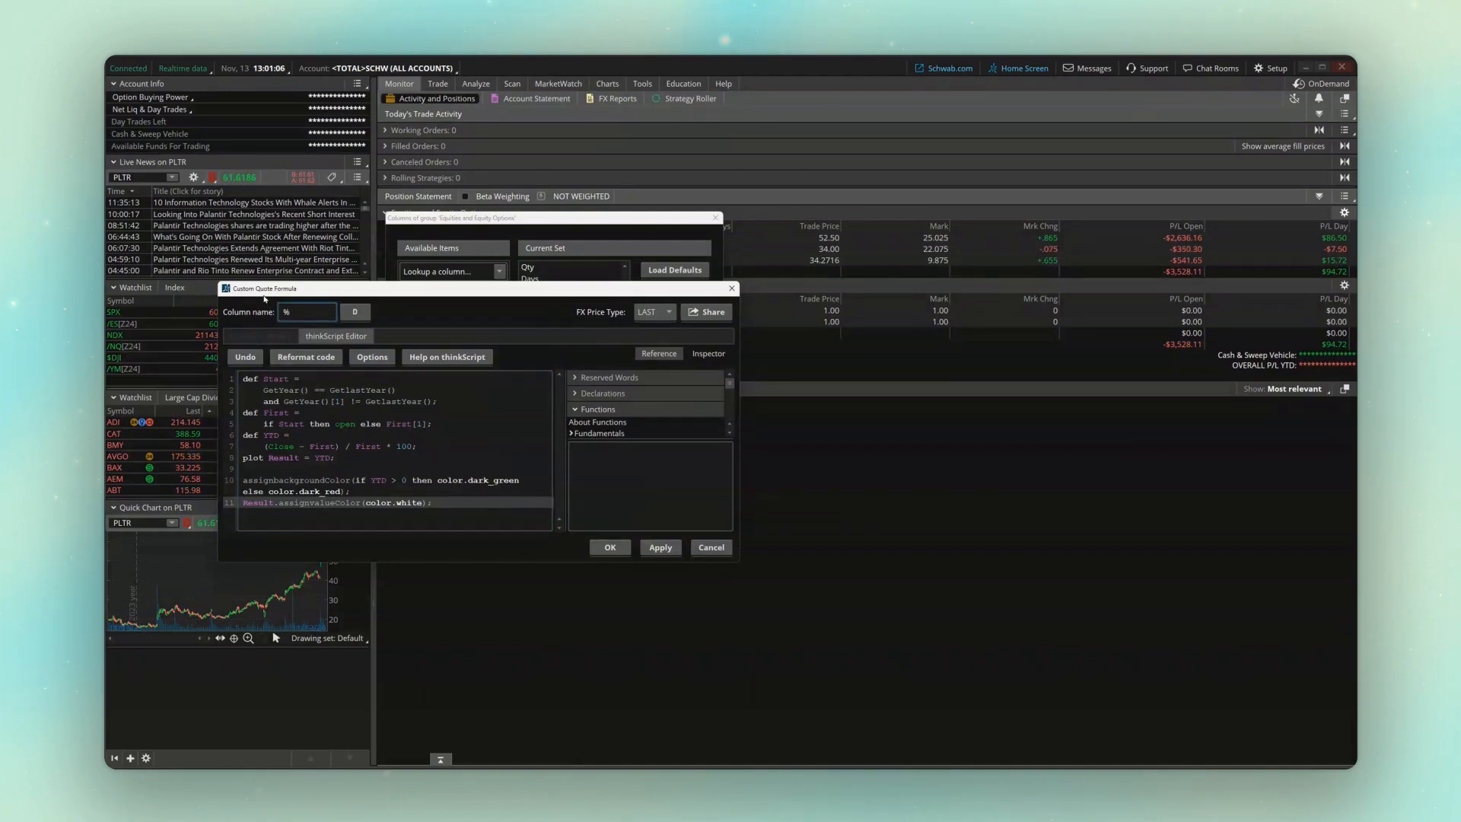
text(YTD)
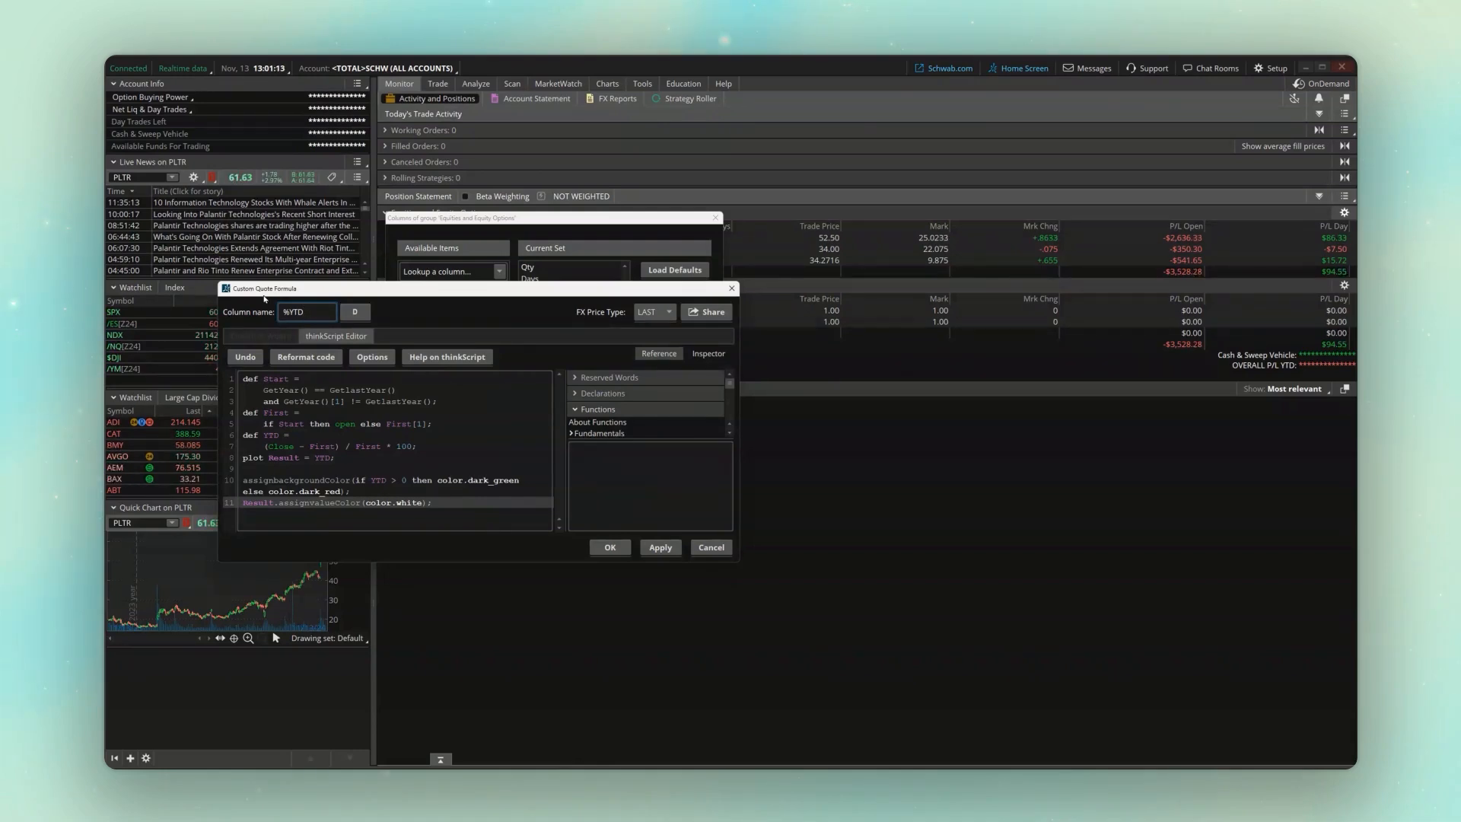
click(610, 547)
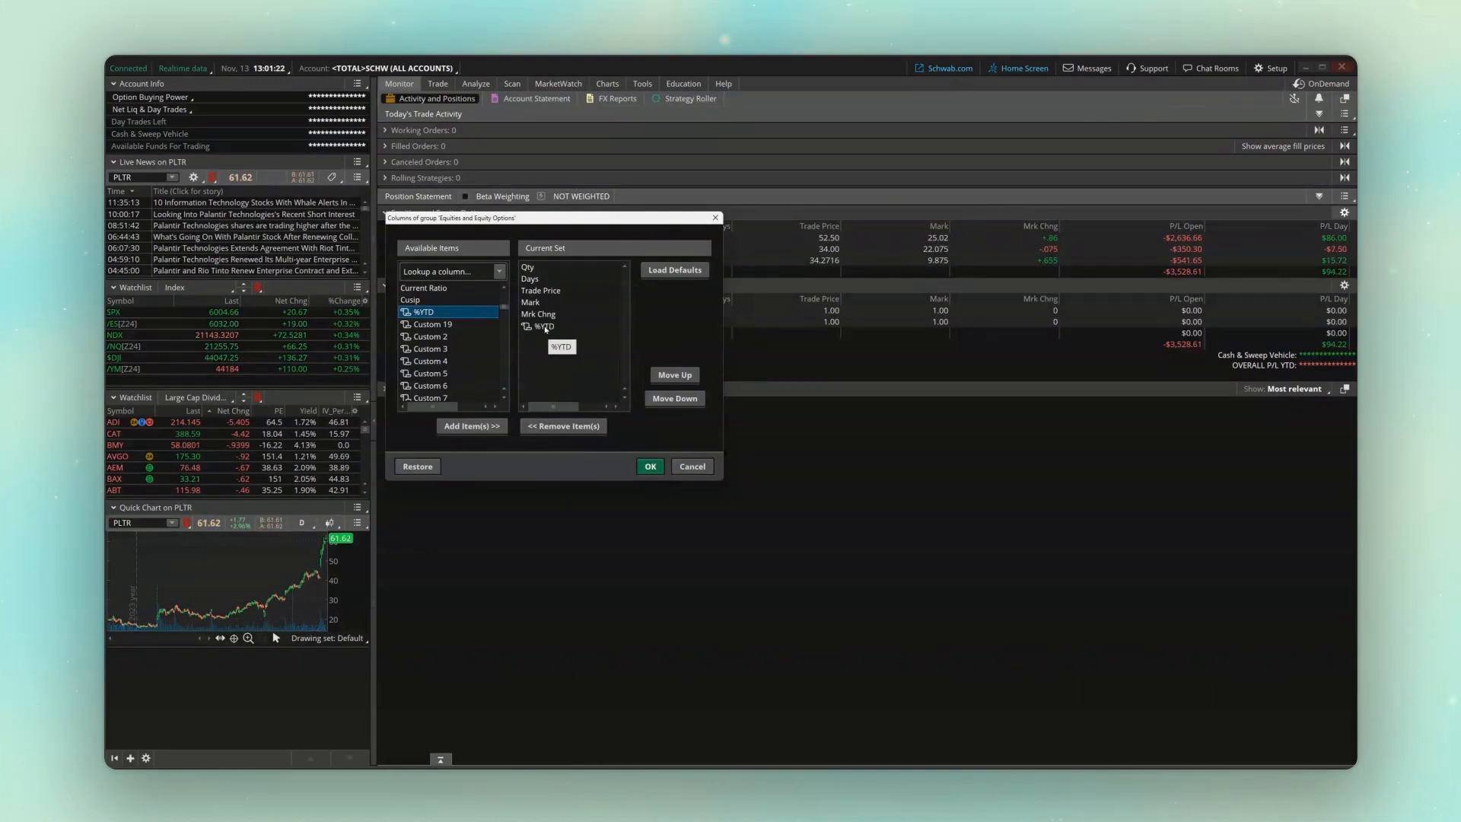
click(650, 466)
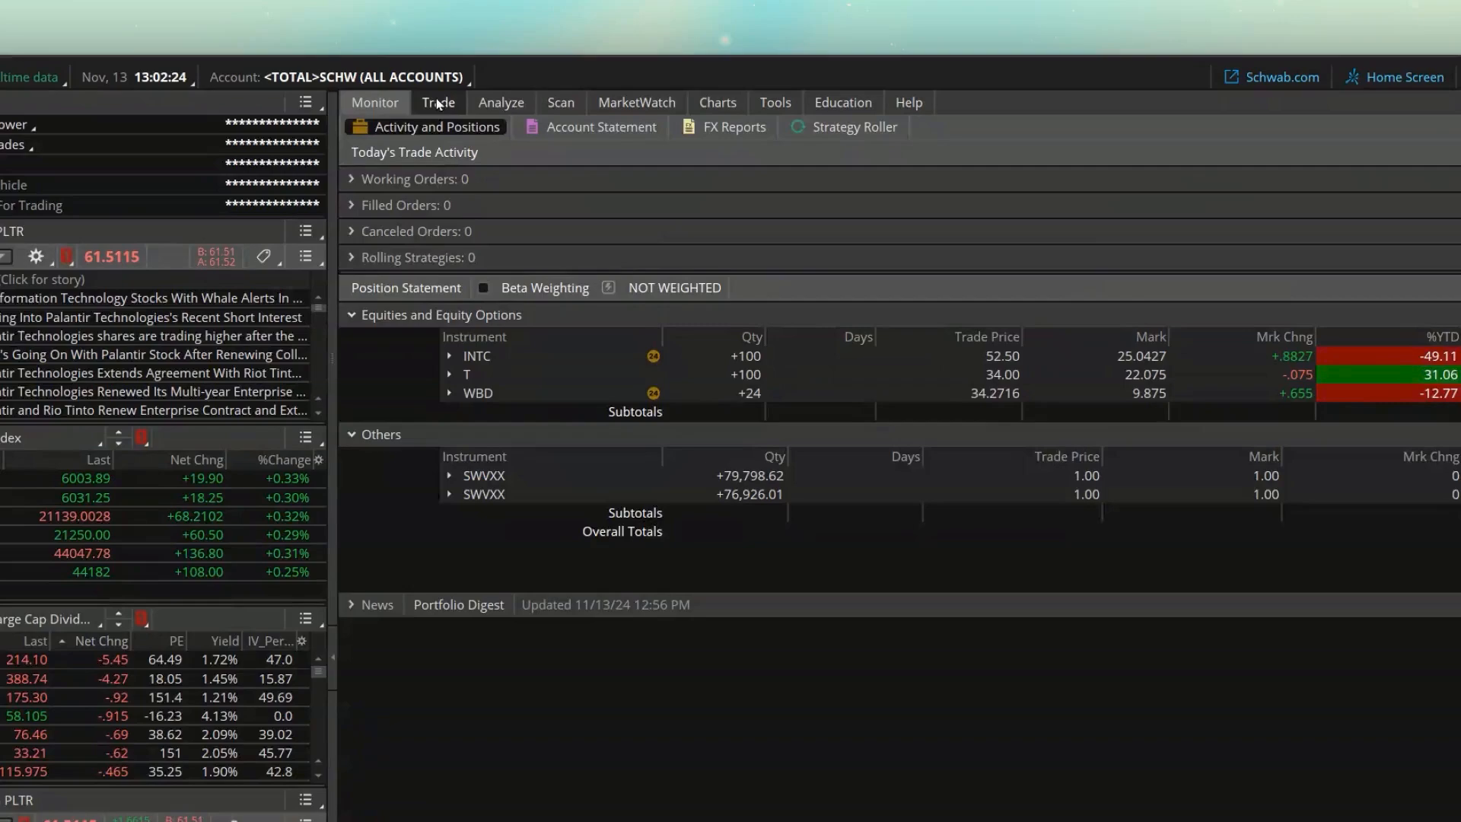
click(438, 102)
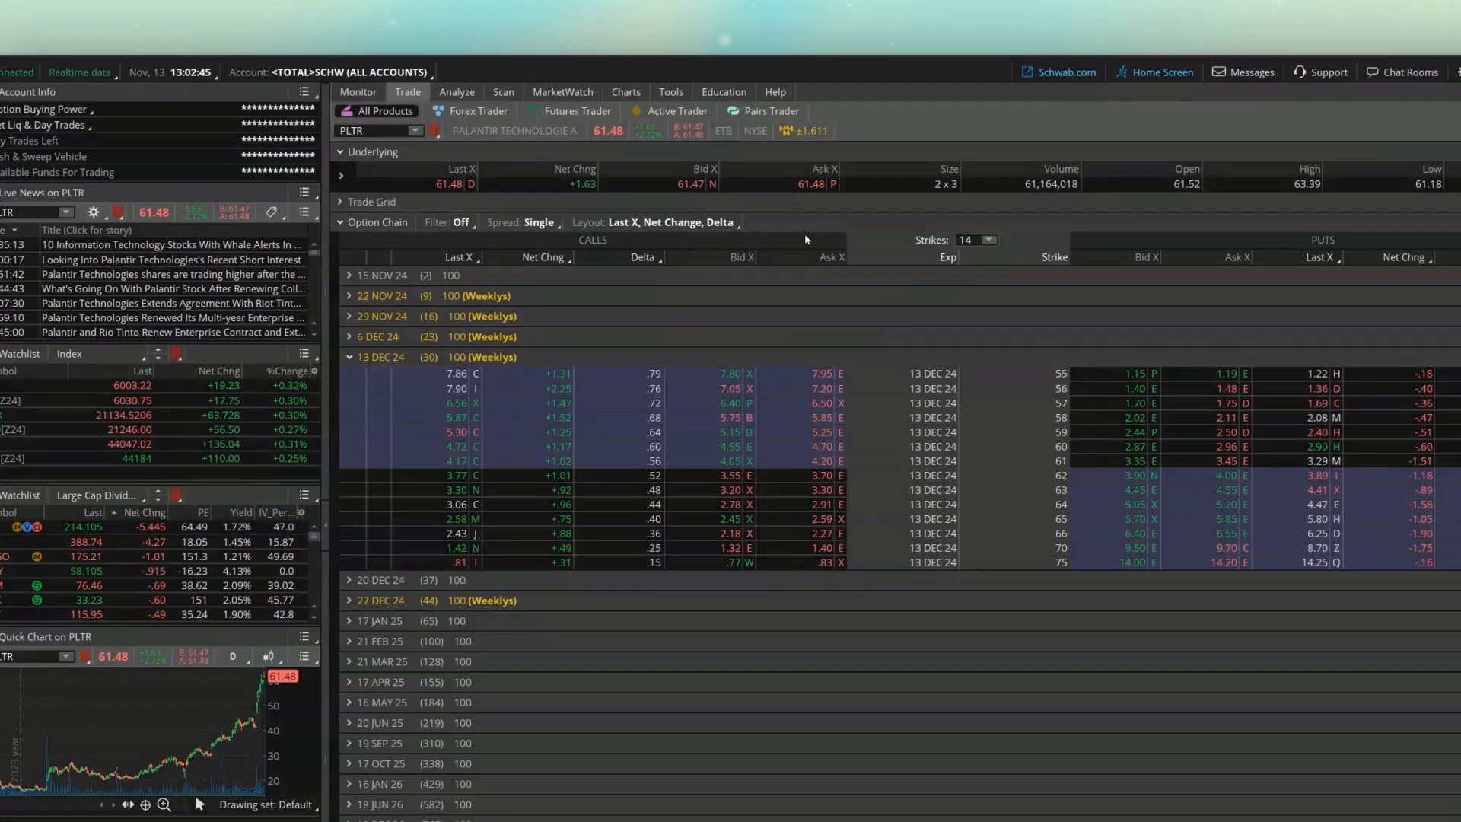
- Switch to the Charts page showing PLTR's daily chart
click(627, 91)
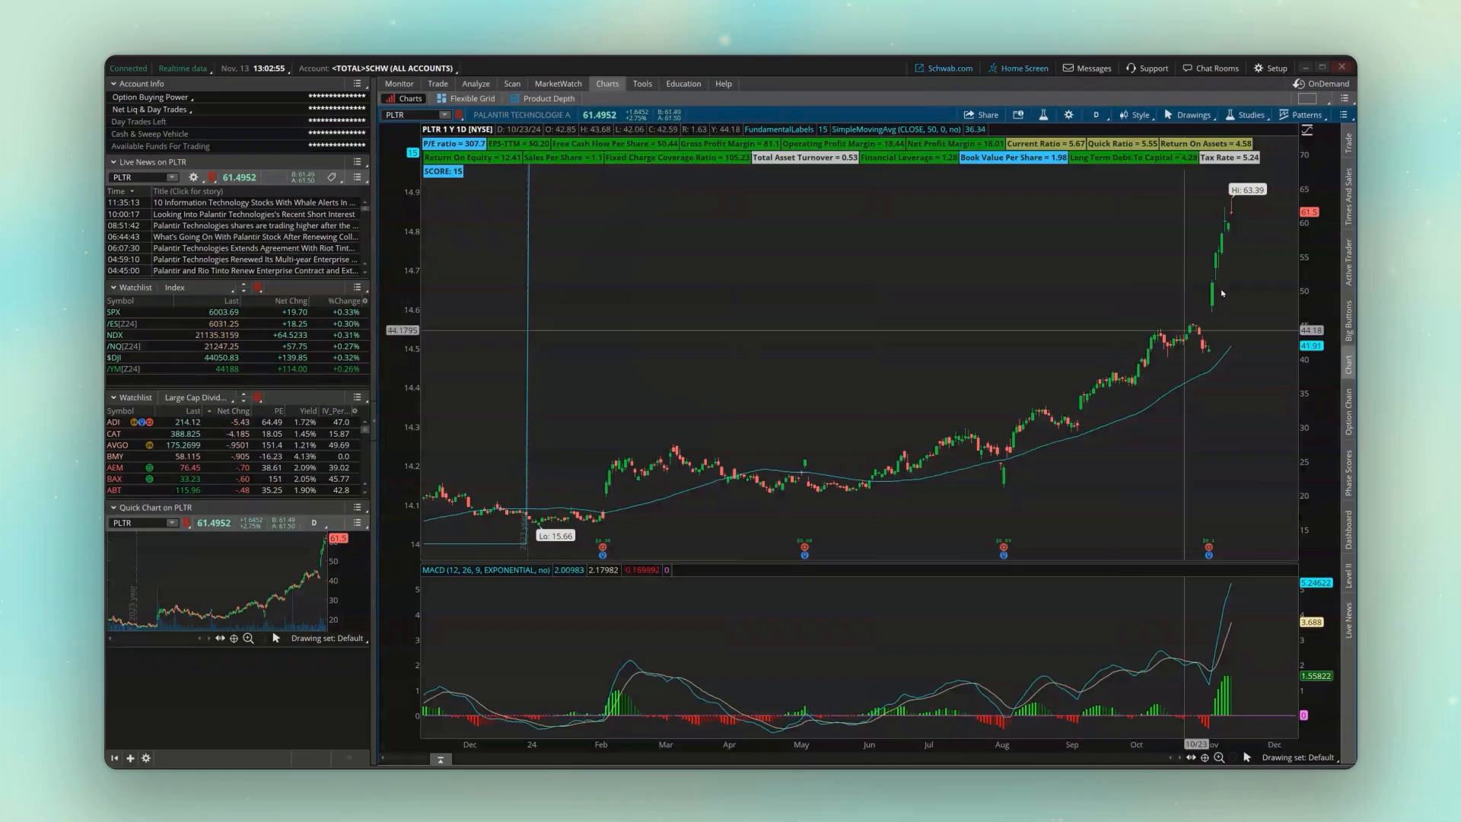
mouse_move(1079, 304)
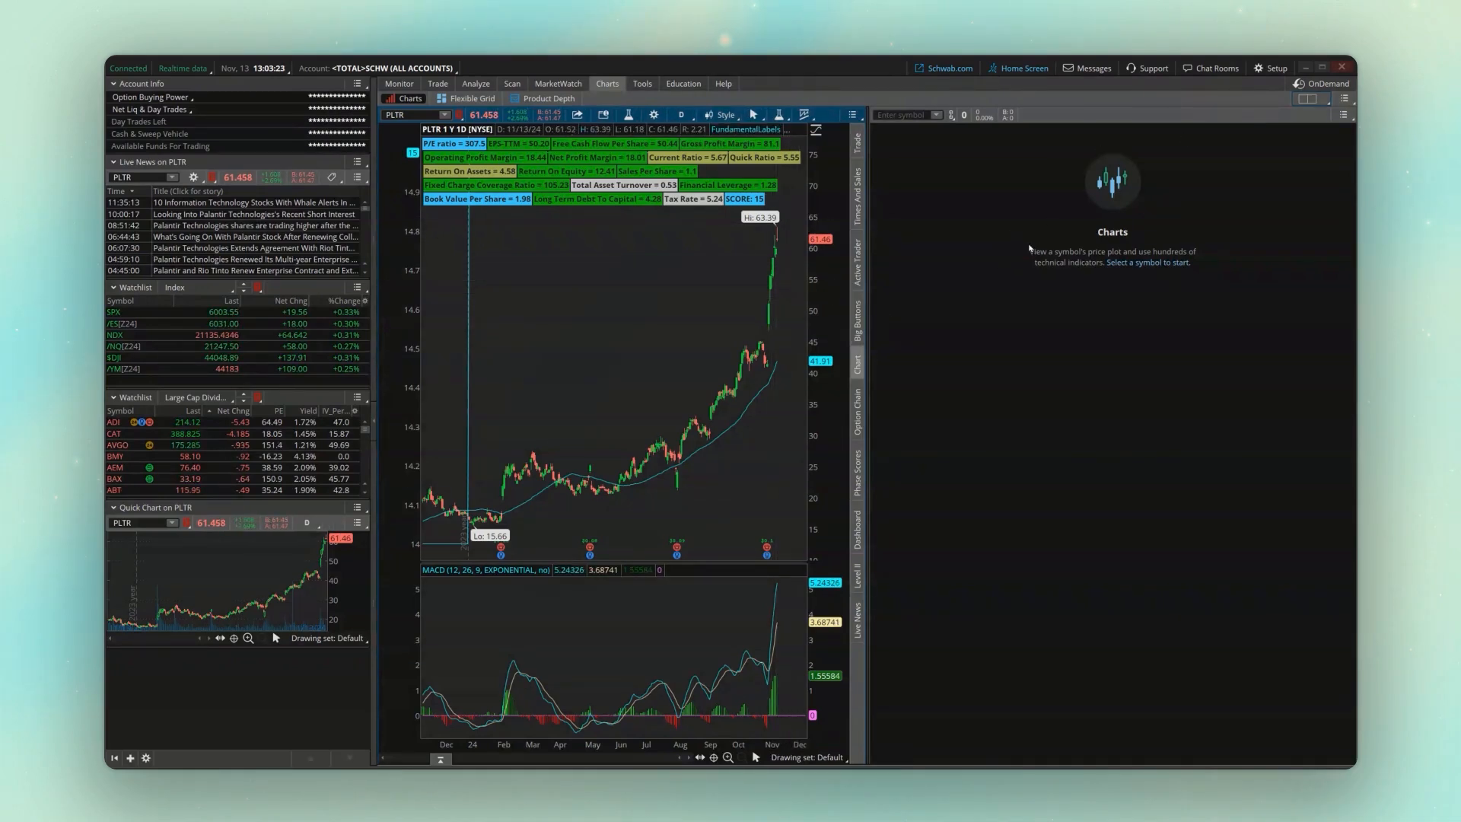
mouse_move(756, 282)
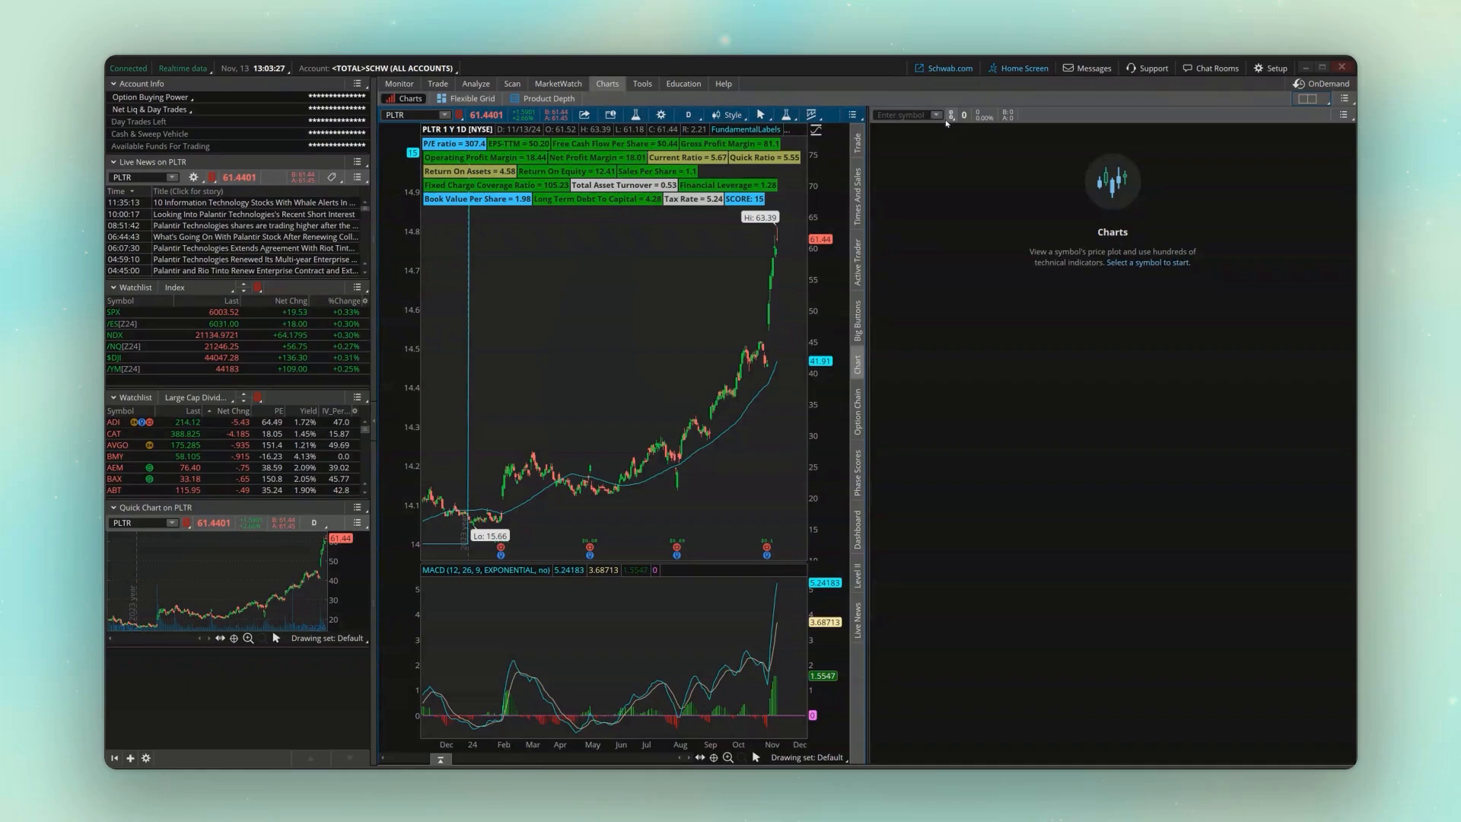
- Fill the empty grid cell with PLTR's option chain beside the chart
click(949, 115)
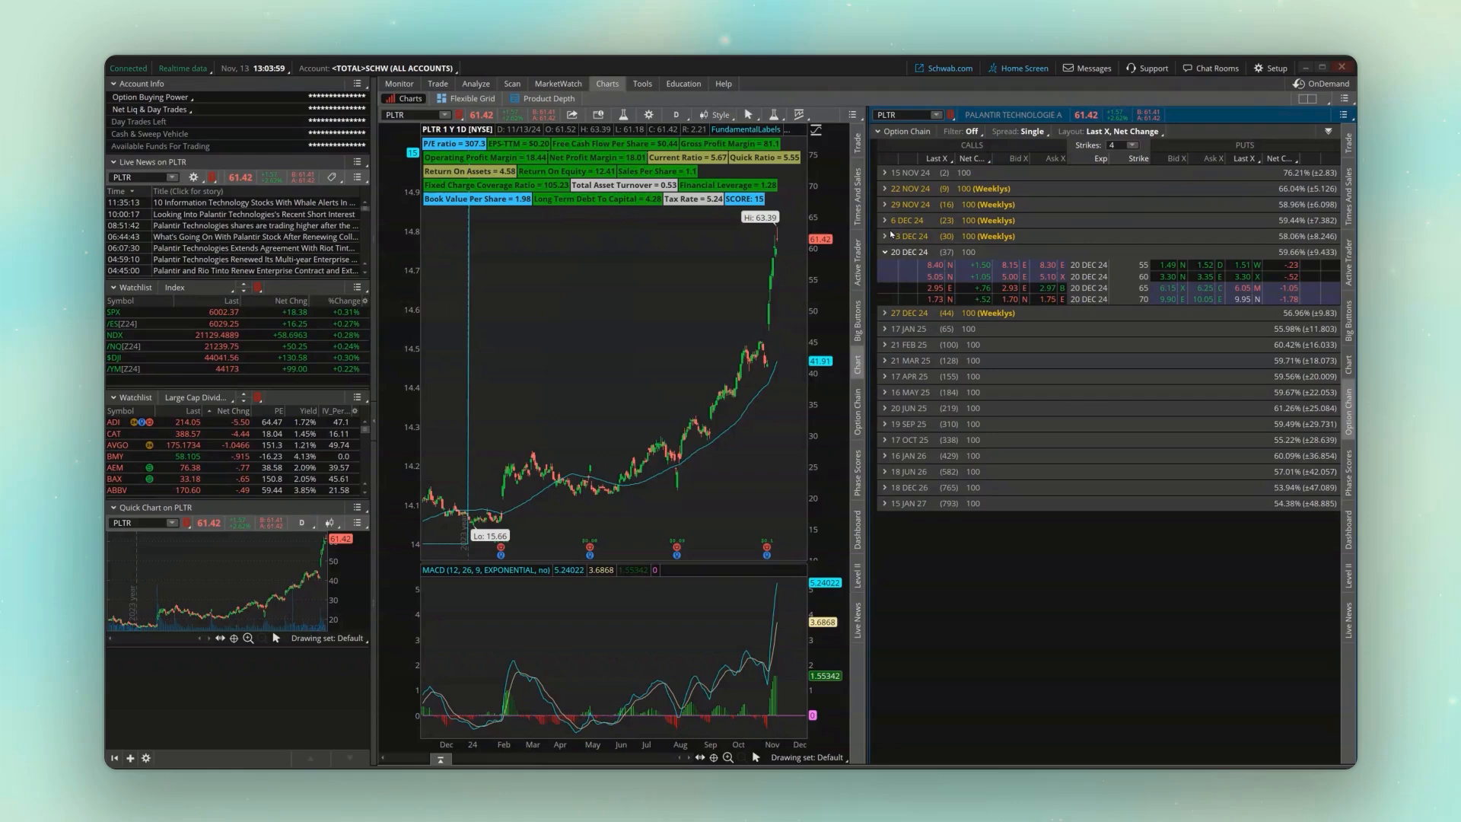
- Show PLTR's option chain beside the chart with all strikes for 20 Dec 24
click(1132, 145)
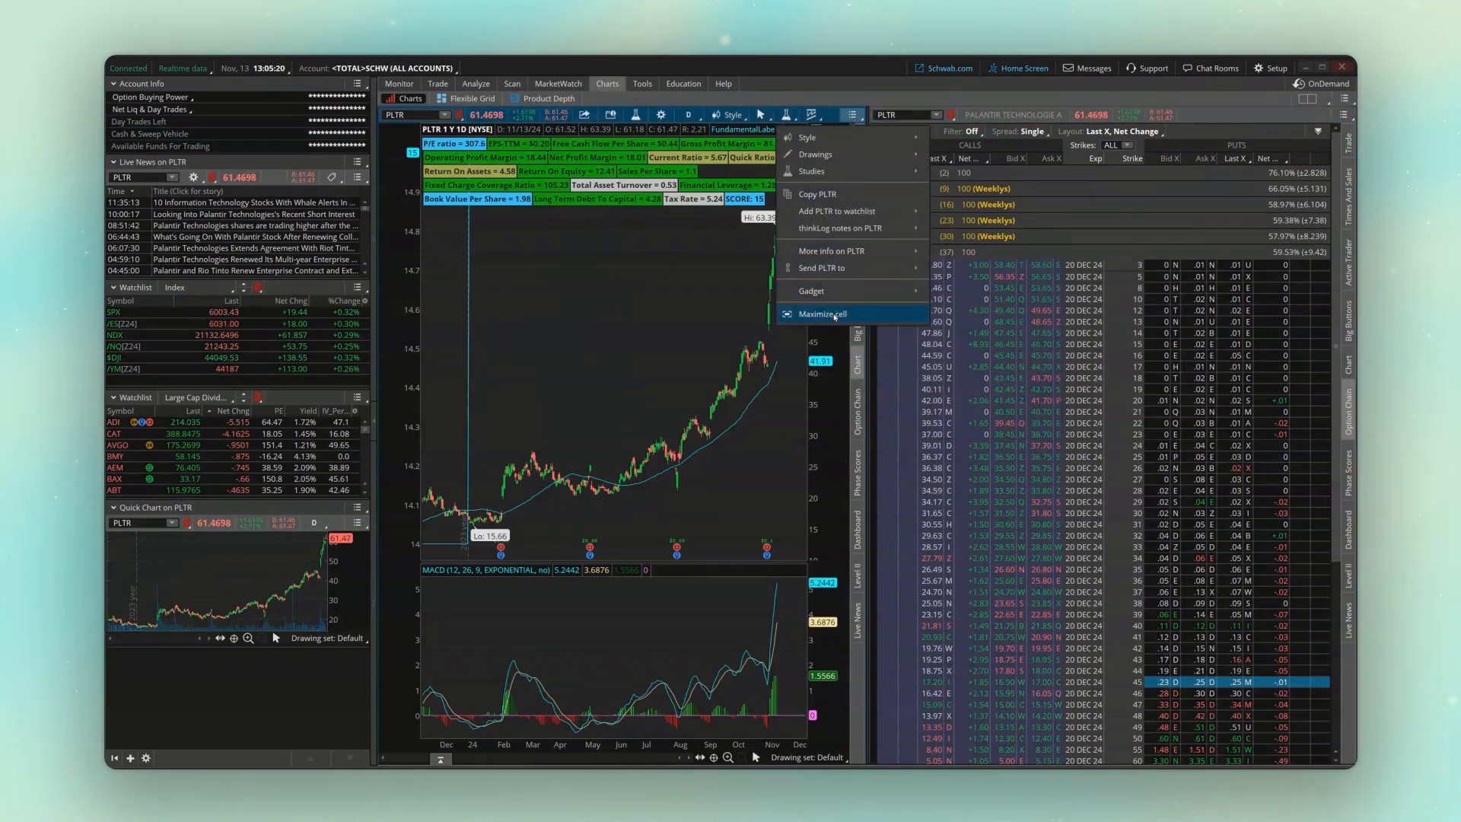
- Maximize the PLTR chart cell to fill the whole charting area
click(820, 313)
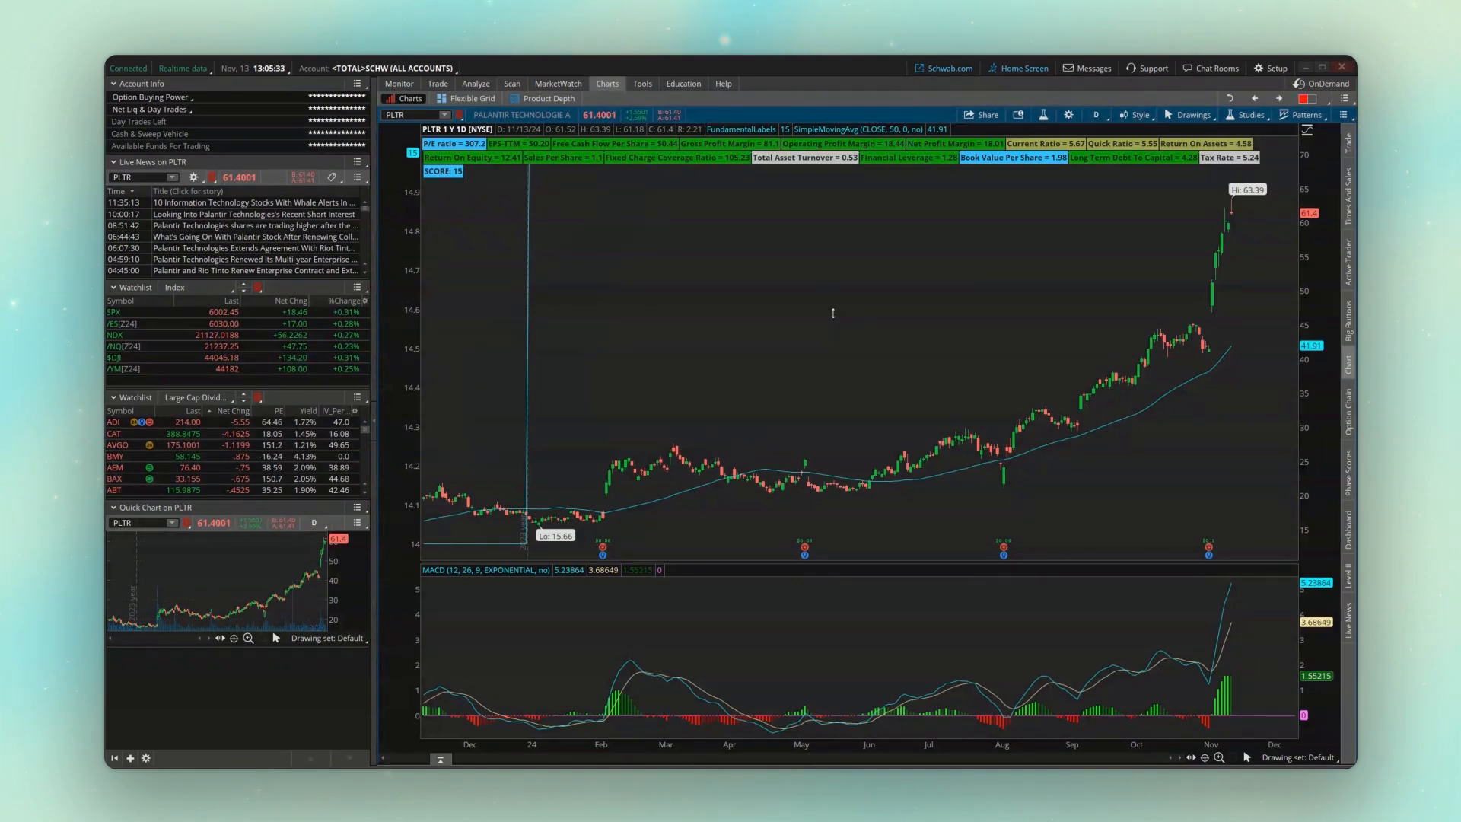
mouse_move(834, 318)
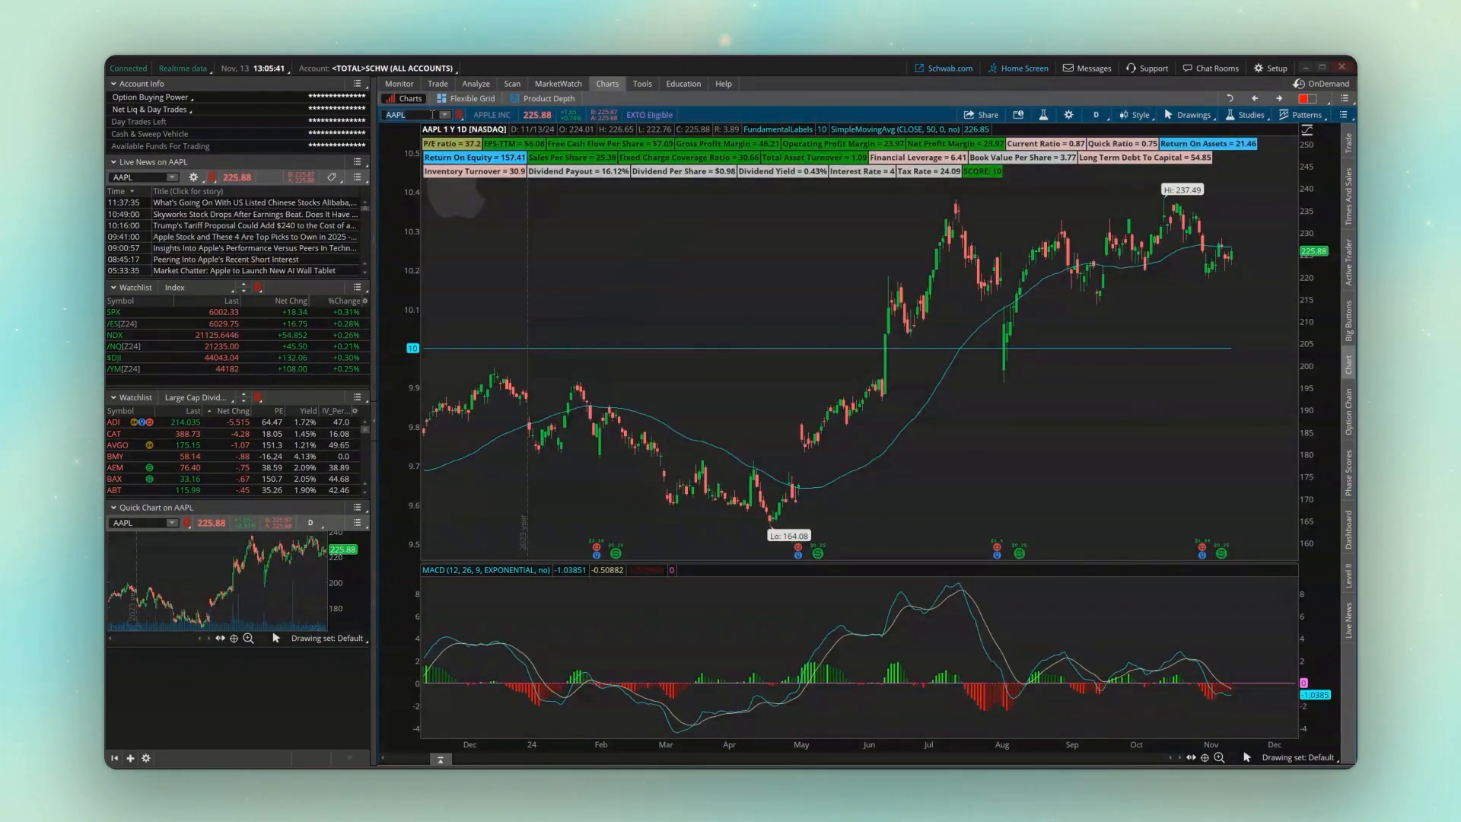
mouse_move(751, 625)
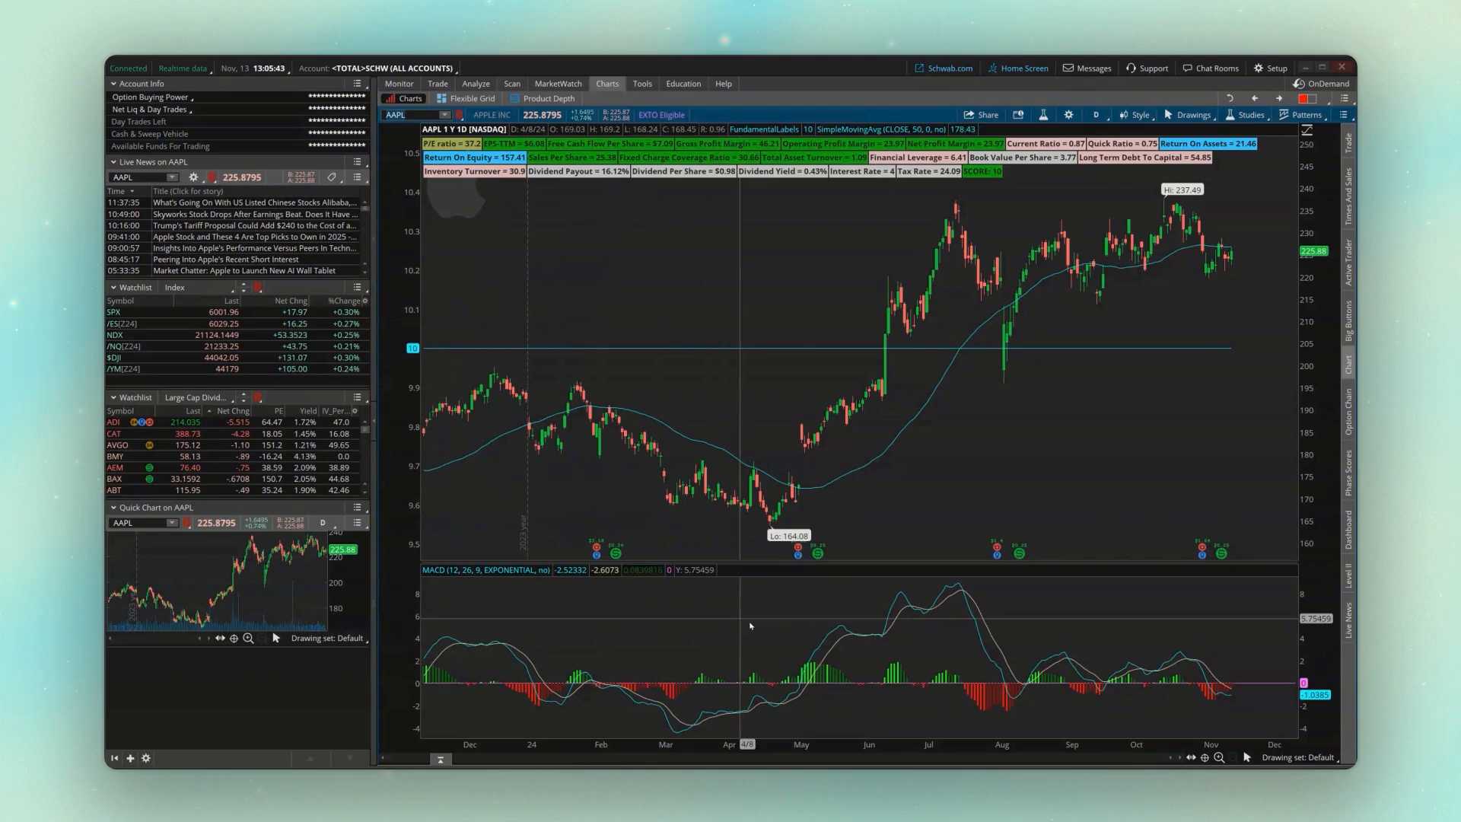
mouse_move(847, 660)
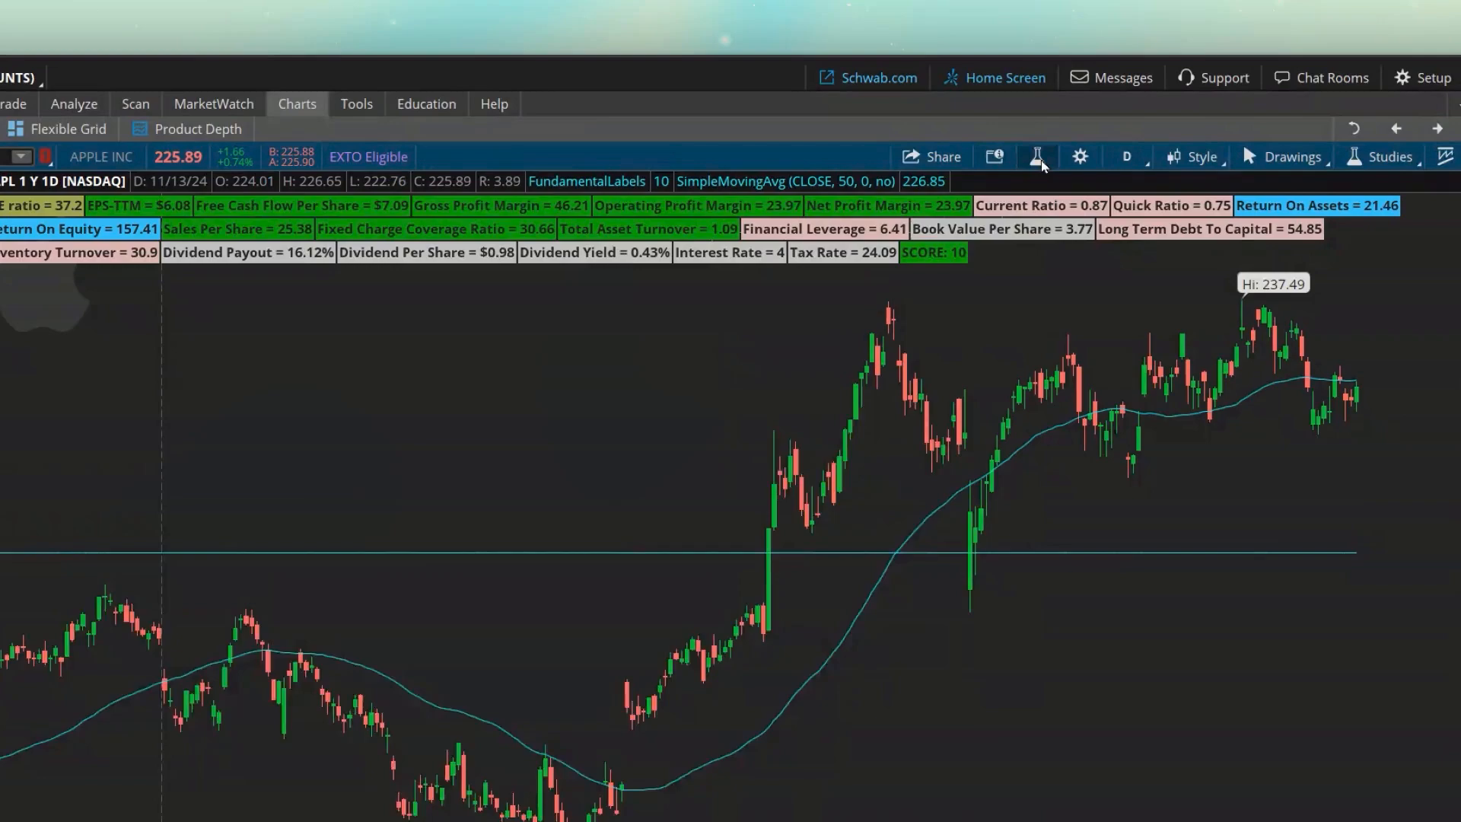
- Open the studies and strategies editor on the maximized AAPL chart
click(1036, 156)
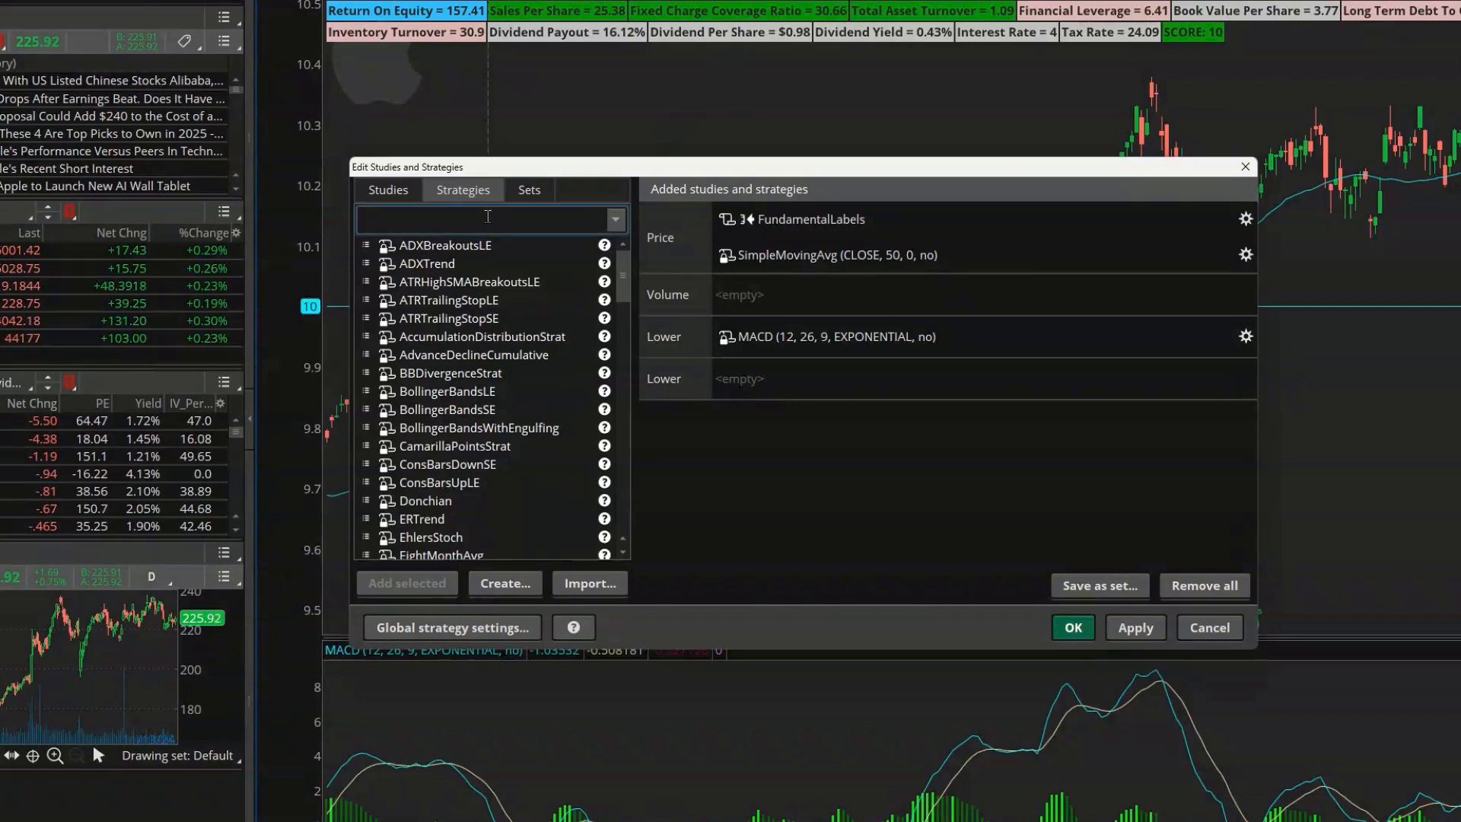
- Search 'macd' and add MACDStrat to the AAPL chart's strategies
text(macd)
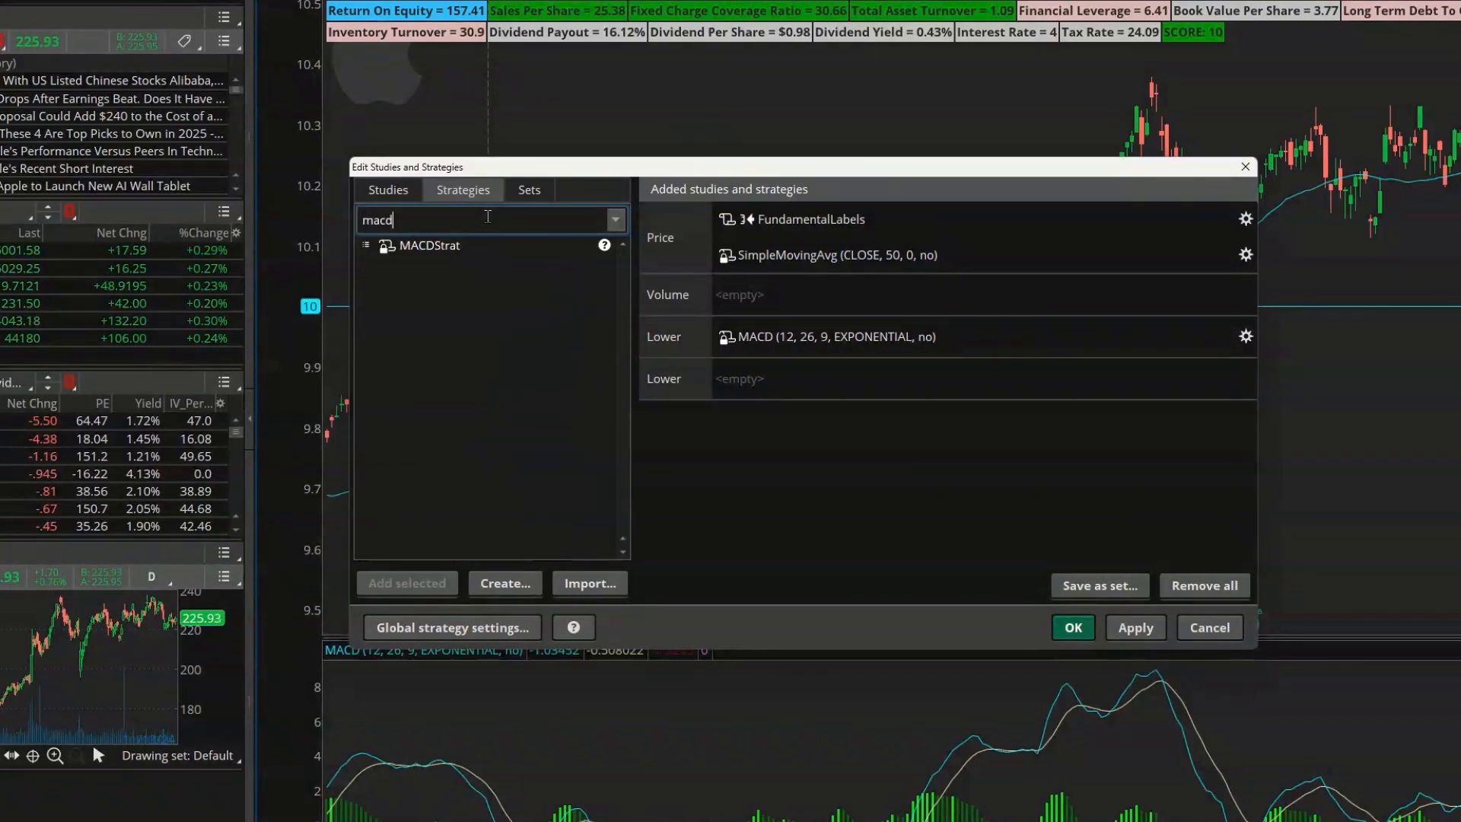
click(427, 245)
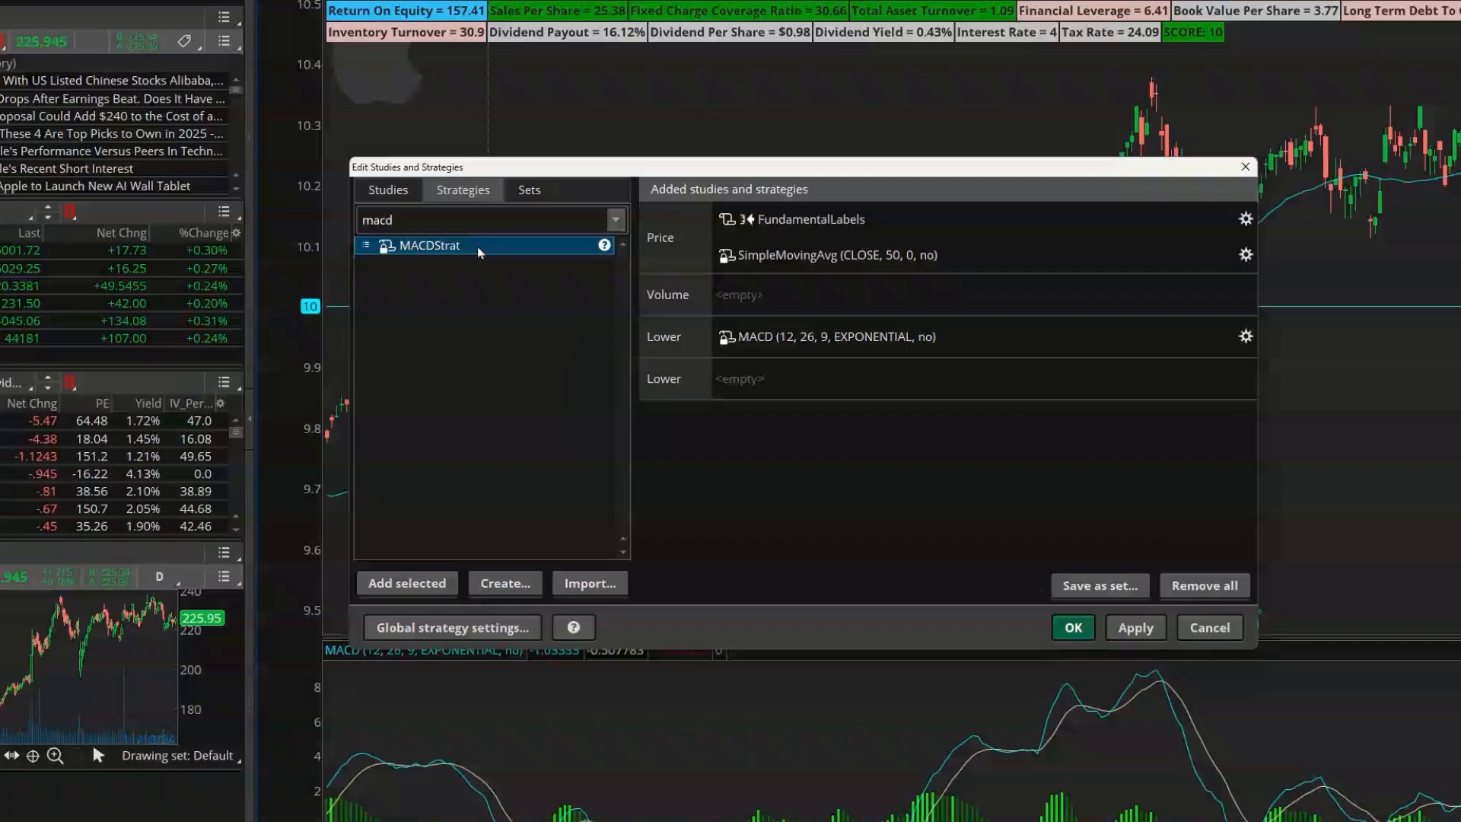
click(406, 583)
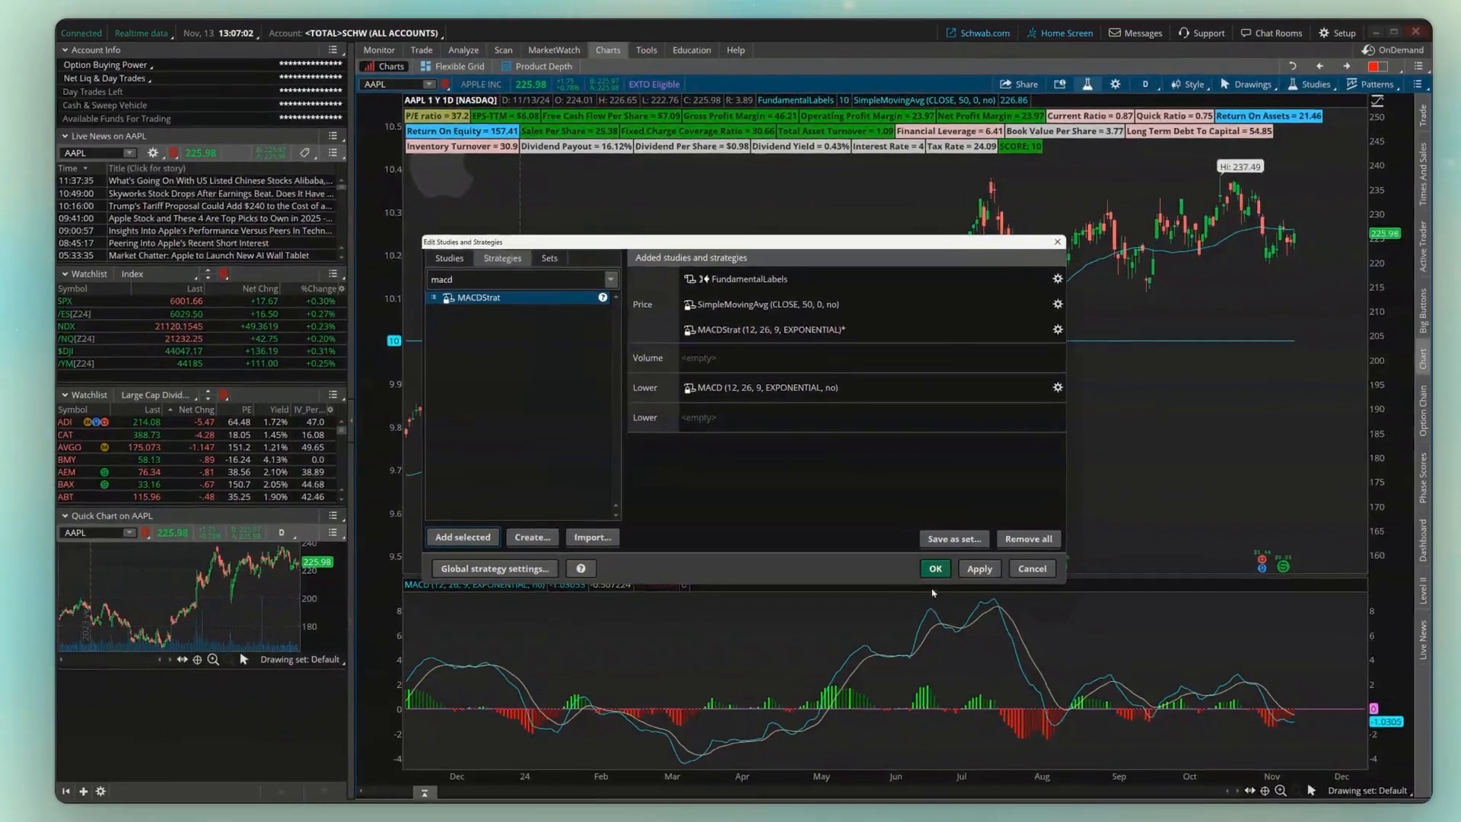
- Apply MACDStrat so its entry and exit signals plot on the AAPL chart
click(935, 569)
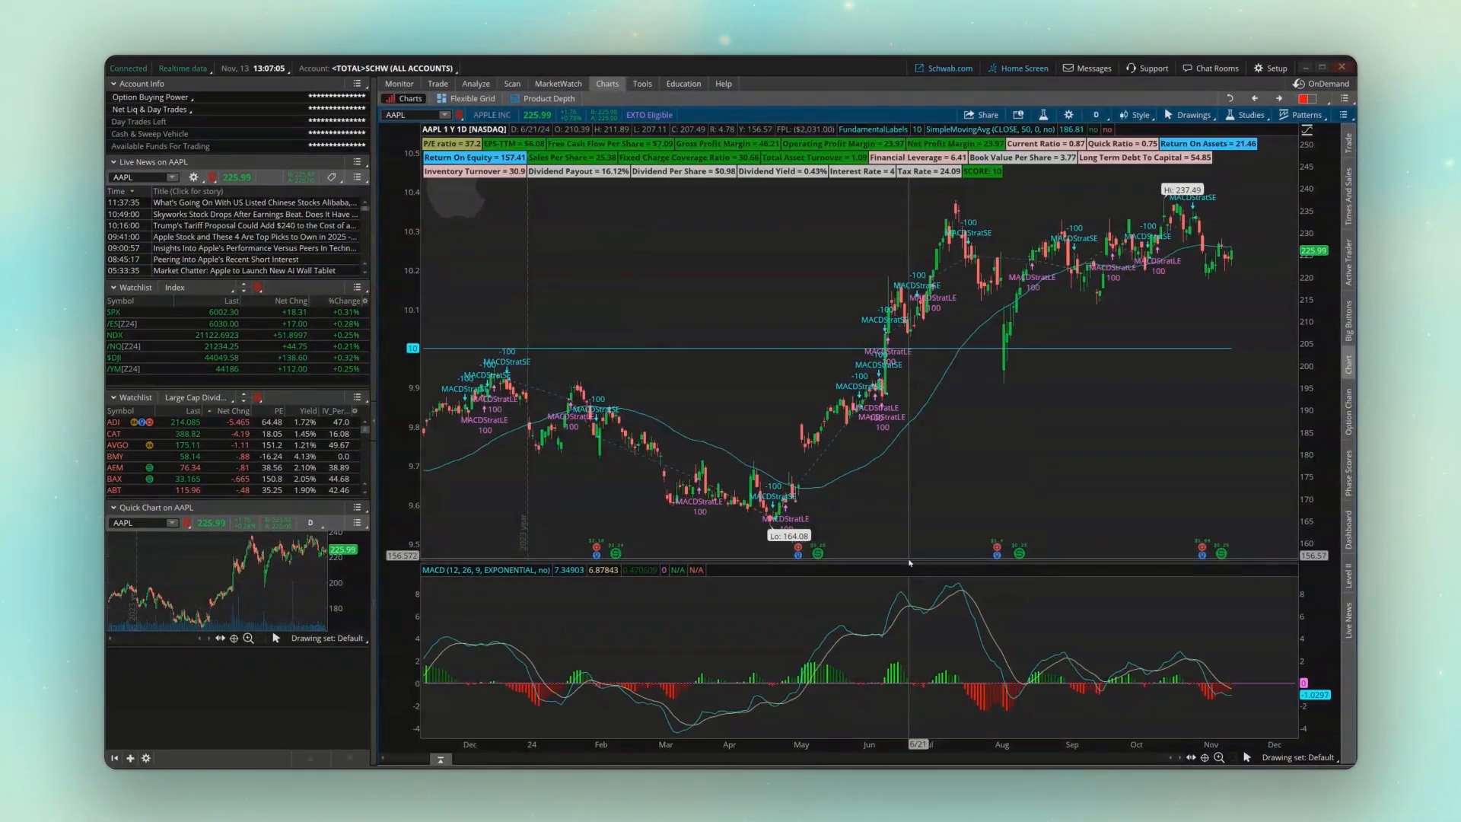
mouse_move(609, 450)
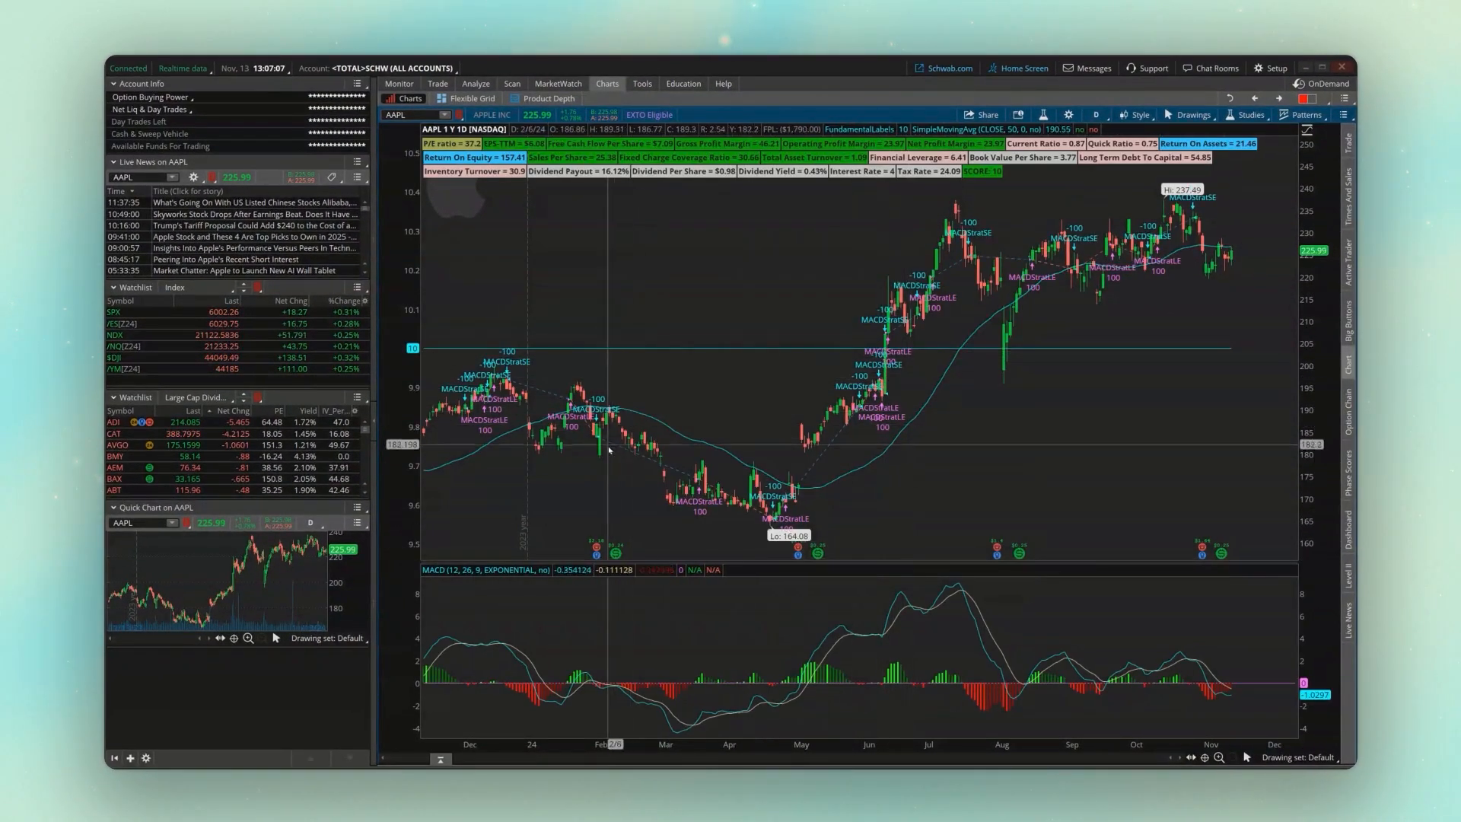
mouse_move(642, 403)
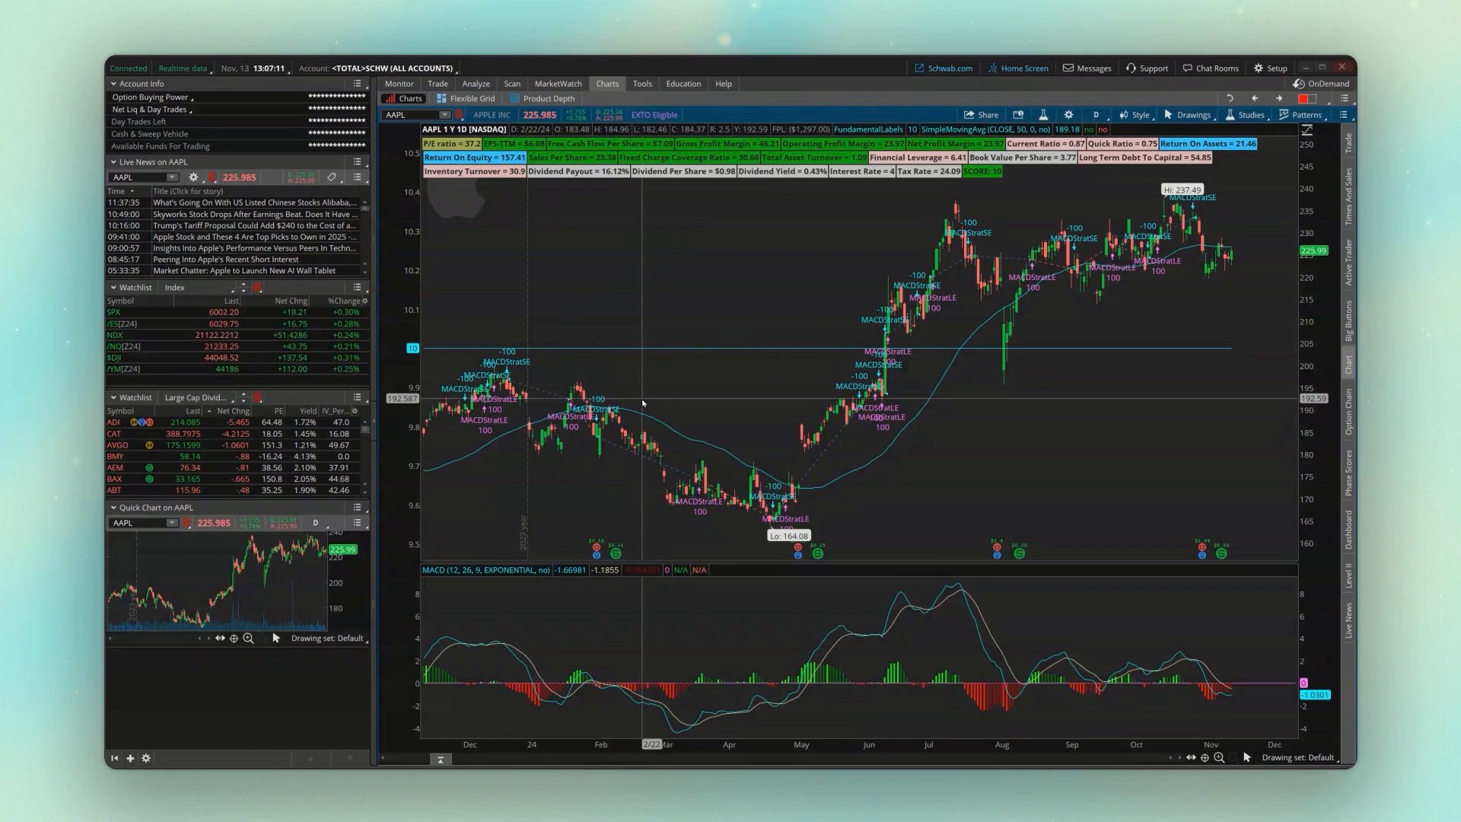
mouse_move(688, 511)
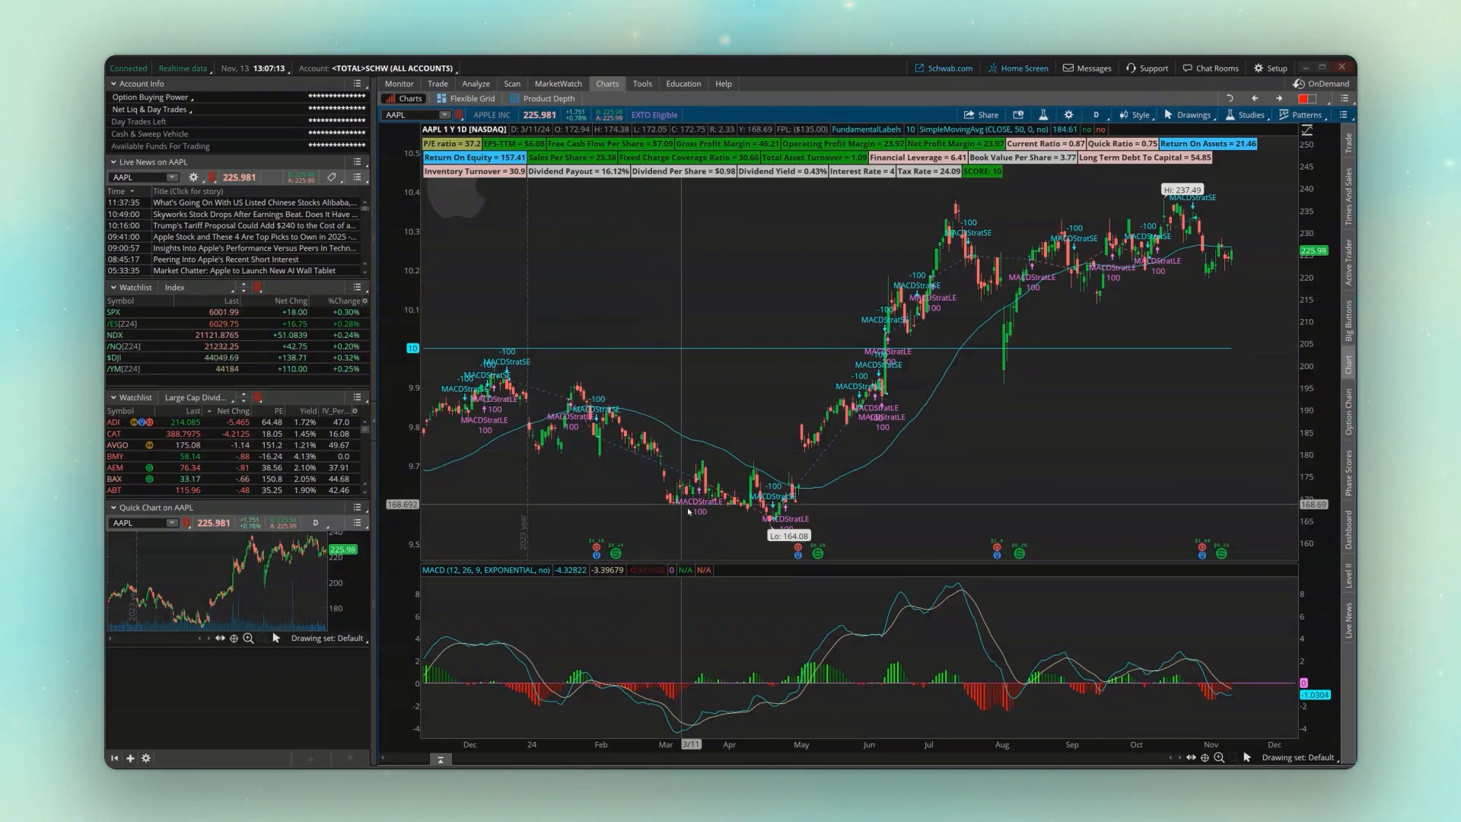
mouse_move(773, 488)
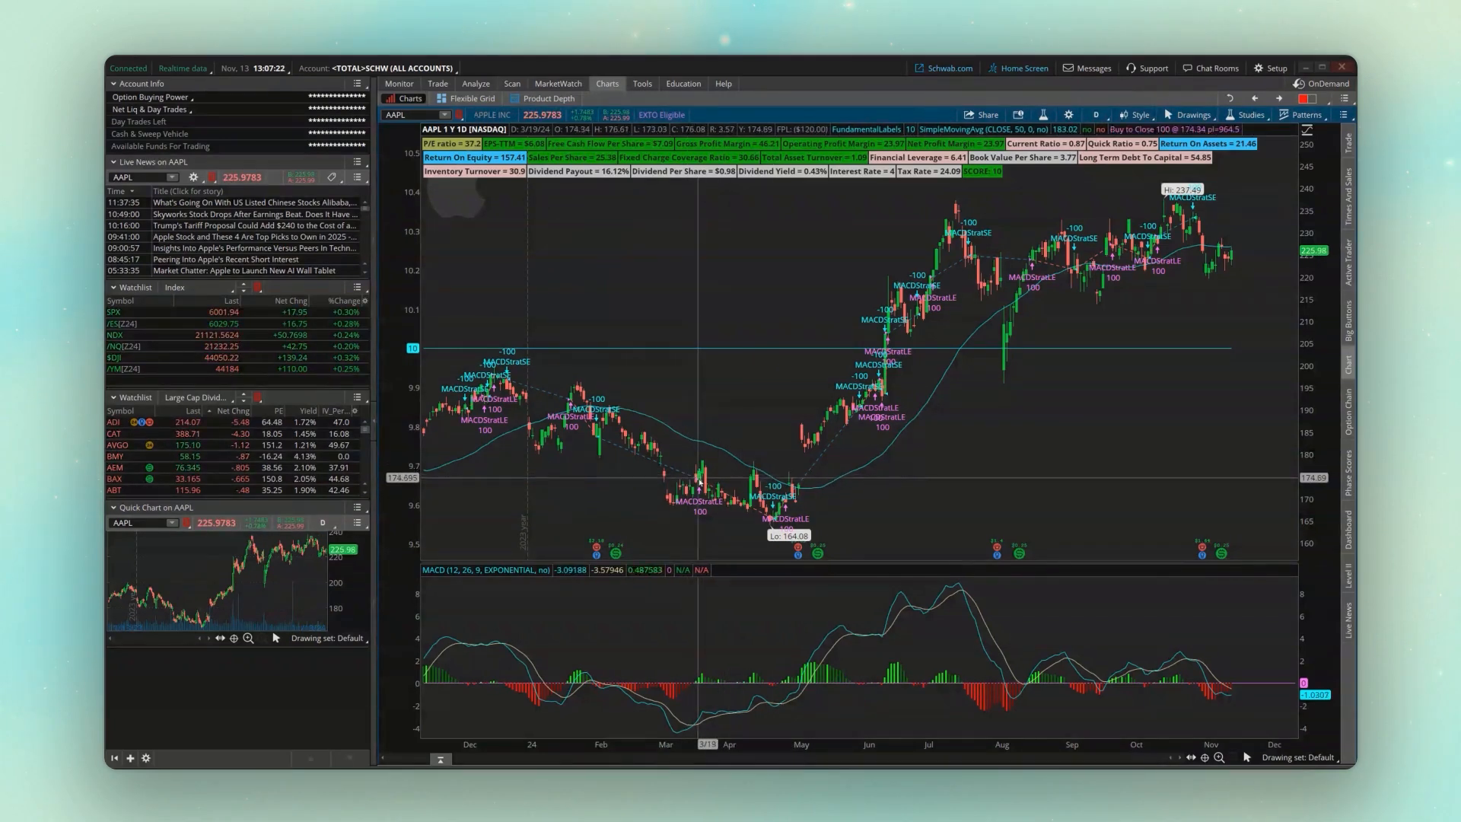
mouse_move(782, 506)
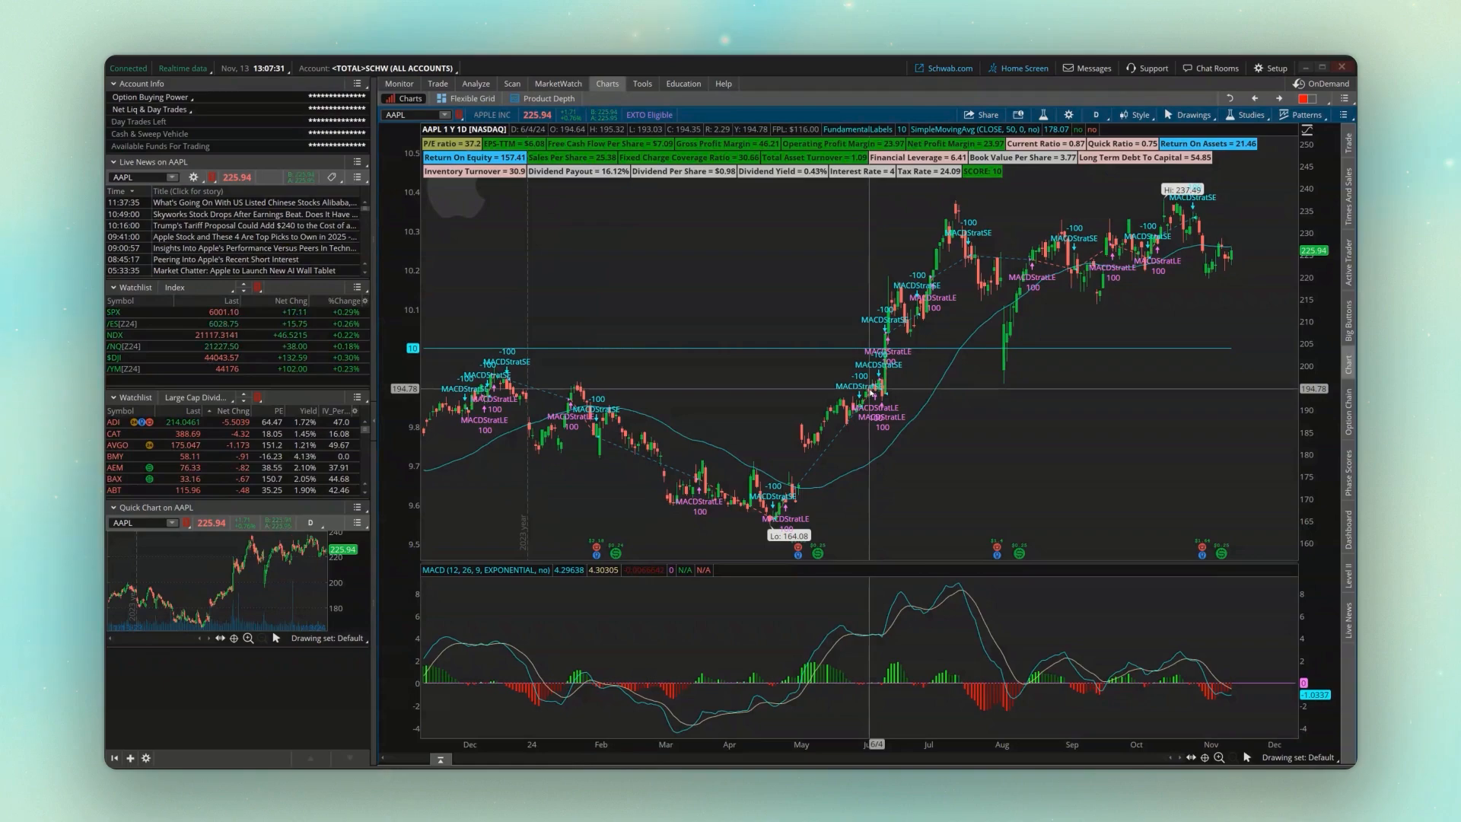
- Open MACDStrat's Strategy Report and scroll to Total P/L ($3,111.00) over 24 orders
right_click(806, 344)
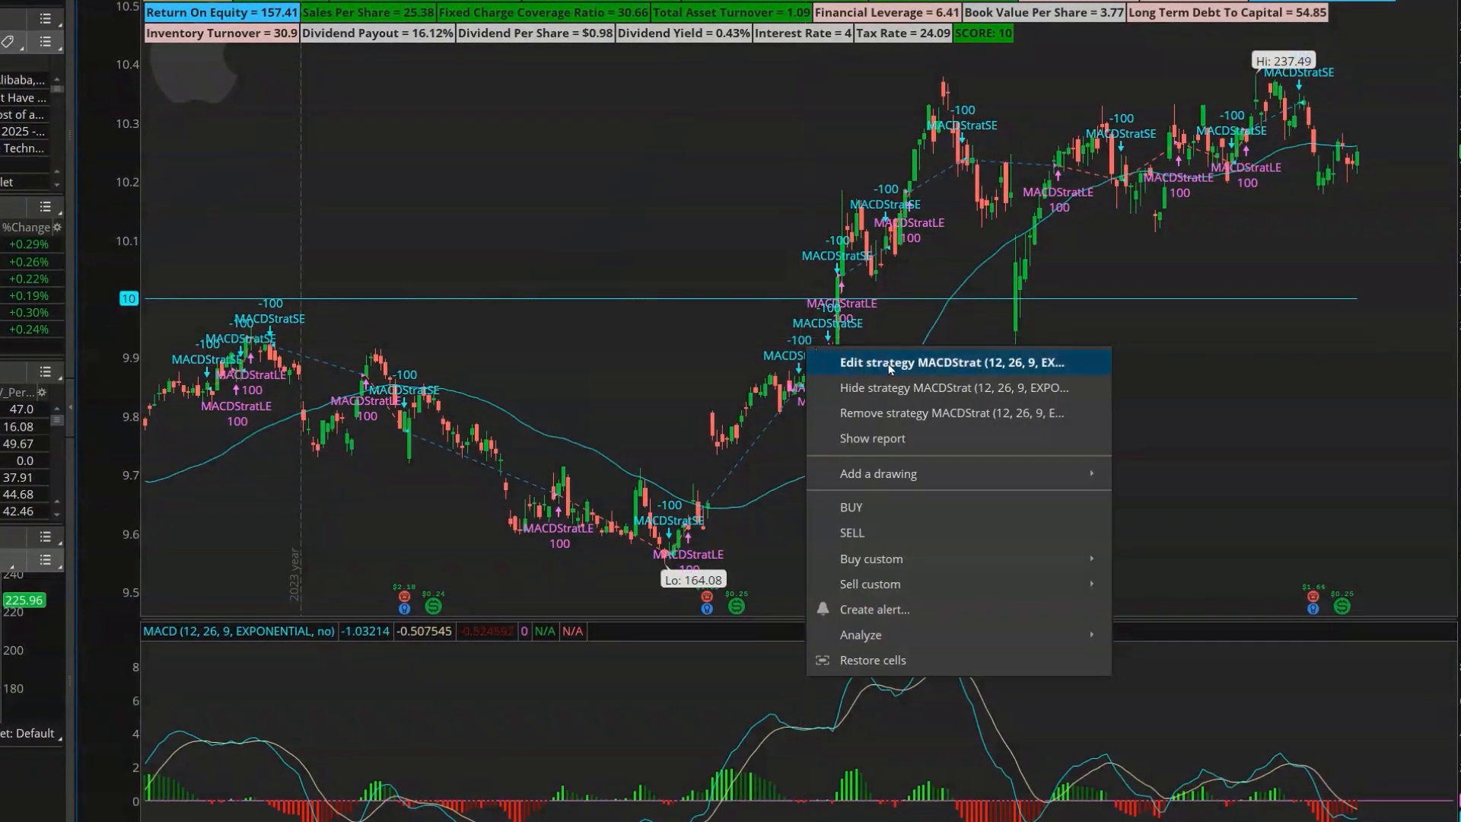
mouse_move(911, 443)
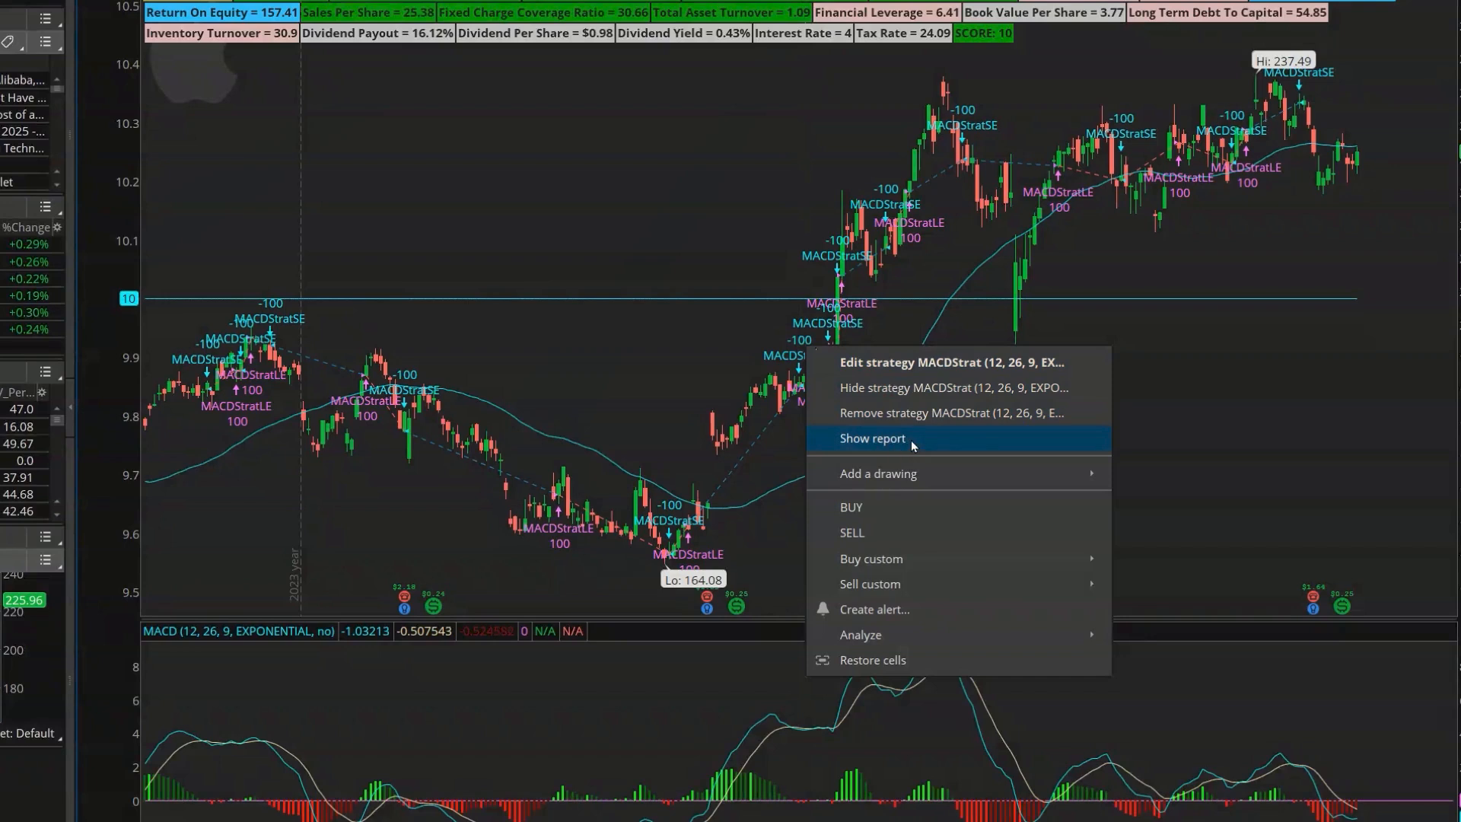
click(872, 438)
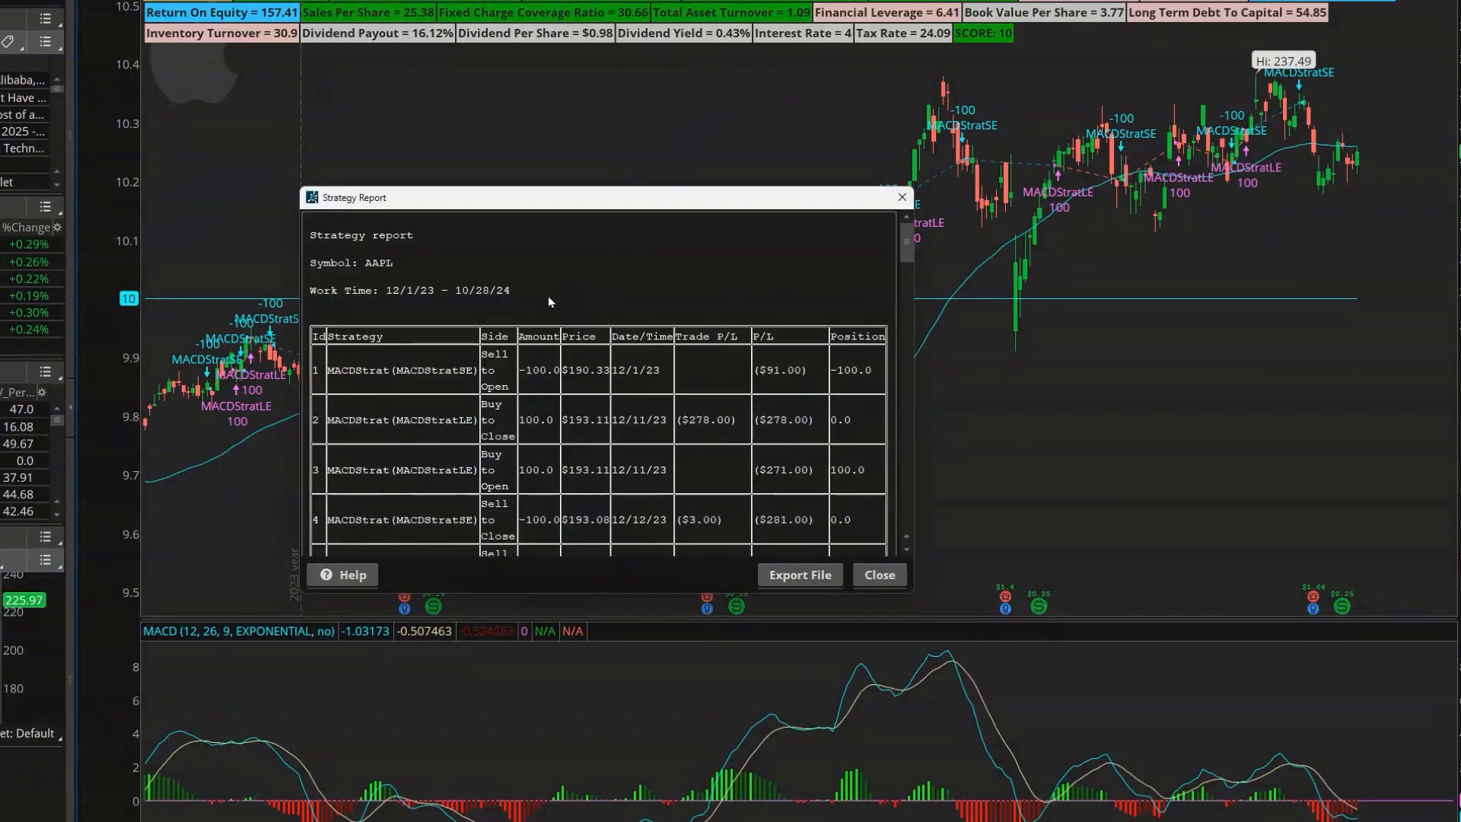
mouse_move(681, 359)
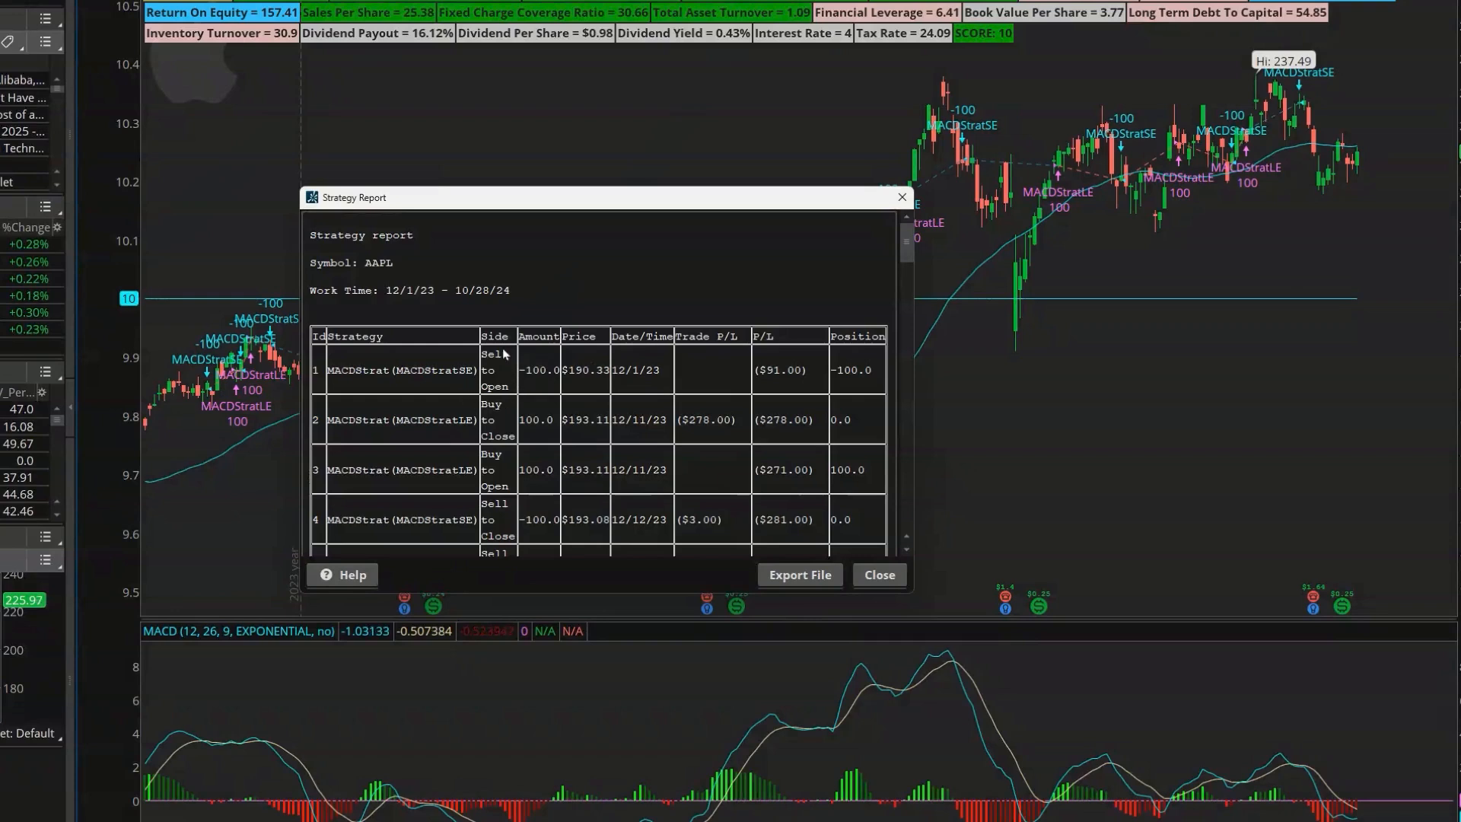
mouse_move(776, 401)
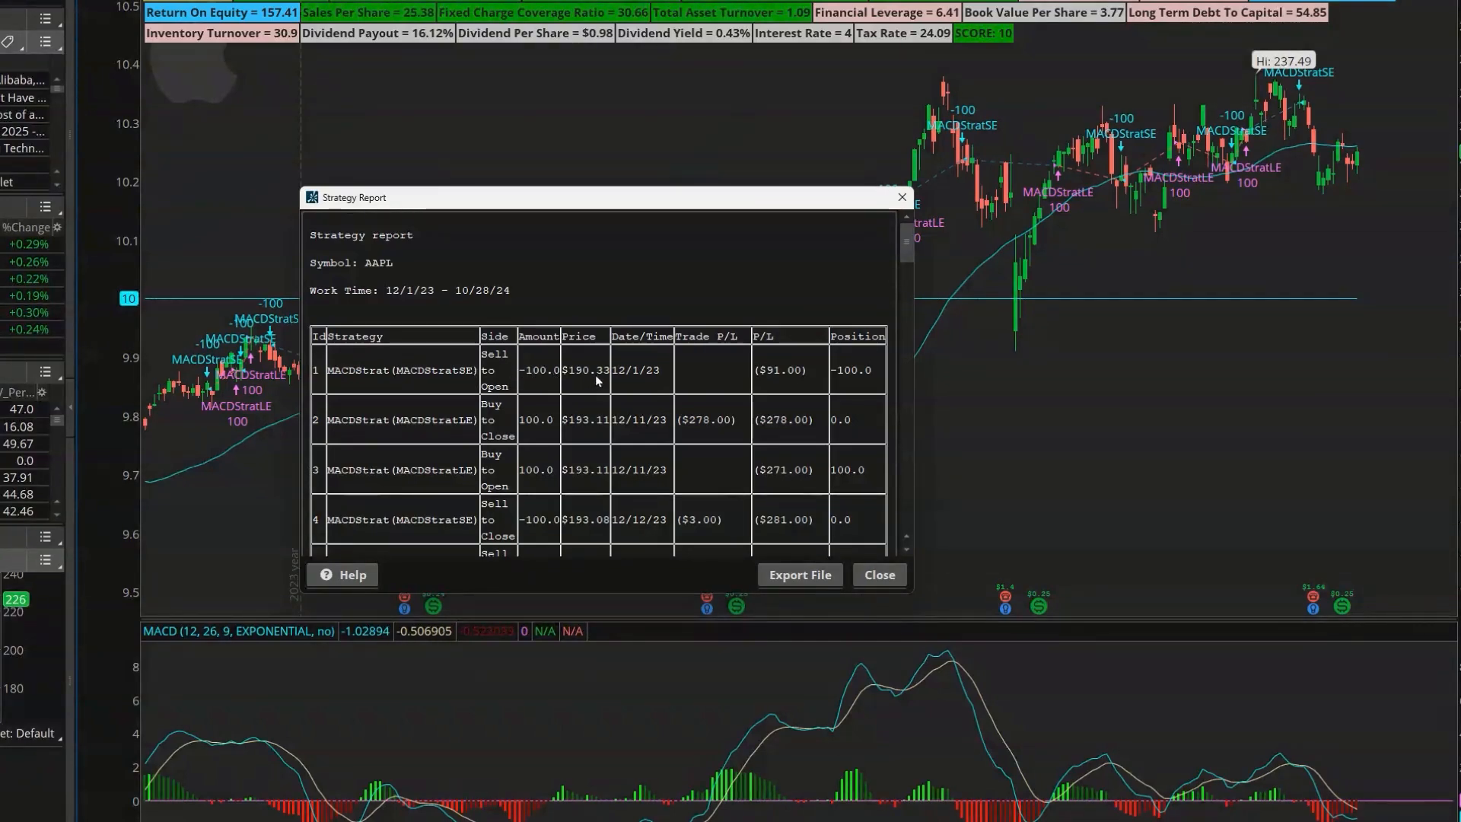
mouse_move(492, 427)
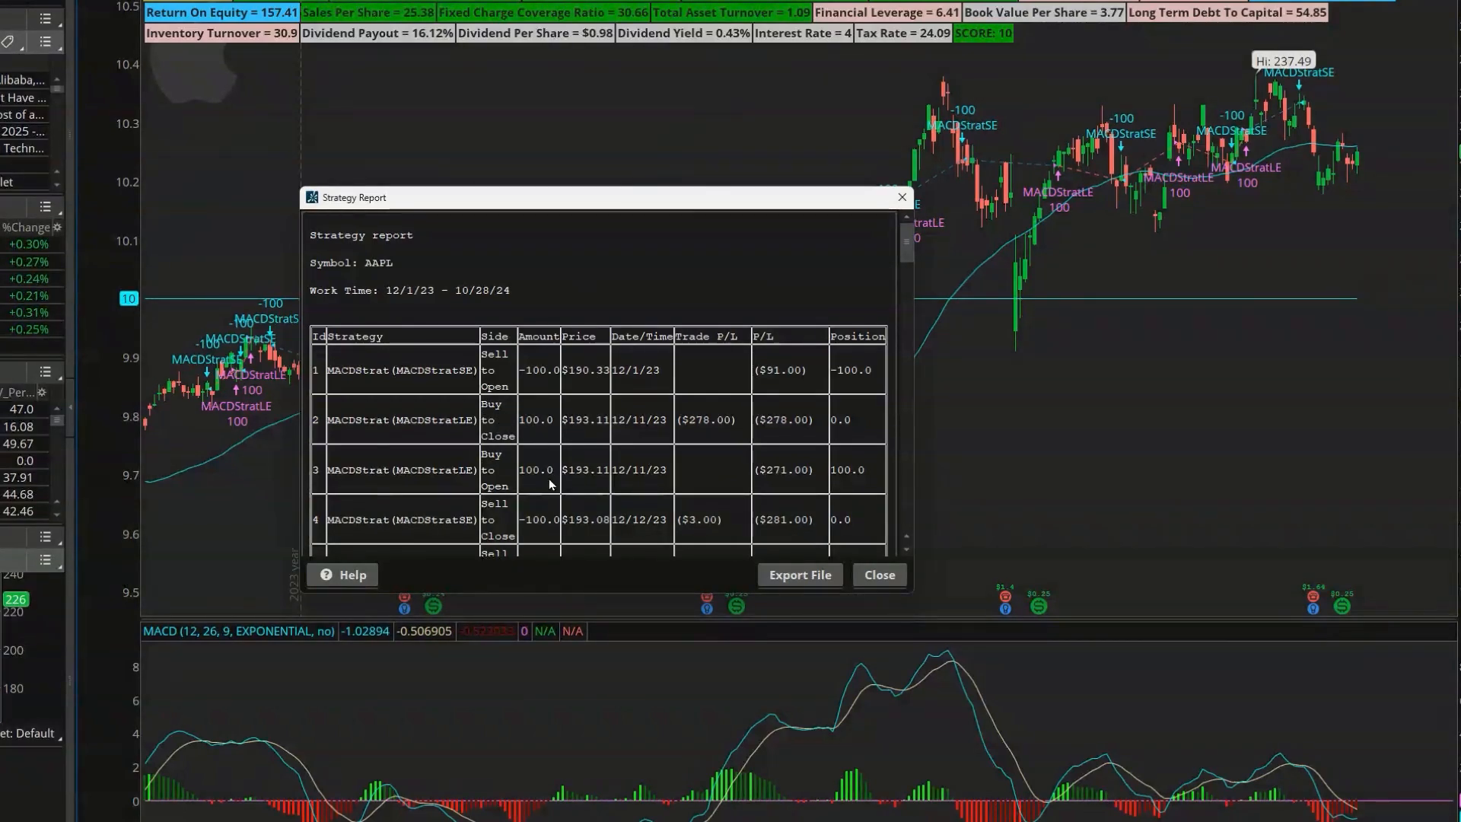
scroll(down, 3)
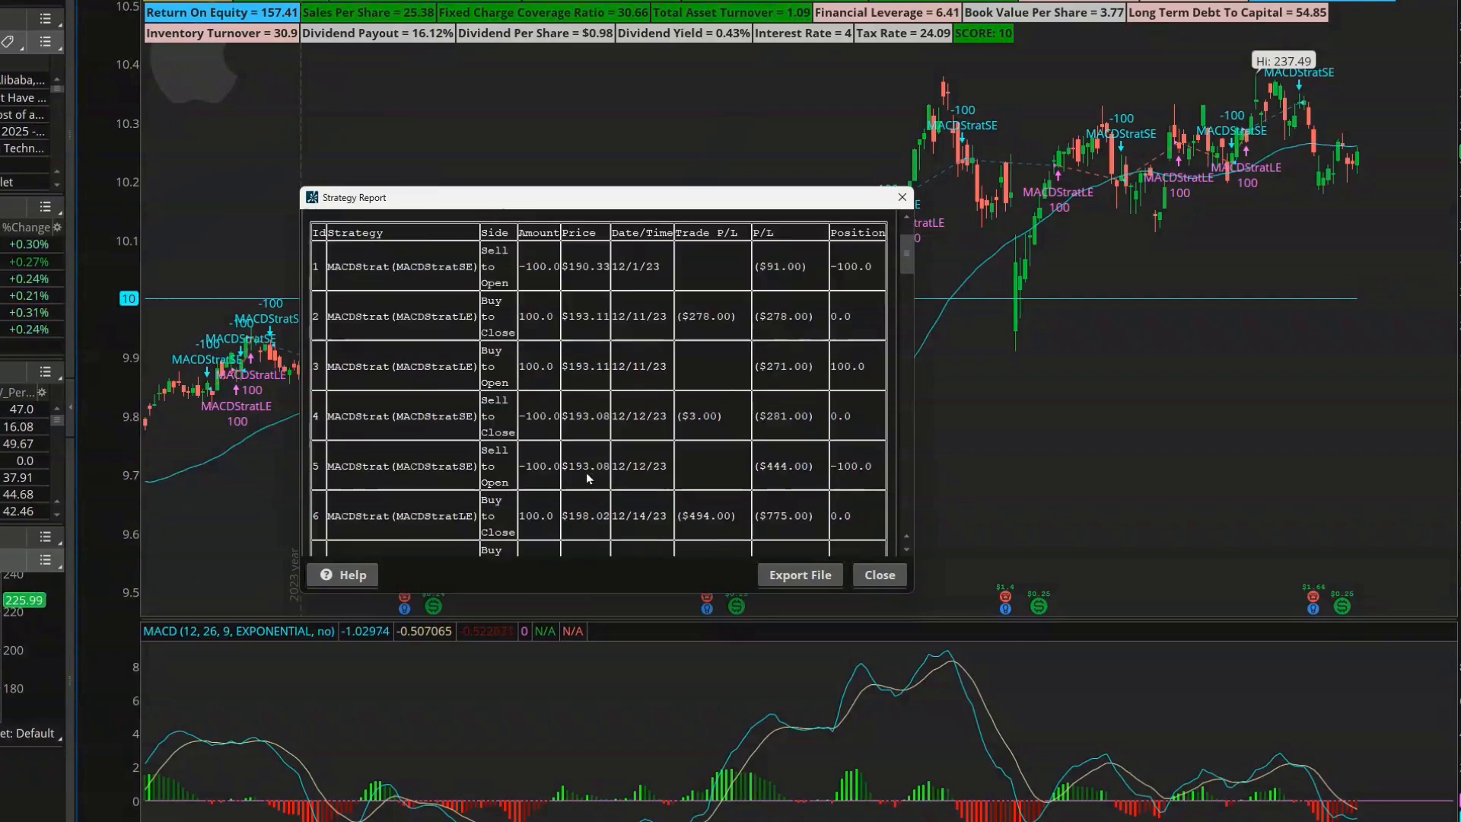
scroll(down, 3)
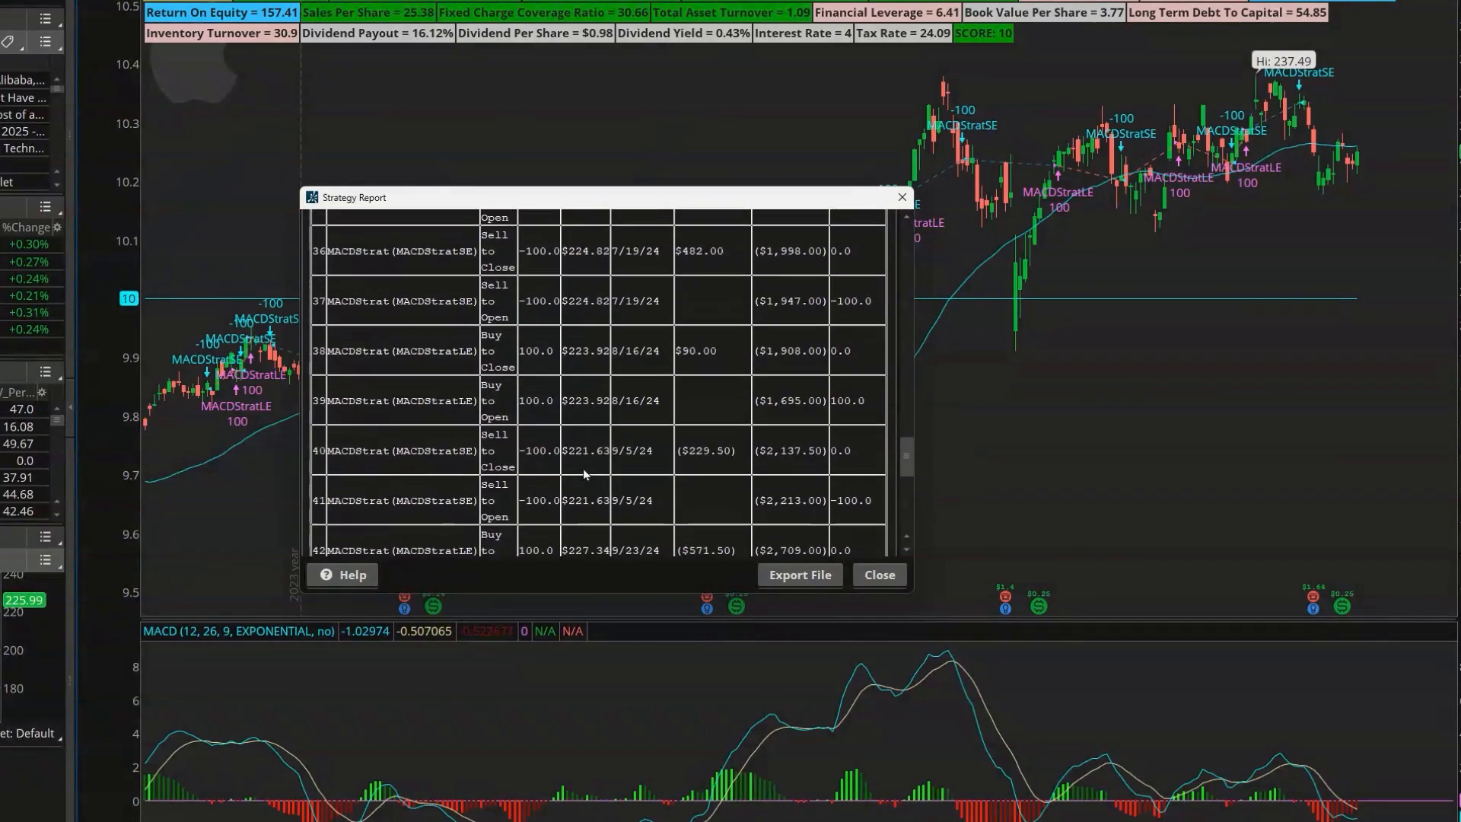
scroll(down, 3)
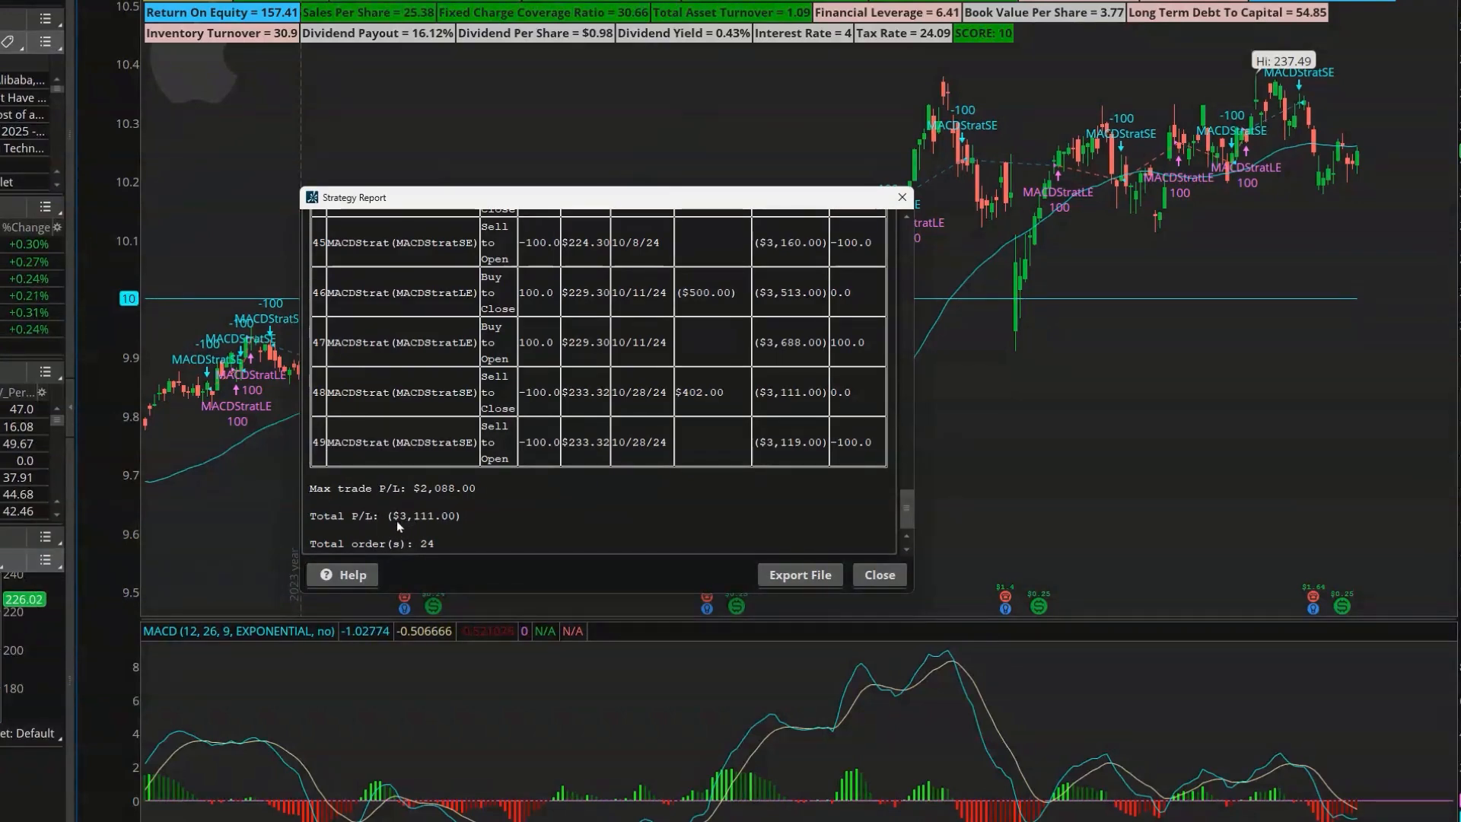
mouse_move(504, 525)
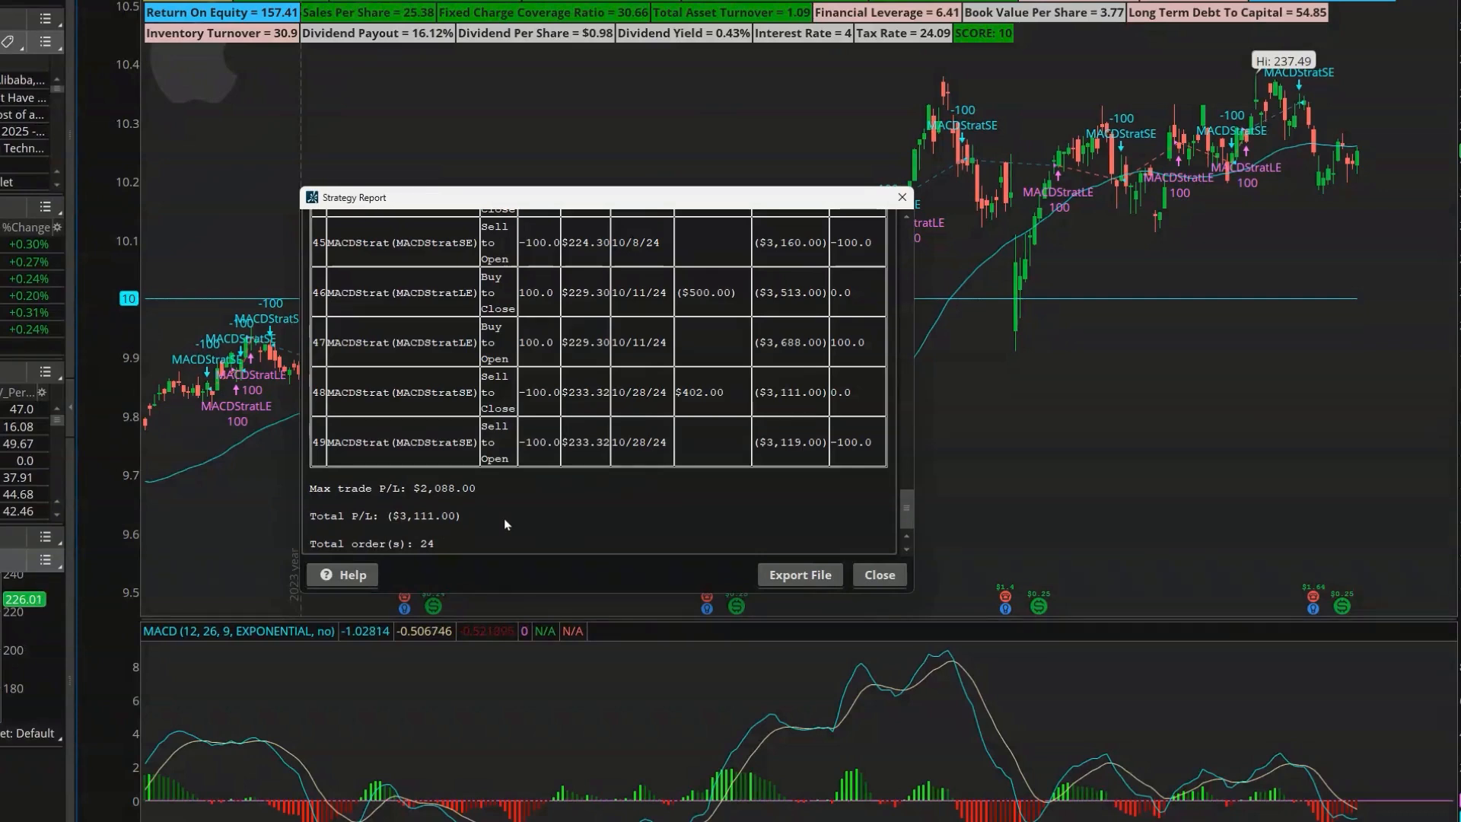
mouse_move(511, 442)
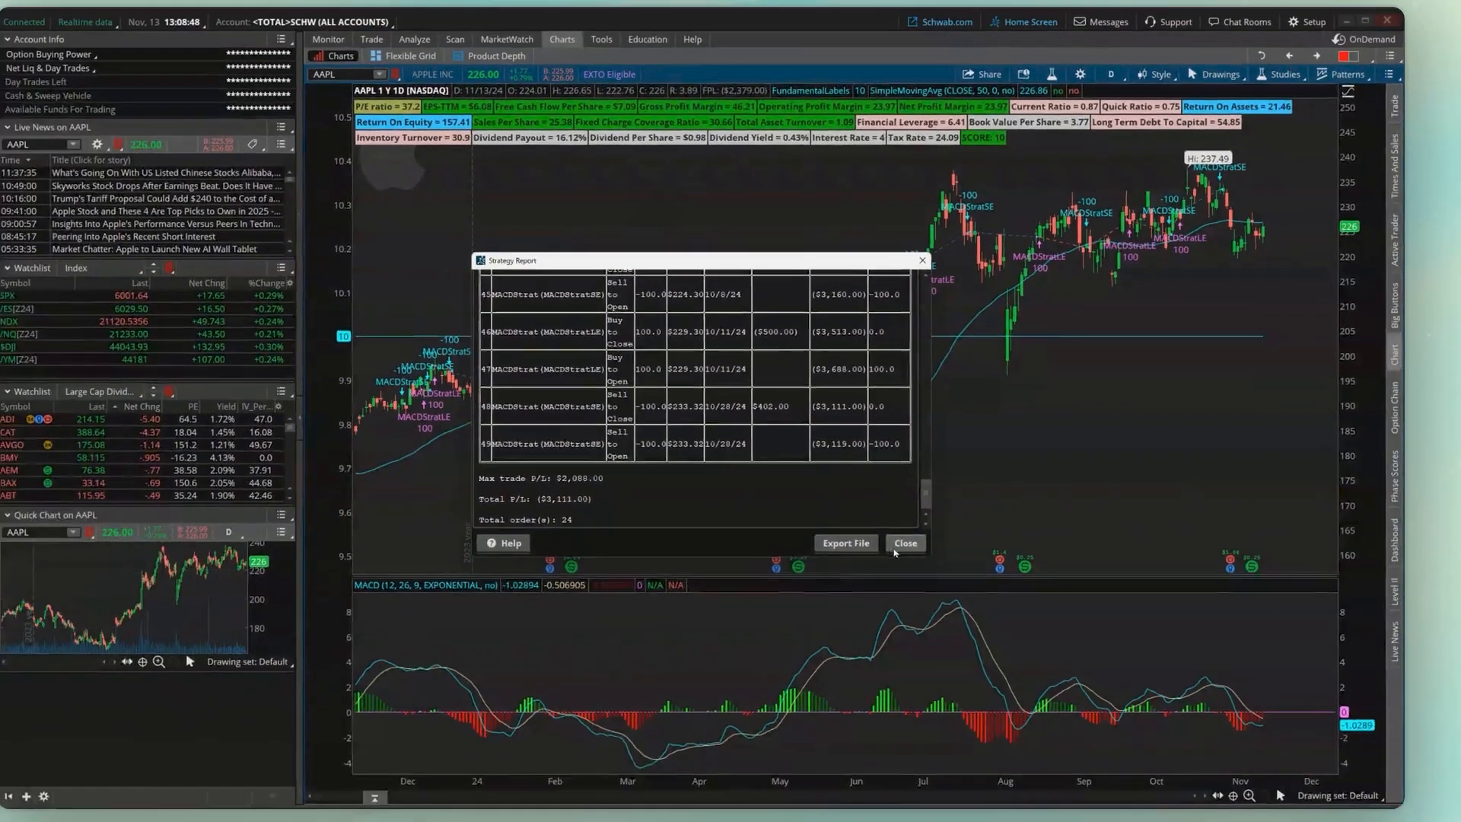
- Set MACDStratLE to To Open and MACDStratSE to To Close in MACDStrat's settings
click(905, 542)
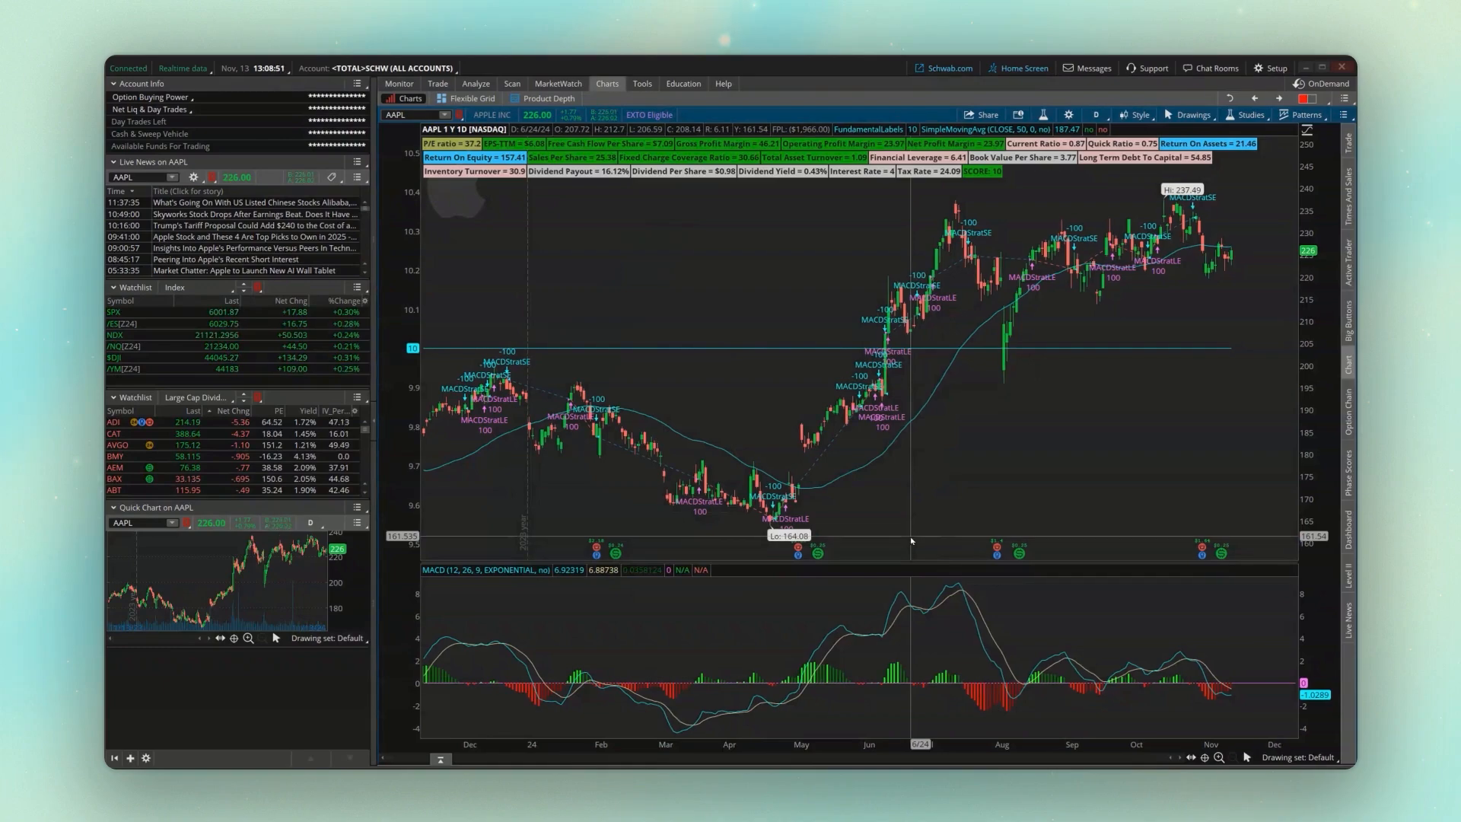
click(1042, 114)
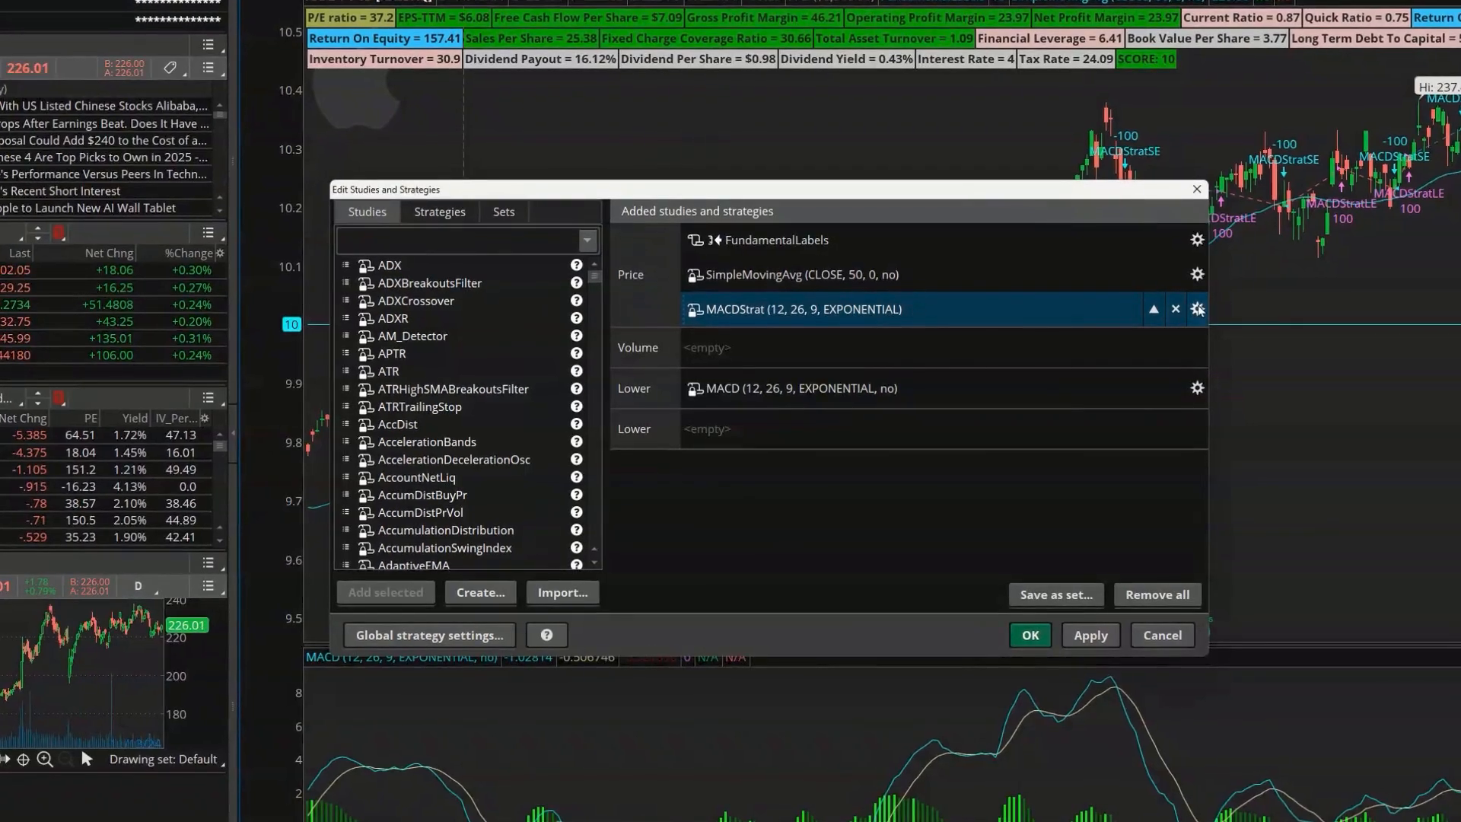
click(1197, 309)
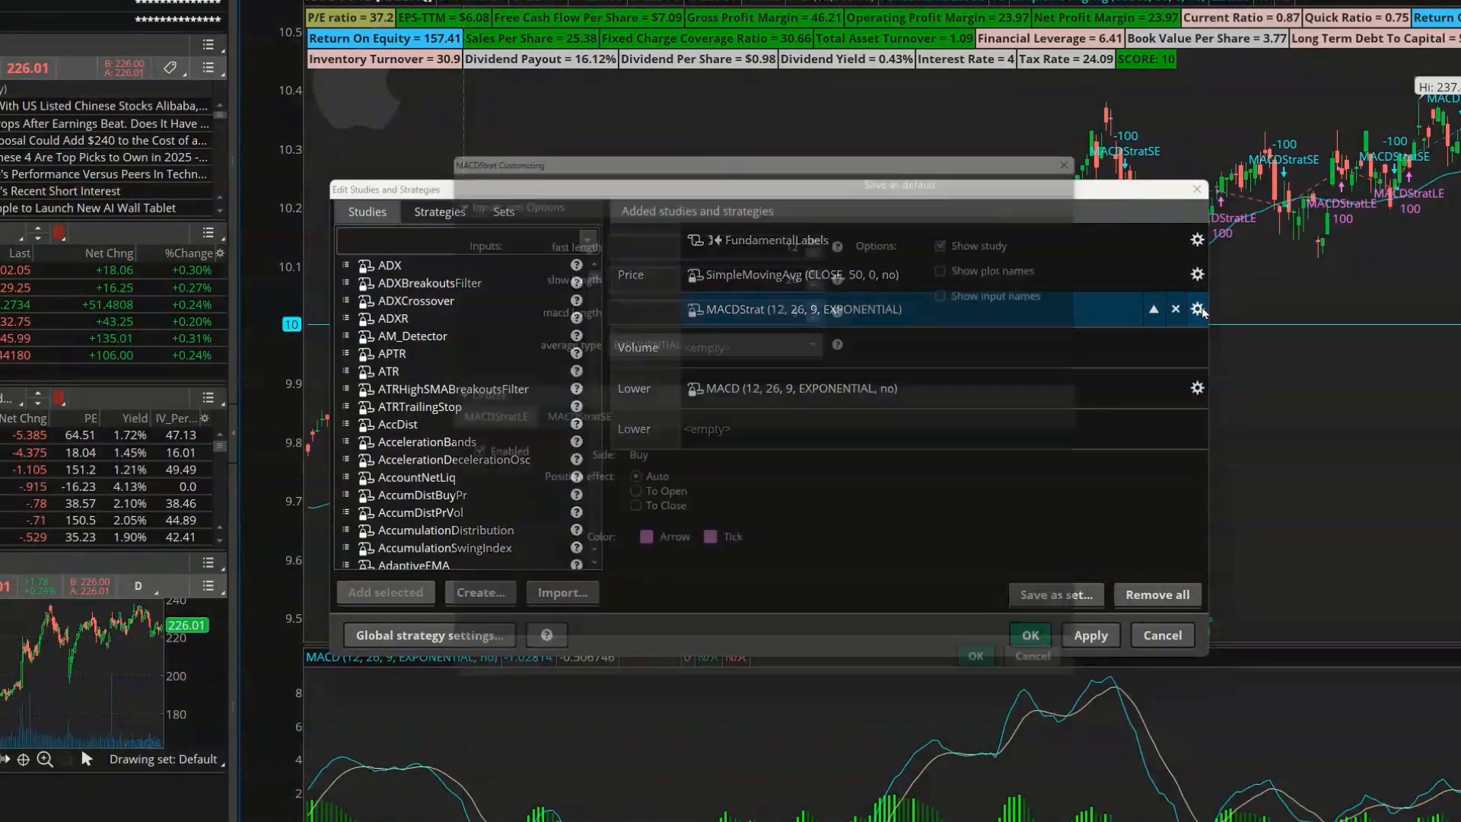
click(1197, 308)
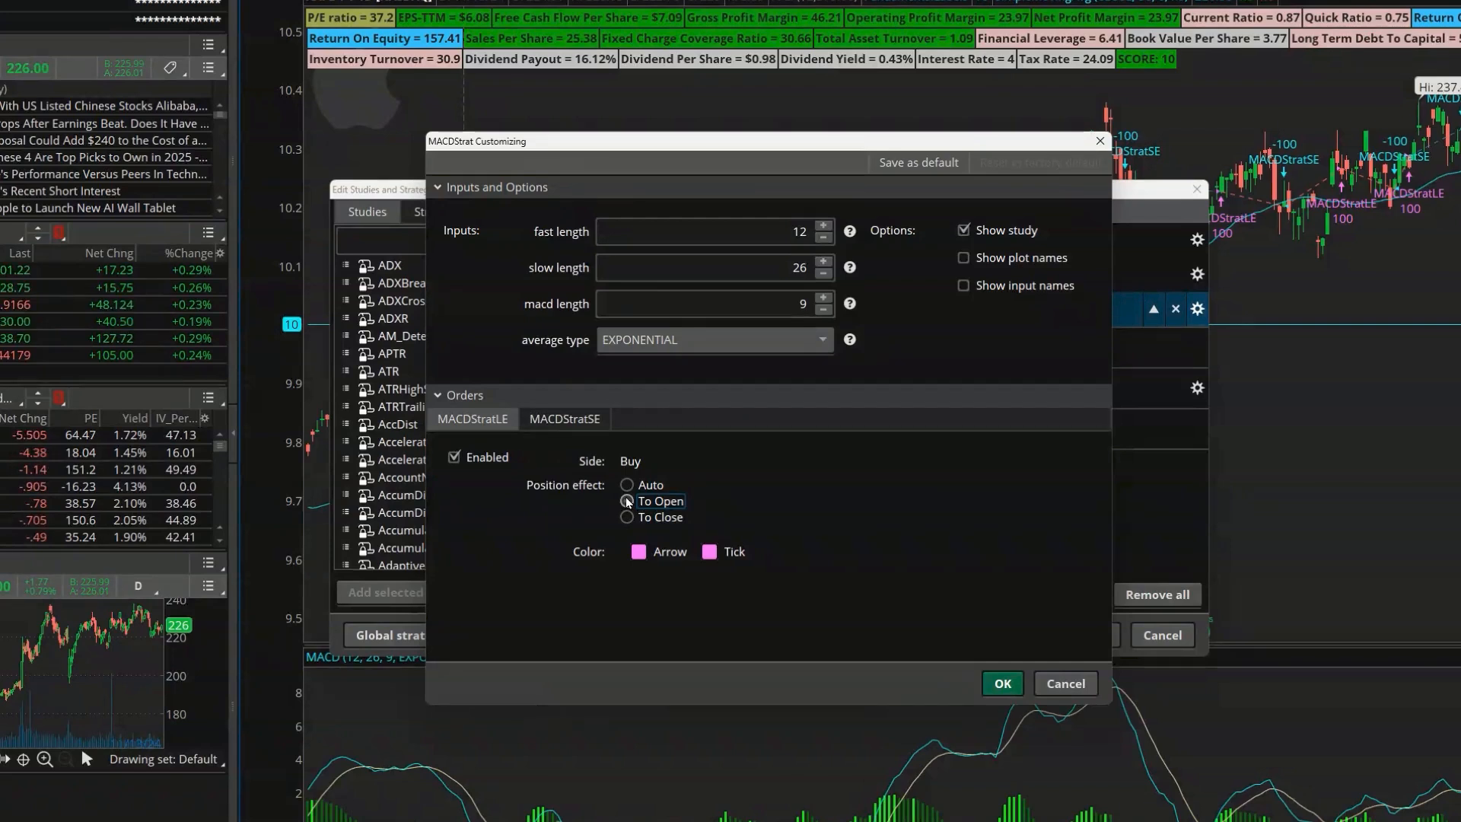
click(626, 501)
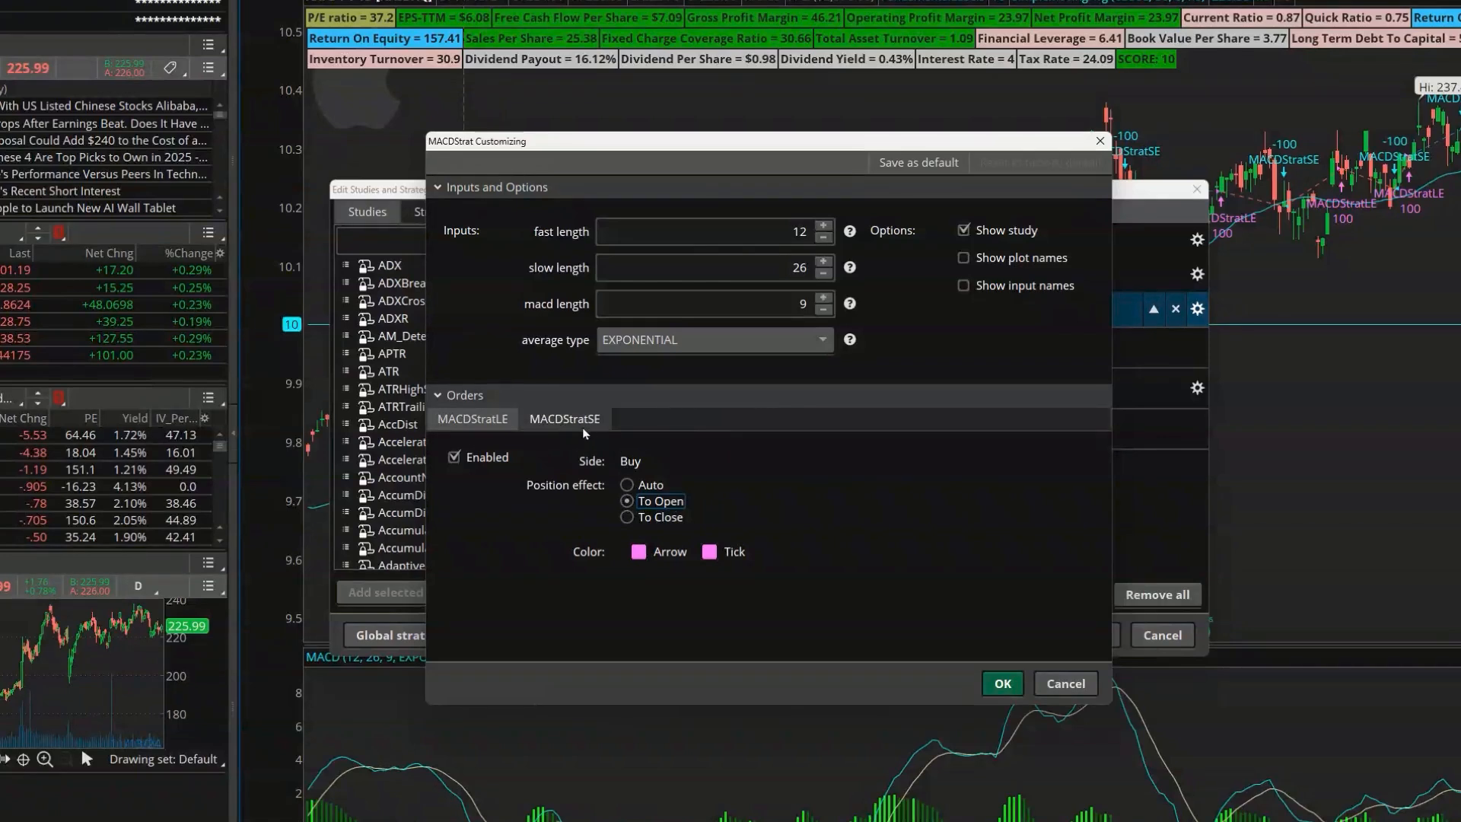
click(564, 419)
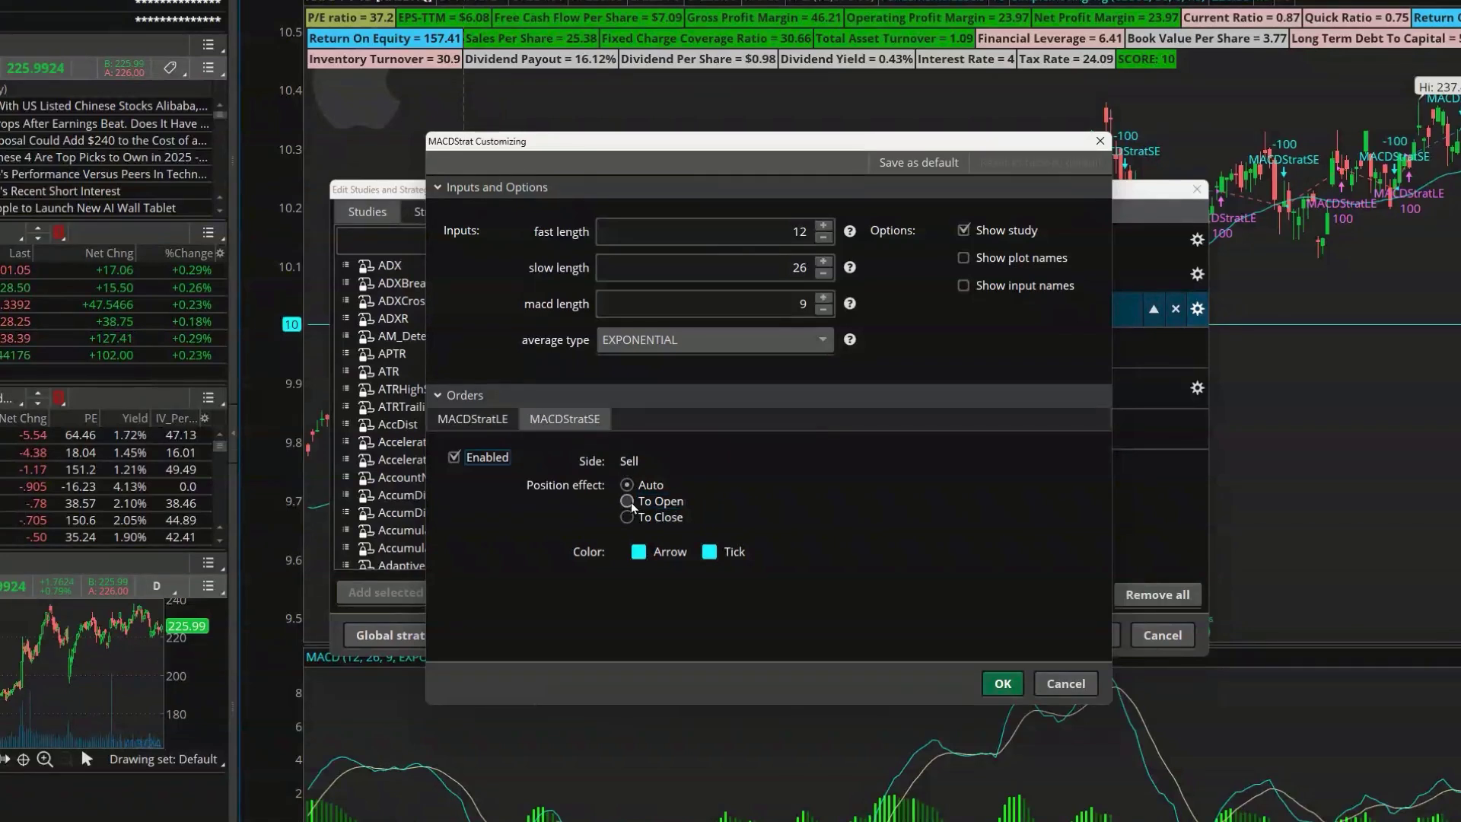
click(626, 517)
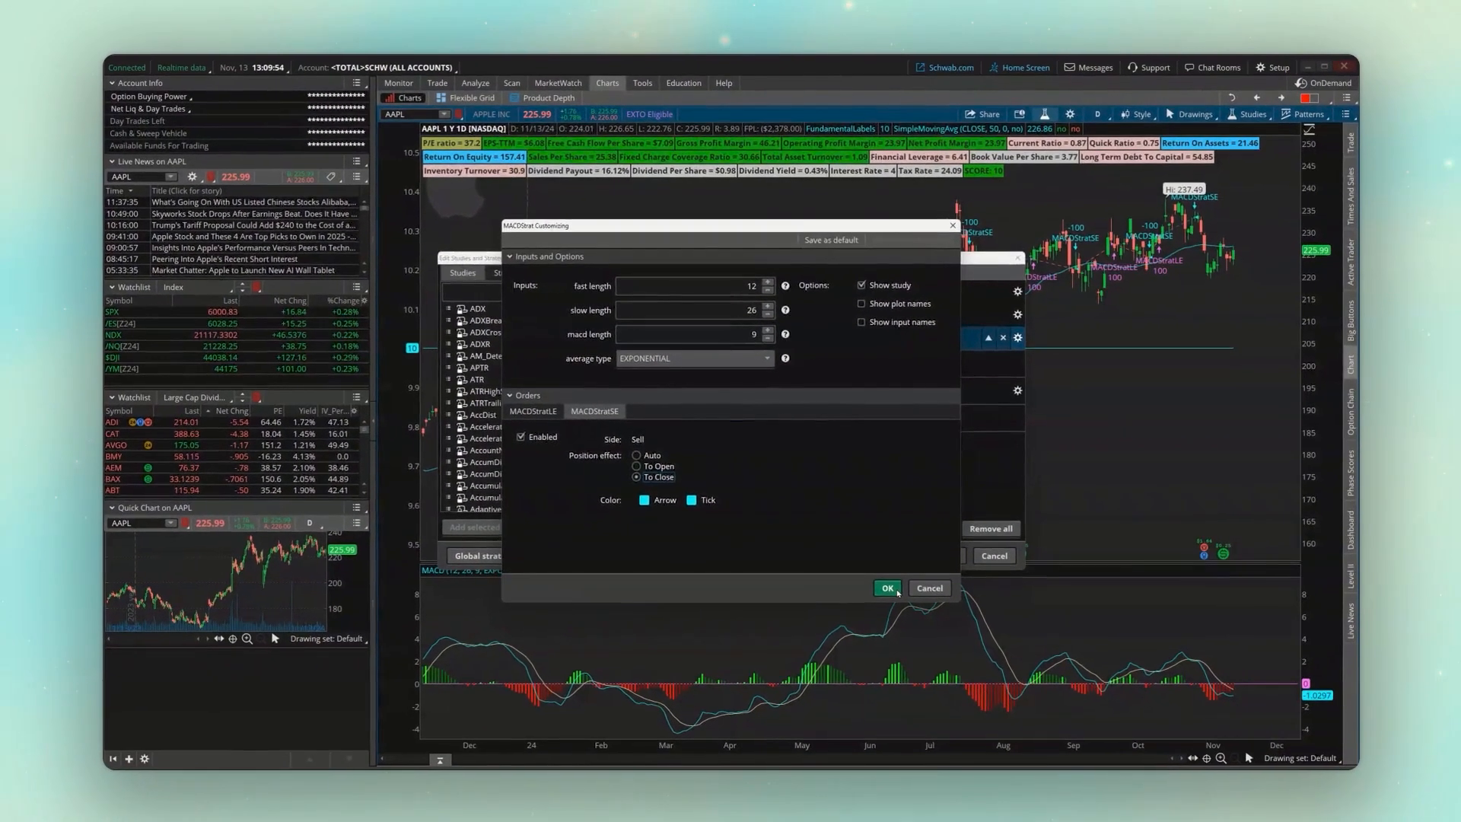
- Apply the long-only settings and review the report's $594.00 total P/L over 12 orders
click(886, 588)
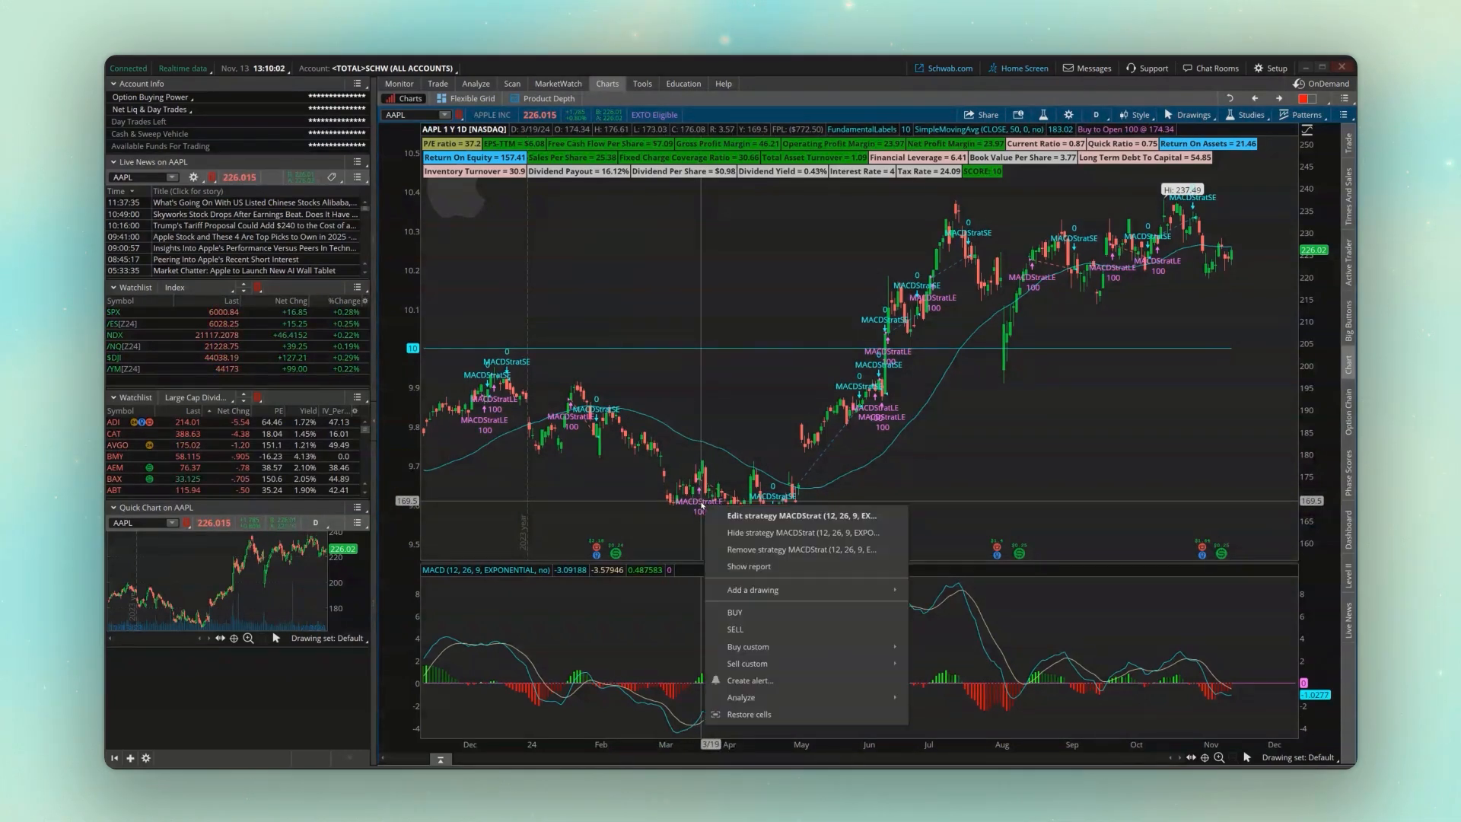
click(748, 566)
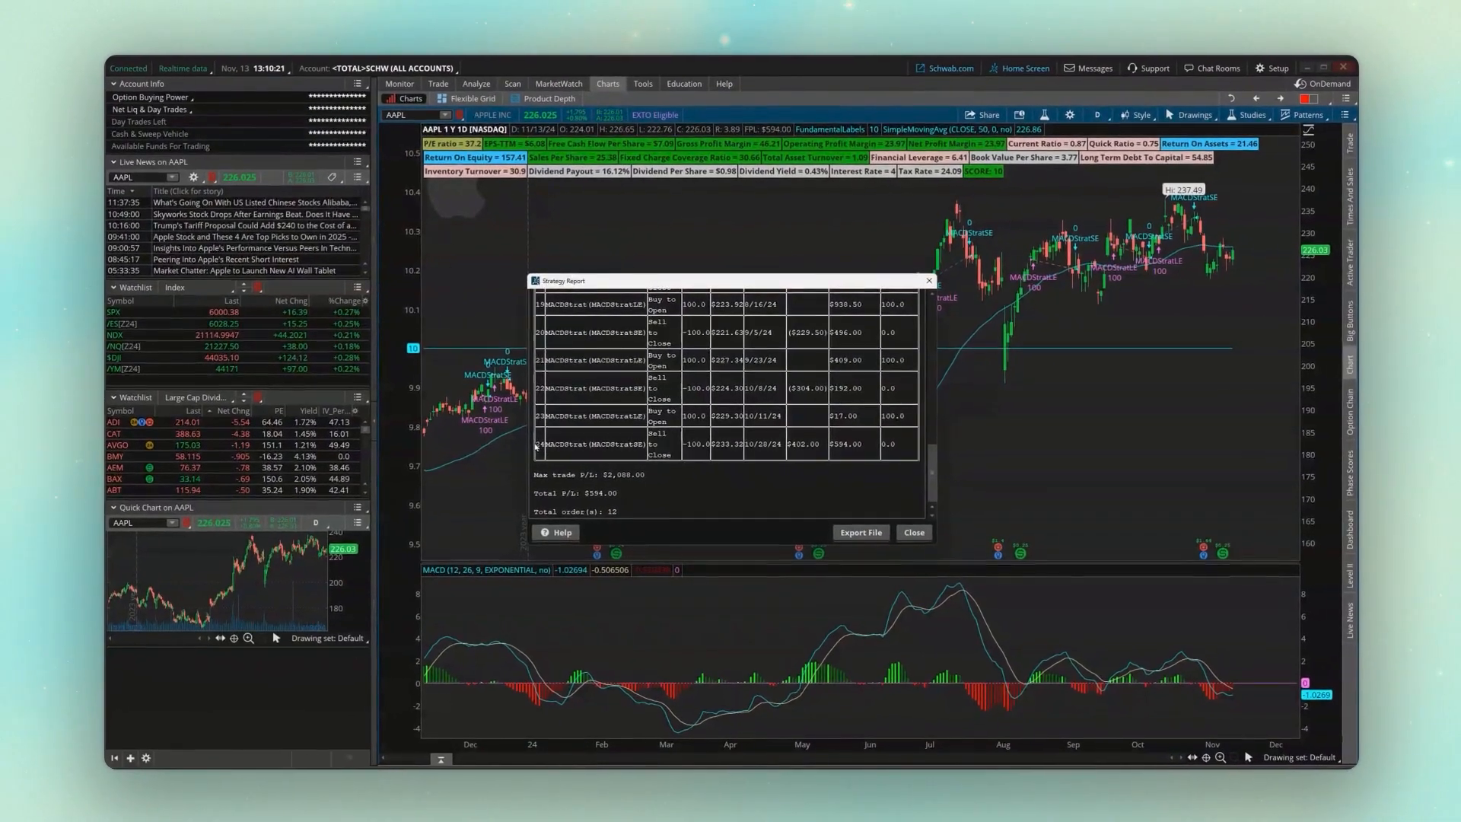
click(914, 531)
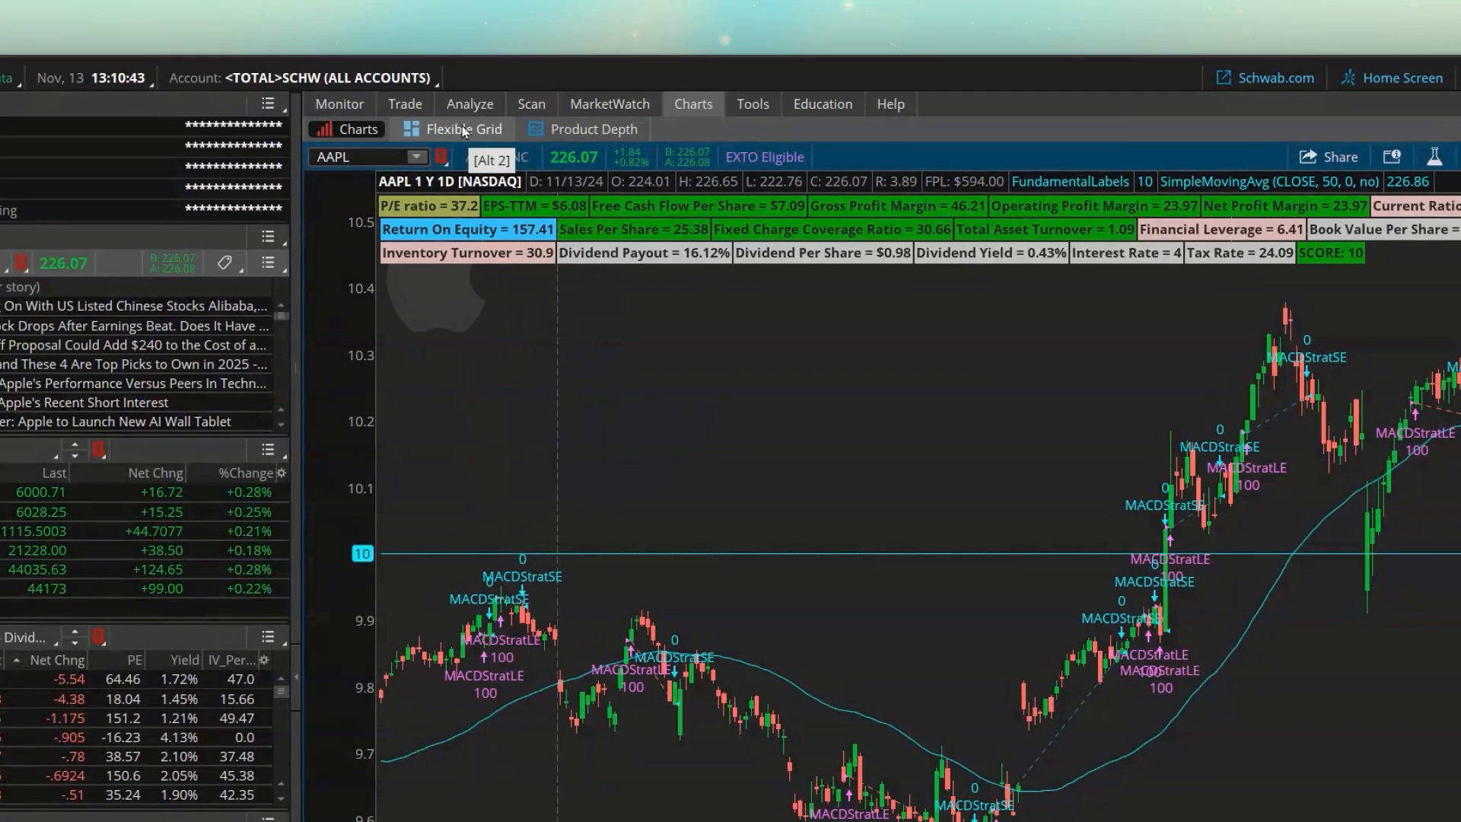
- Load AAPL and GOOG charts into the Flexible Grid cells
click(462, 128)
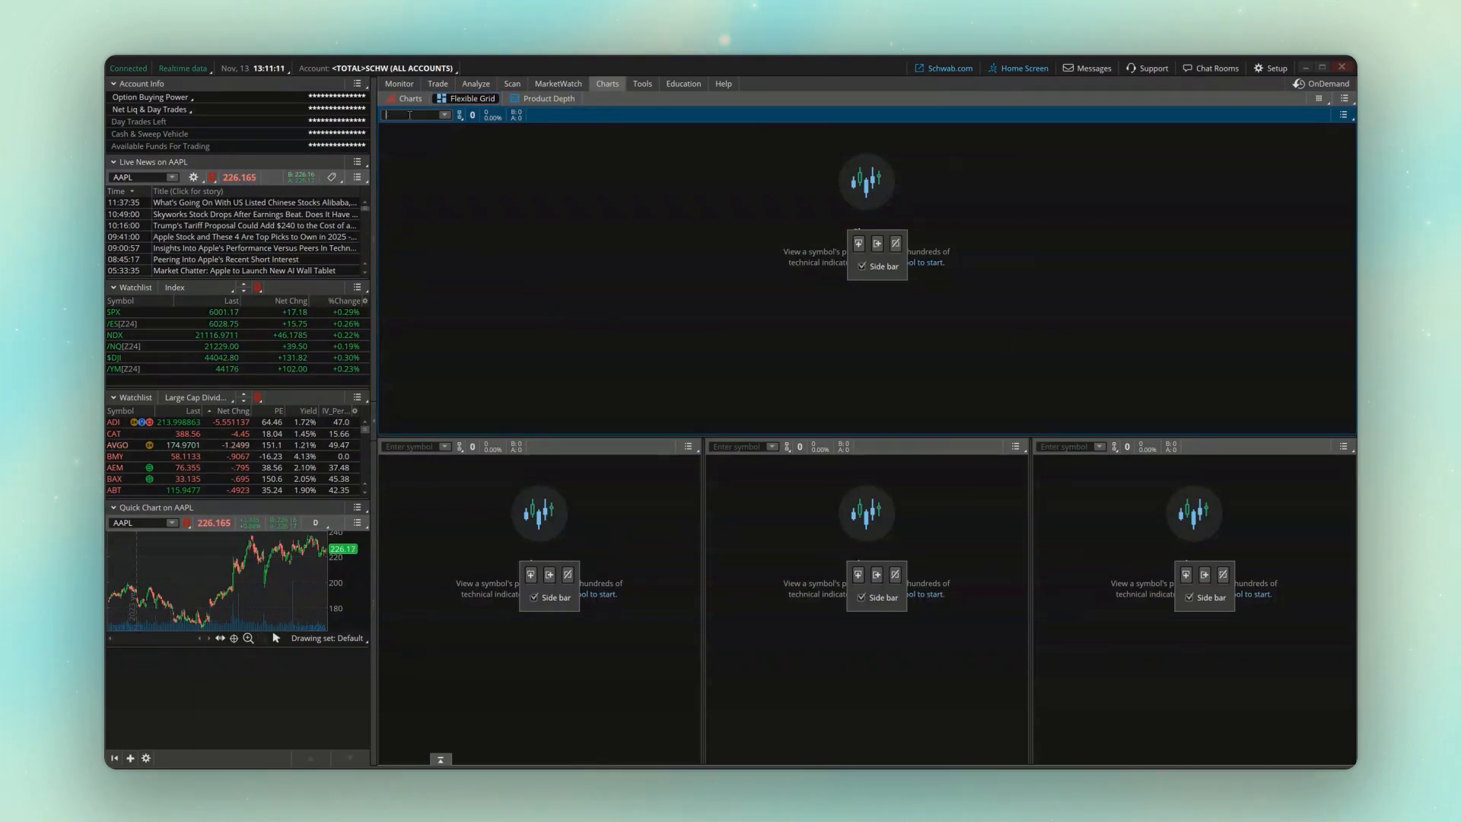
text(AAPL)
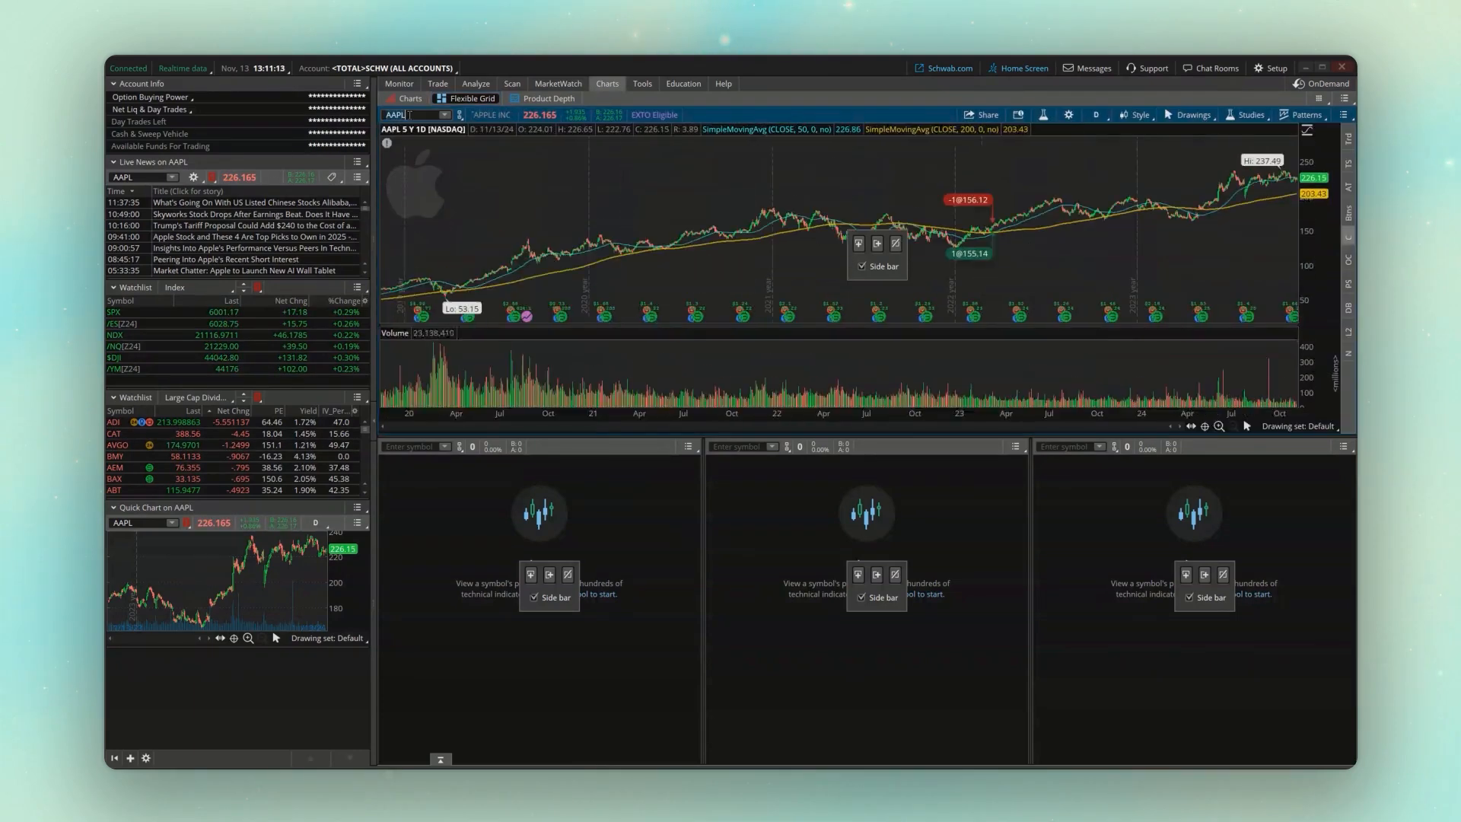
text(GOOG)
click(743, 446)
text(MSFT)
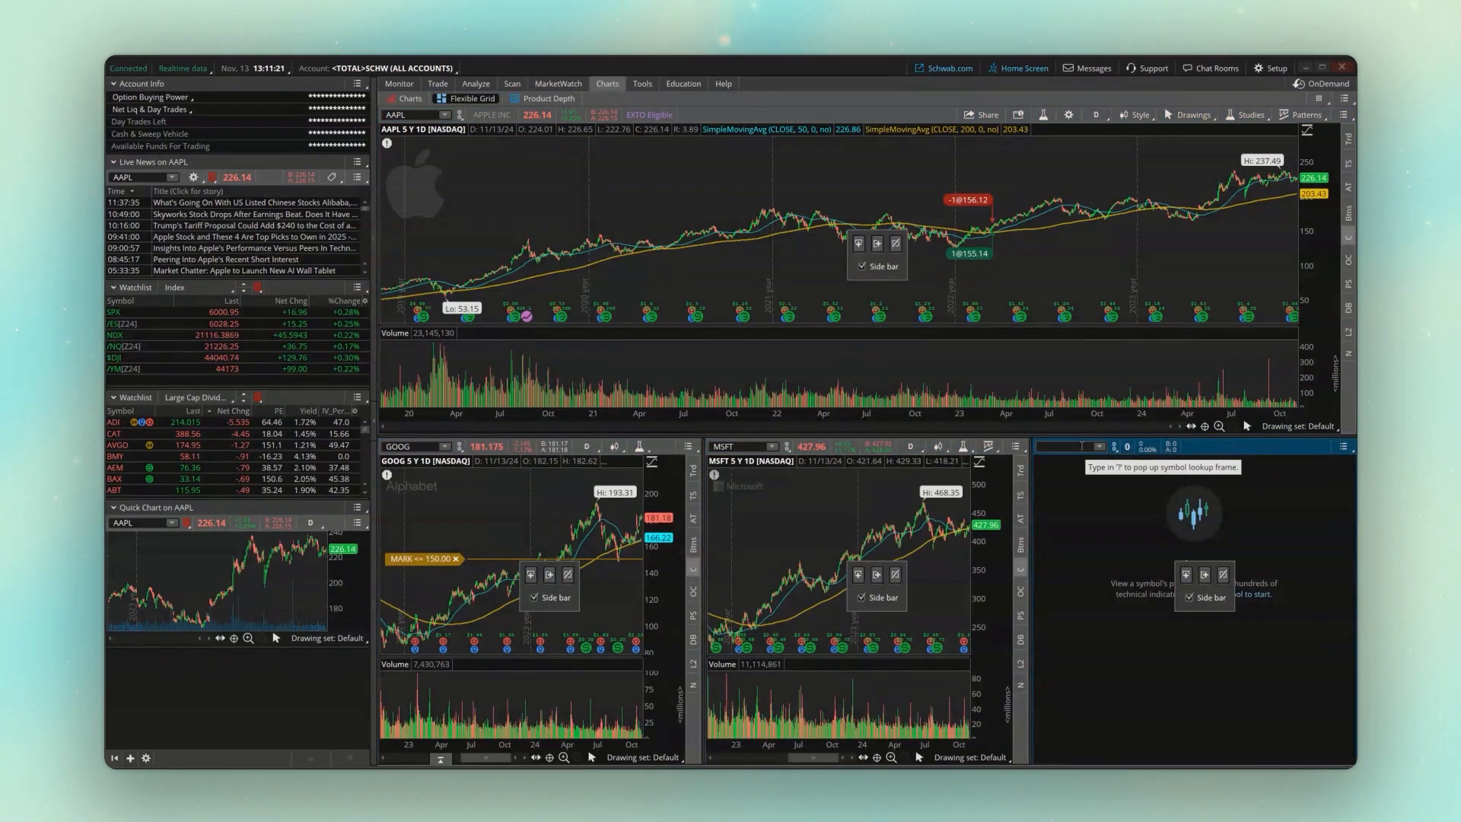
- Enter NFLX in a Flexible Grid cell's symbol box
text(NFLX)
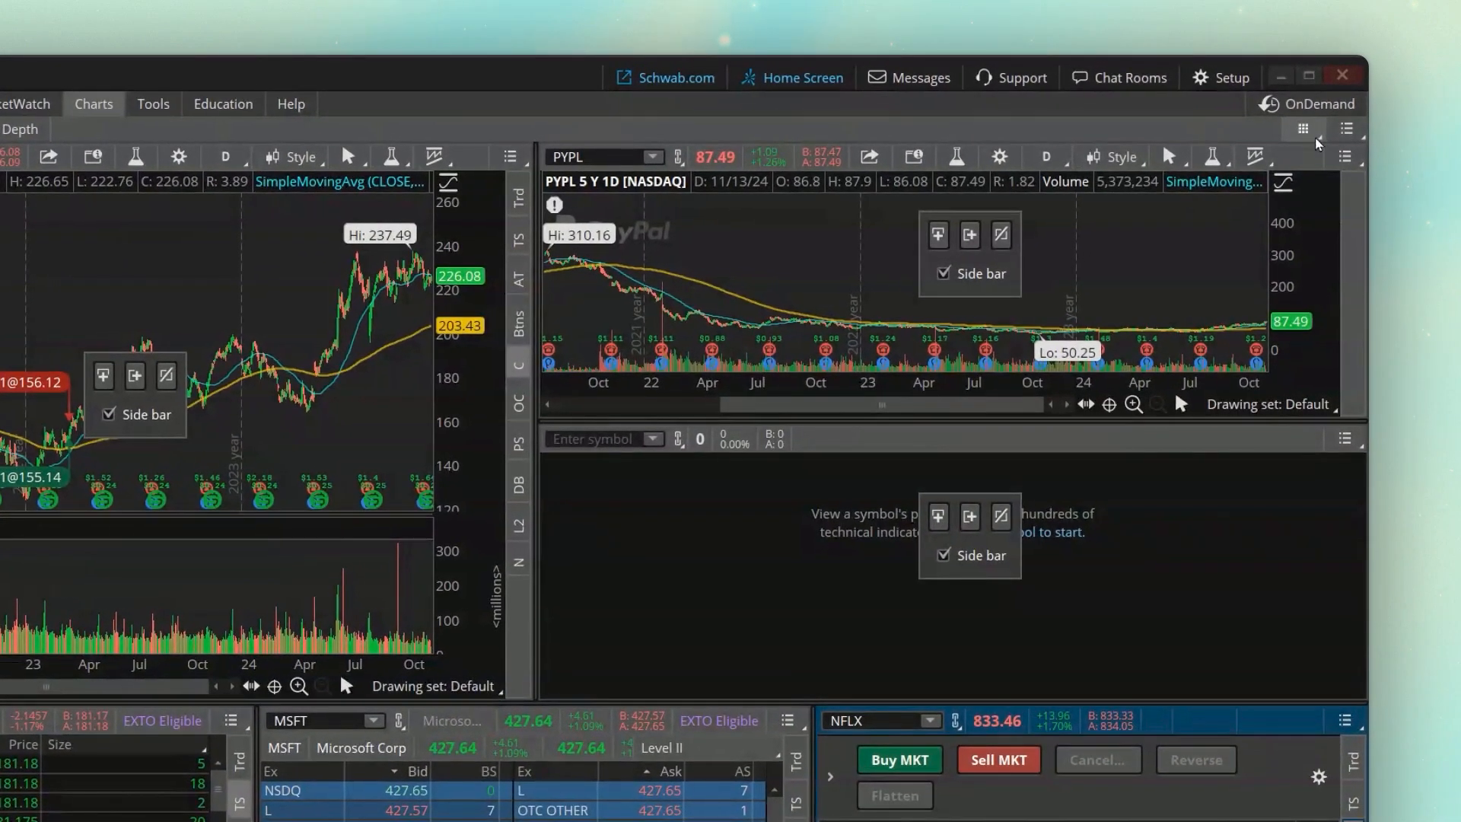
- Leave the grid layout and bring up the TraderLog dashboard showing $1,171.00 P/L and 71.74% win rate
click(1303, 128)
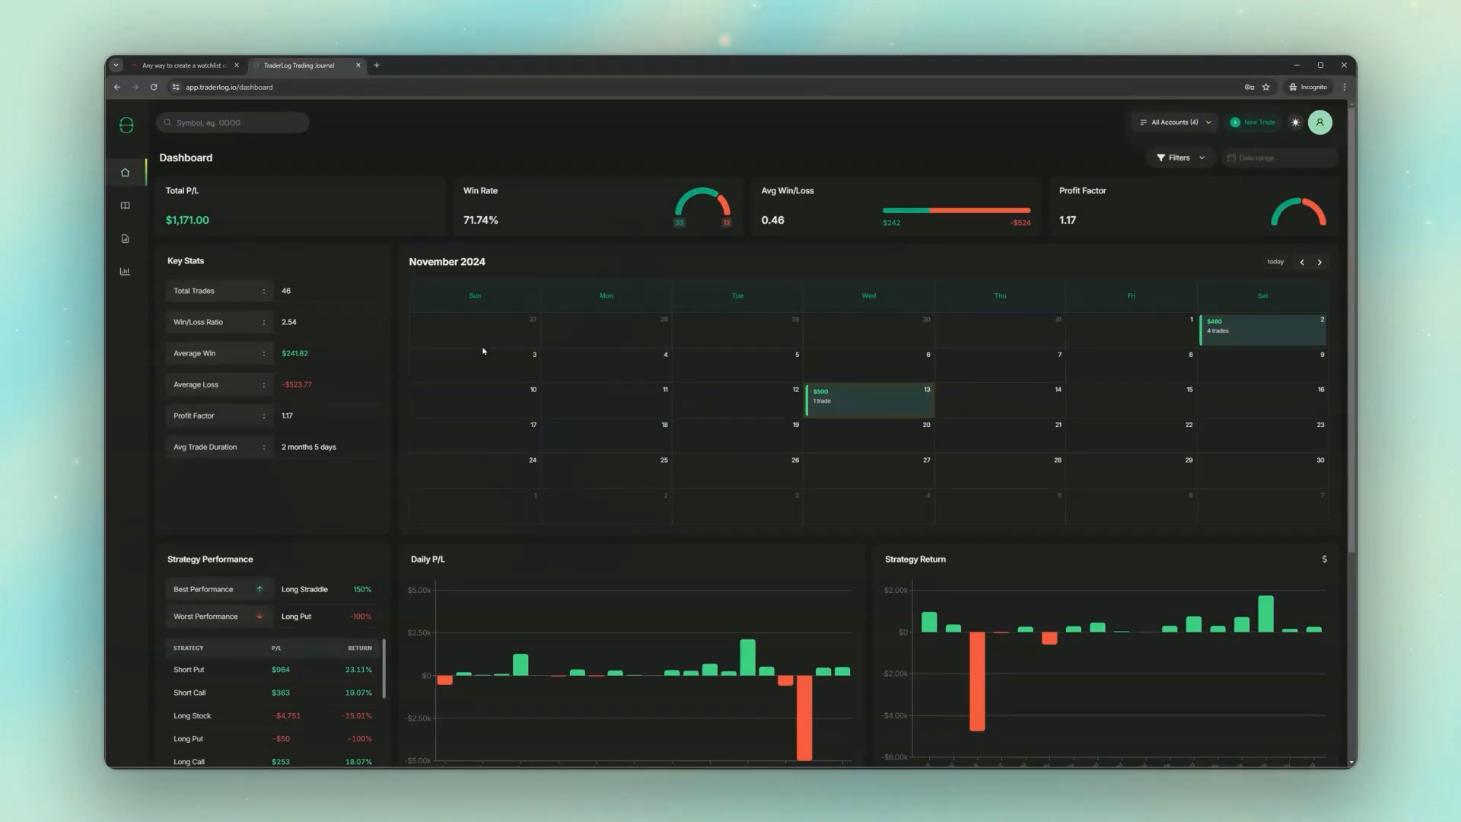
click(1256, 122)
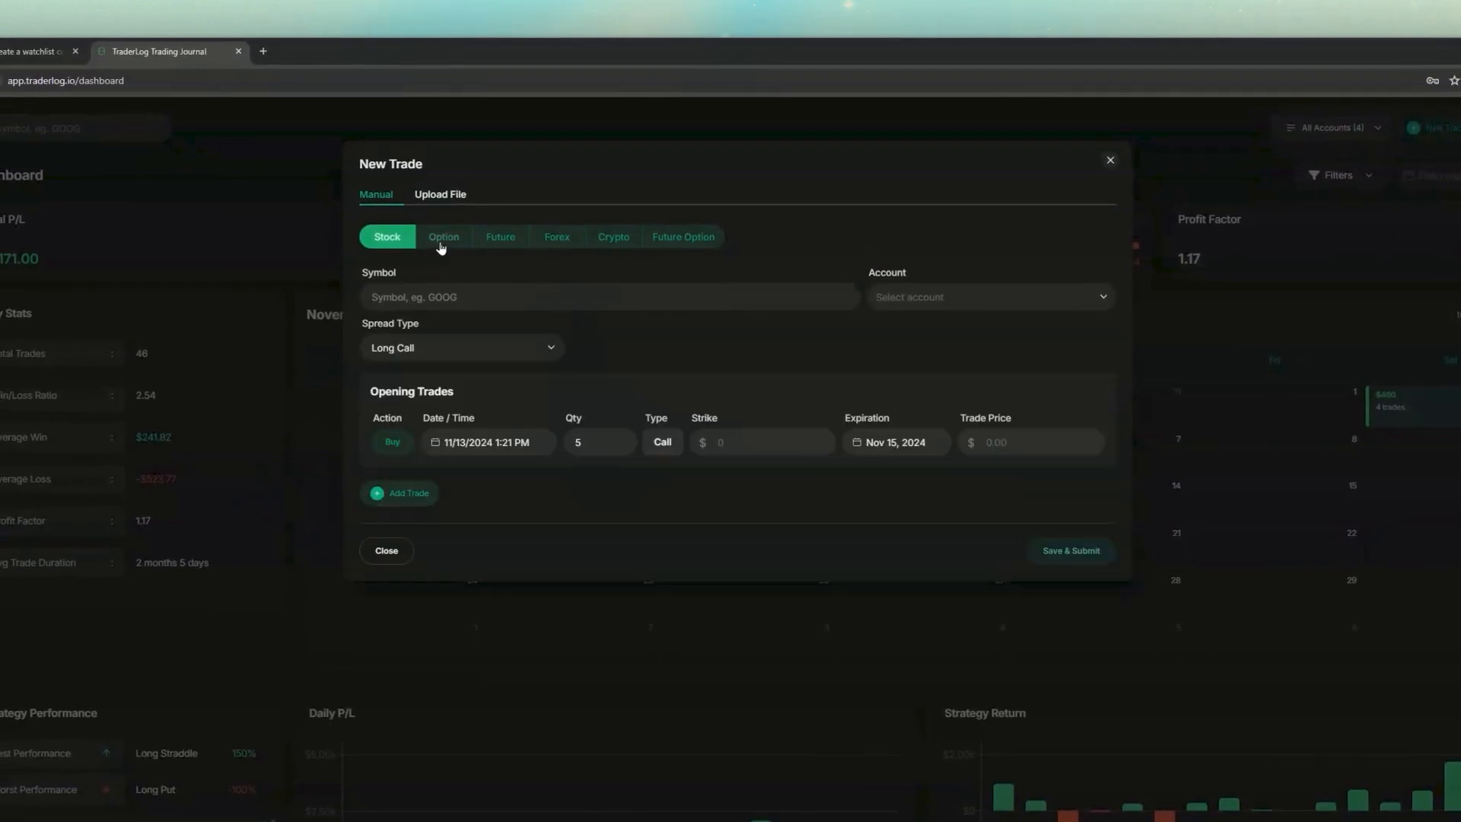
click(499, 236)
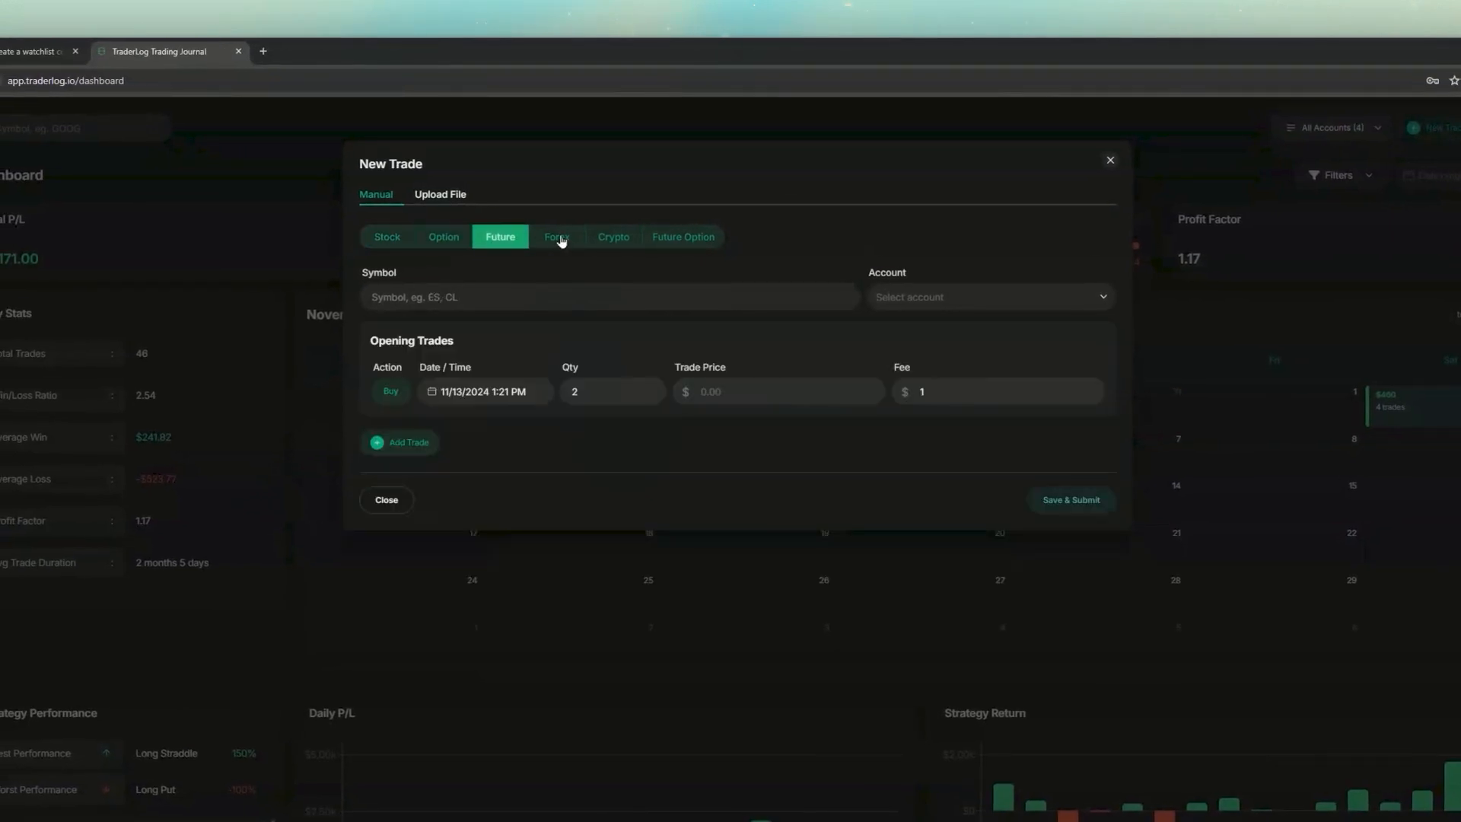
click(444, 237)
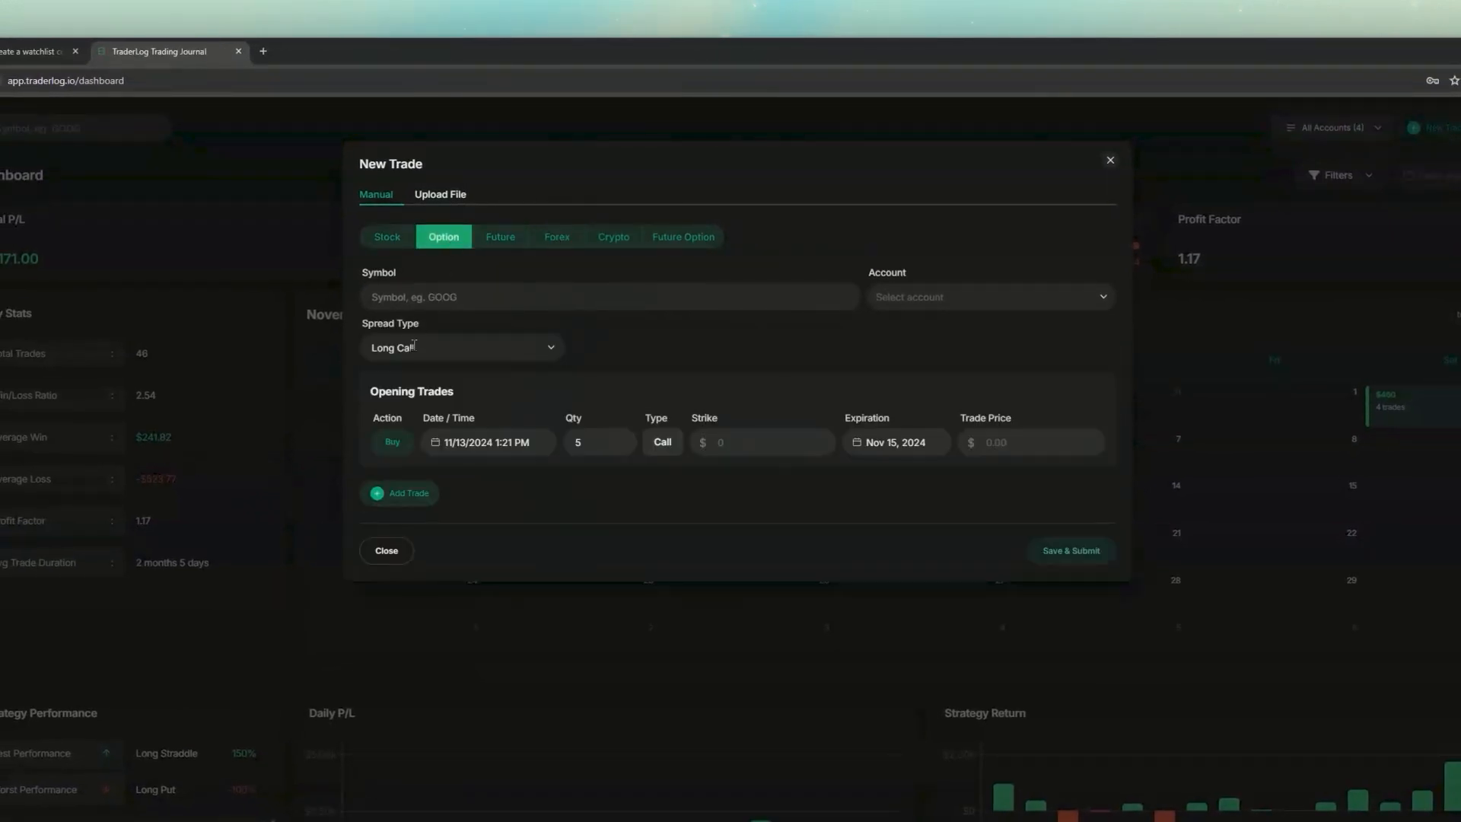
click(461, 347)
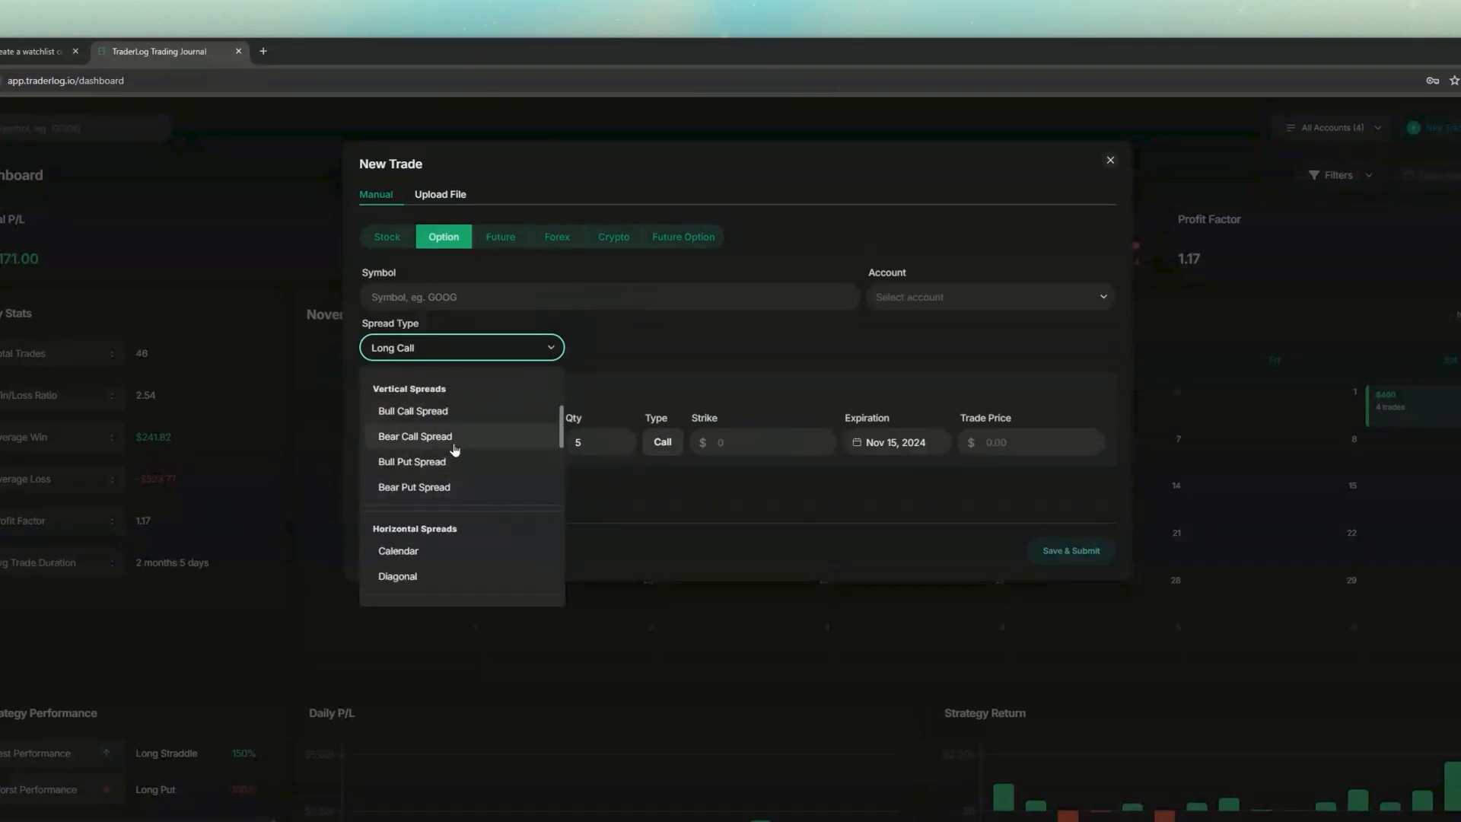
click(411, 411)
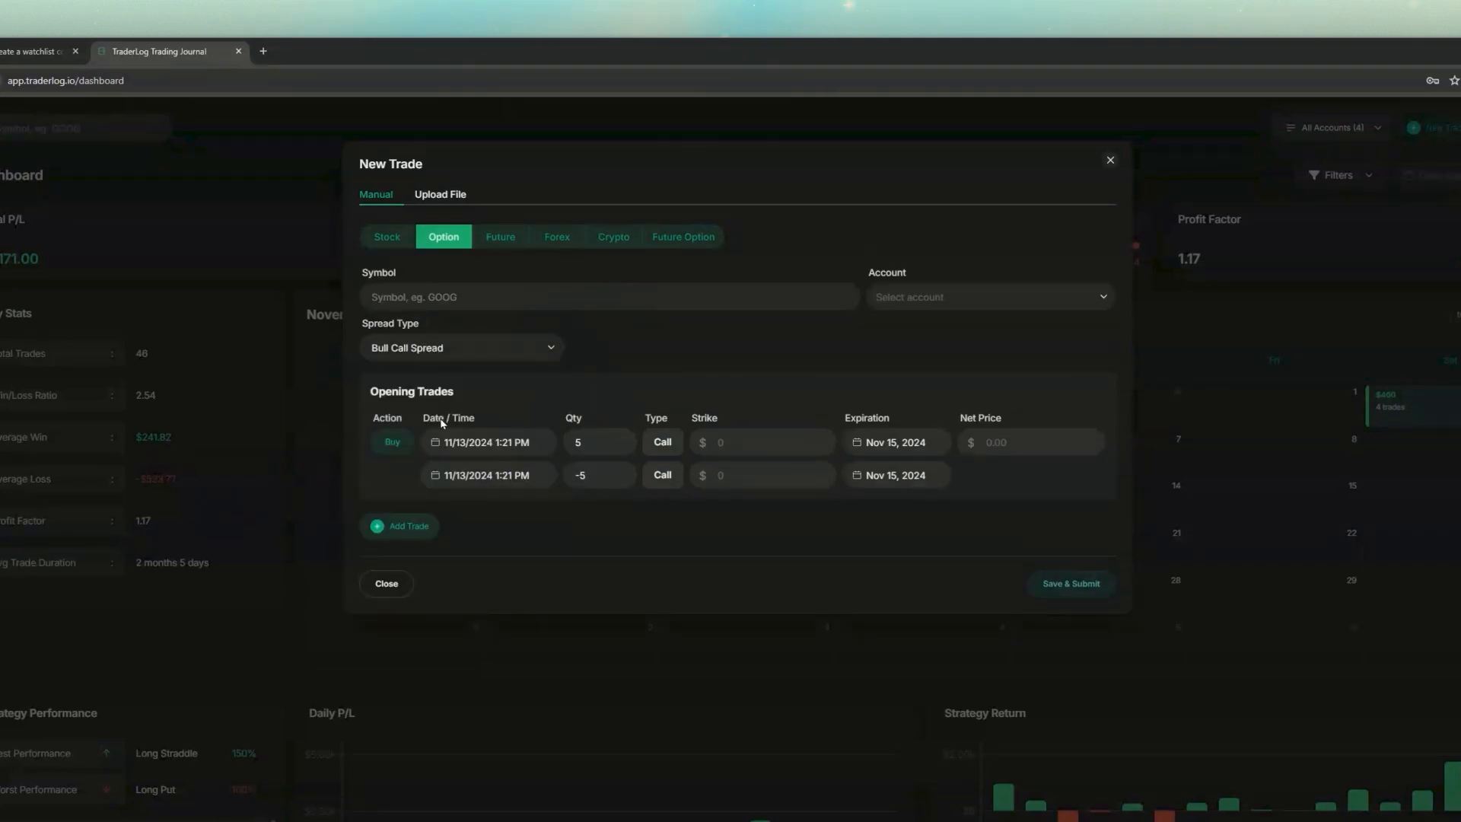
mouse_move(434, 378)
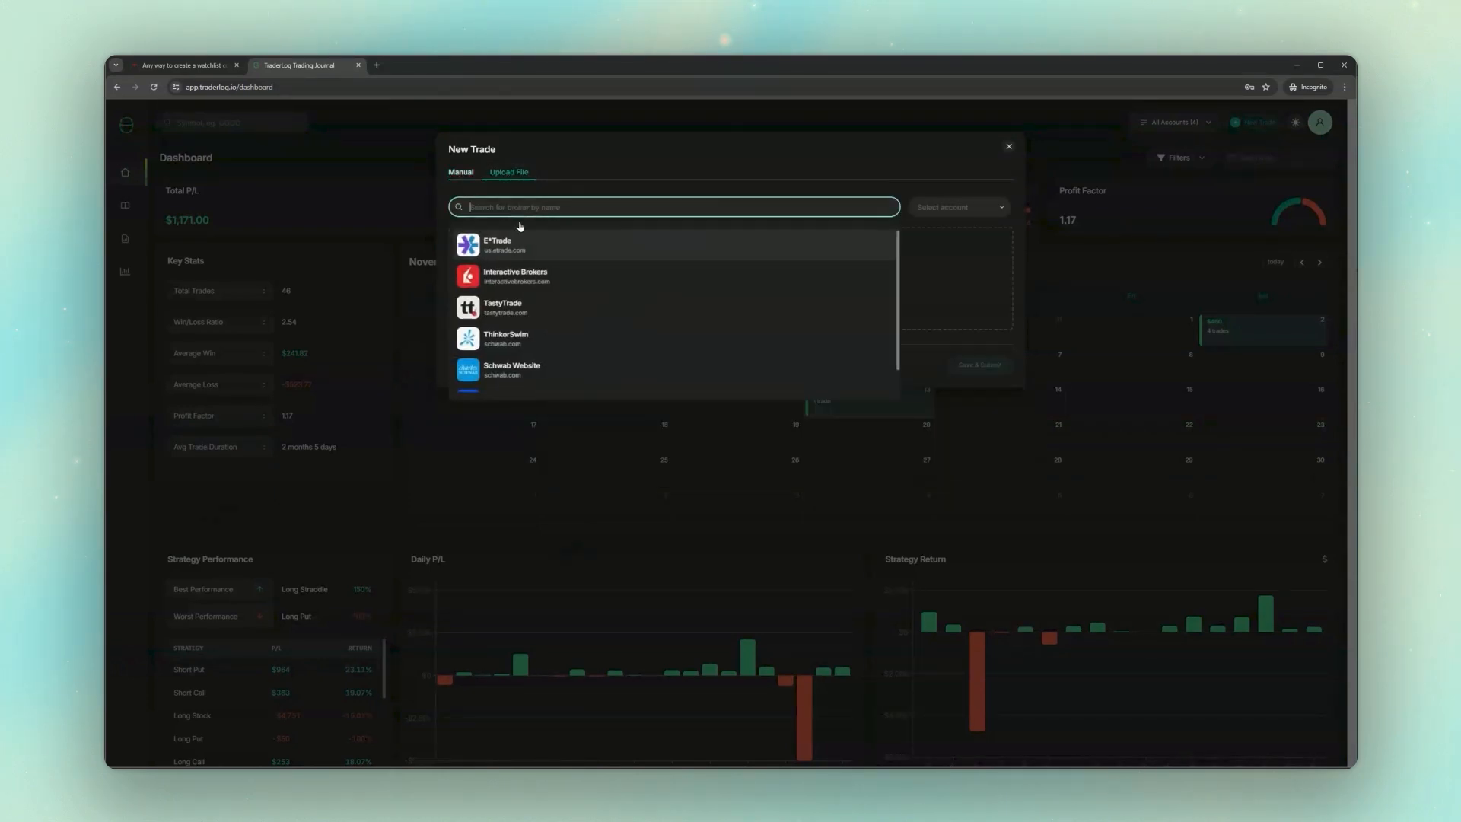
click(504, 338)
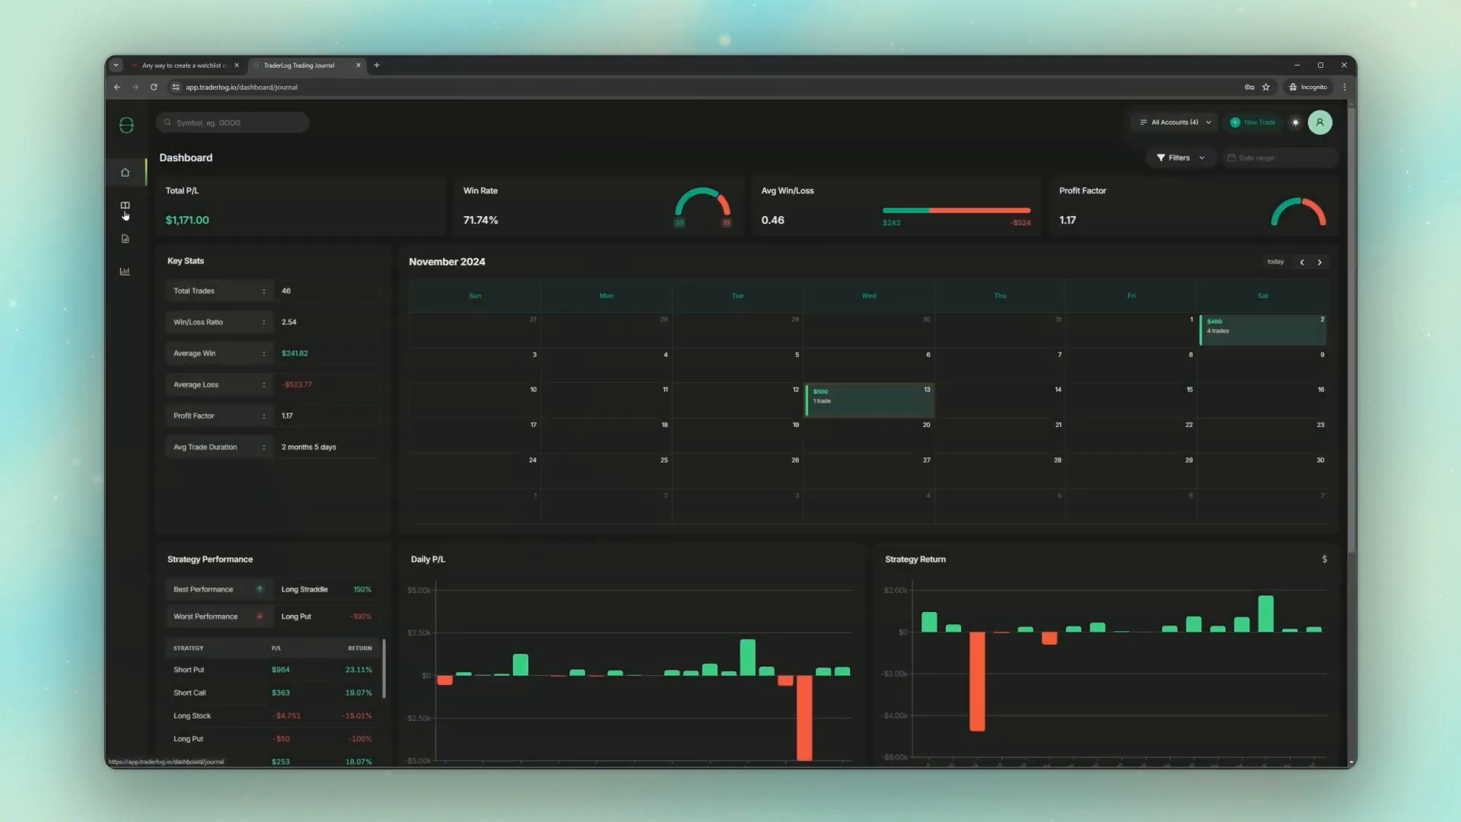
- Open TraderLog's Journal page and scroll through the closed option and stock trades
click(125, 206)
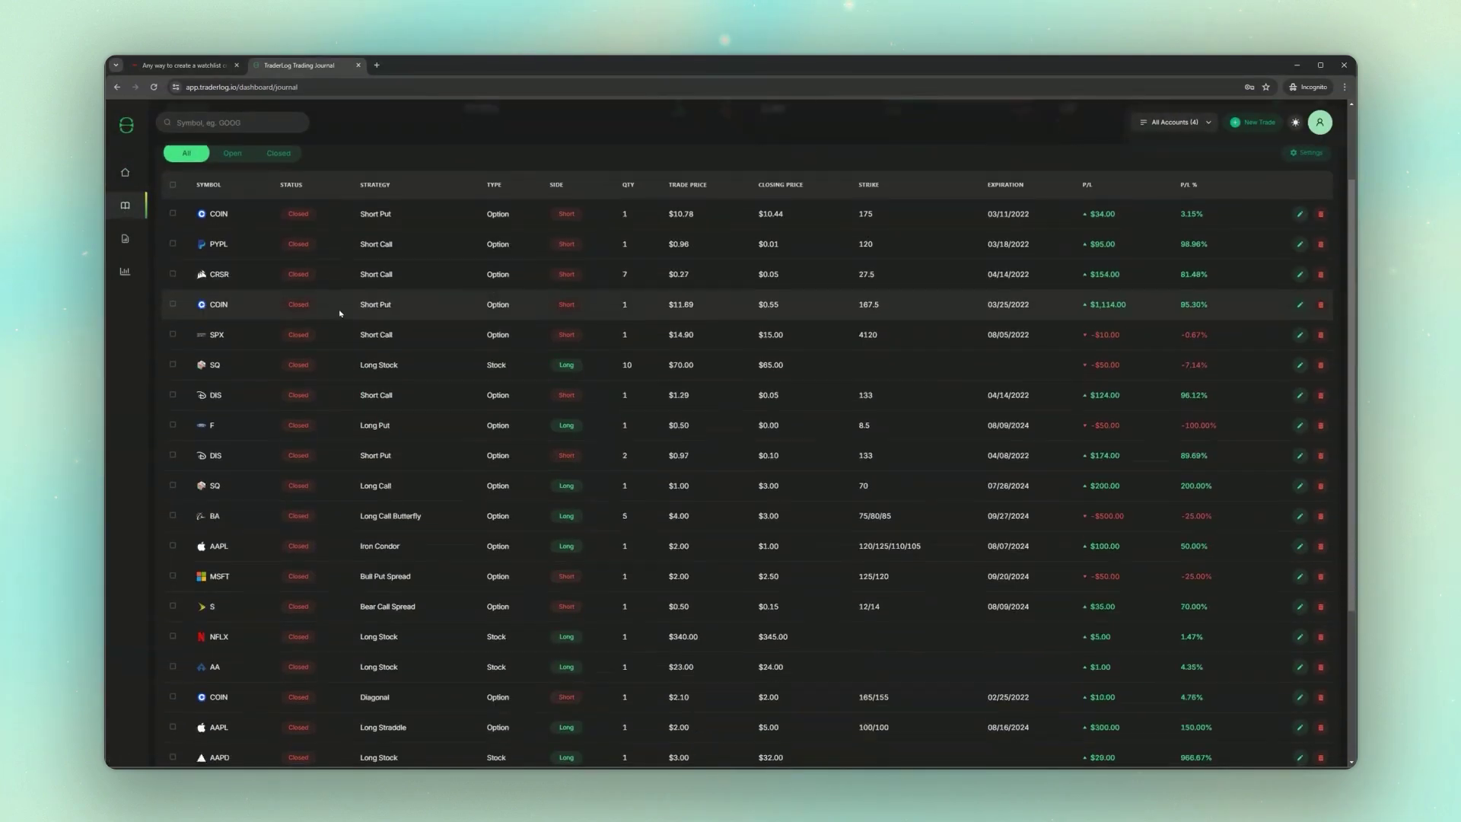
scroll(down, 3)
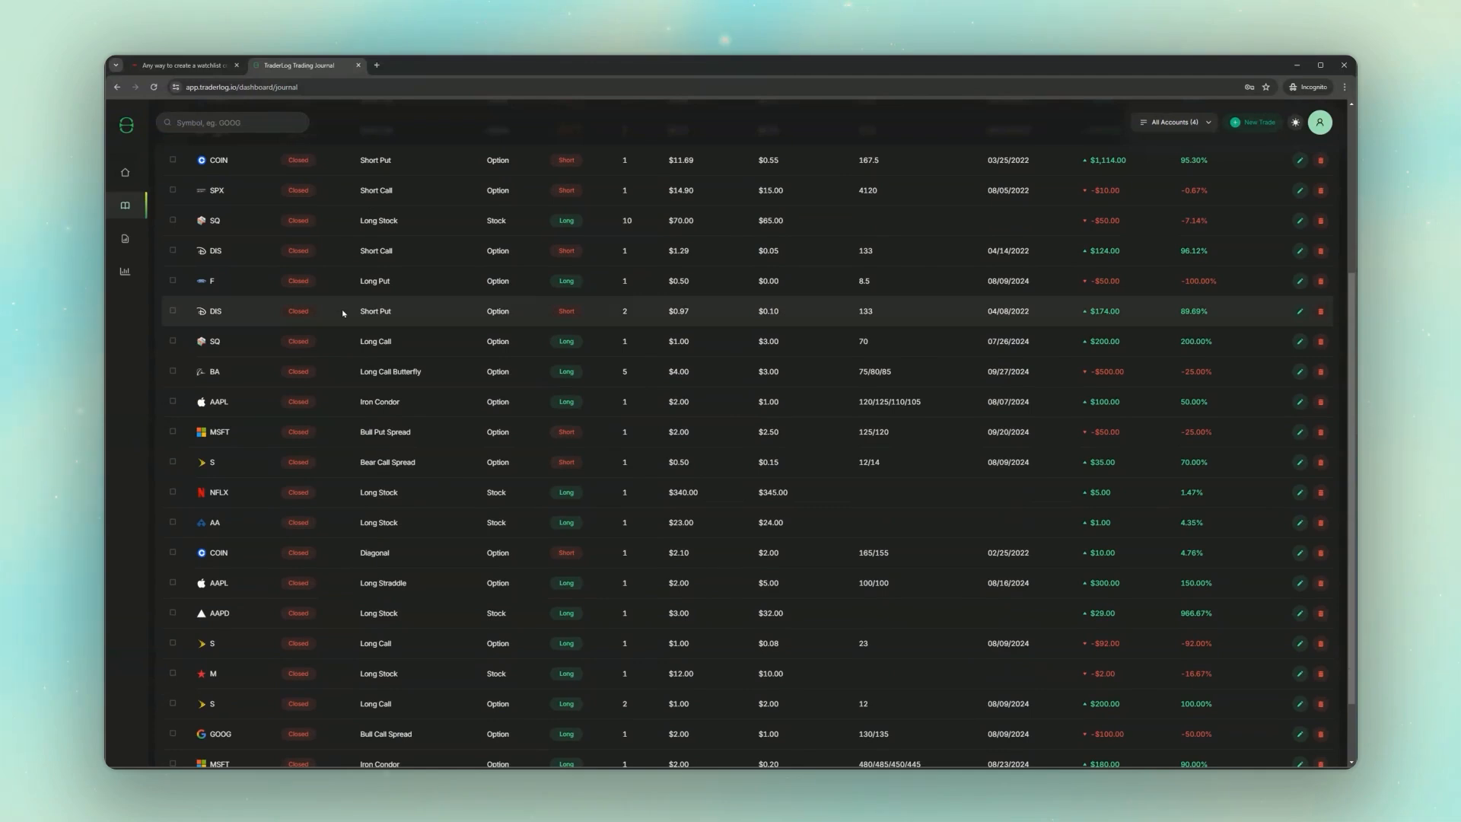